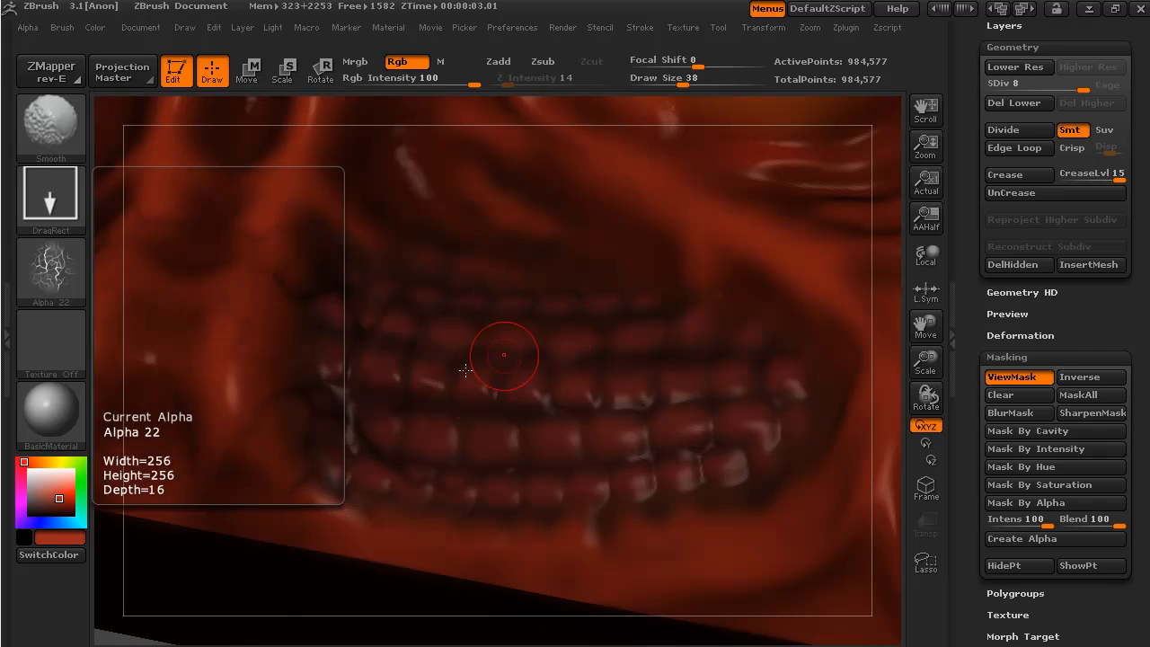
mouse_move(779, 377)
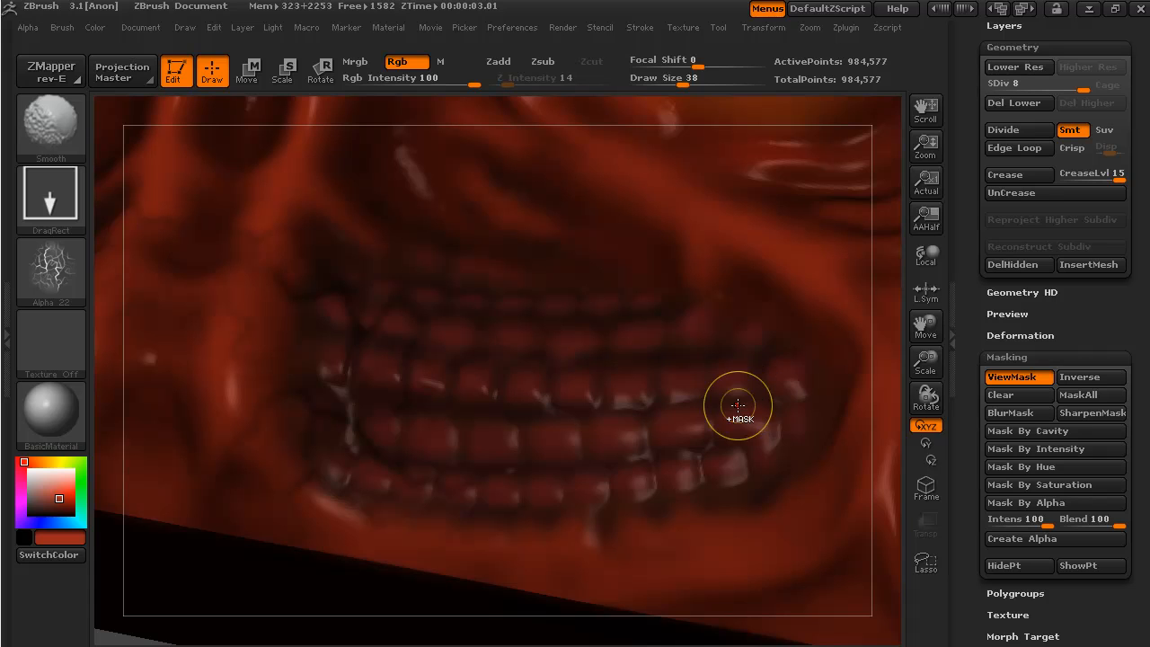
mouse_move(768, 381)
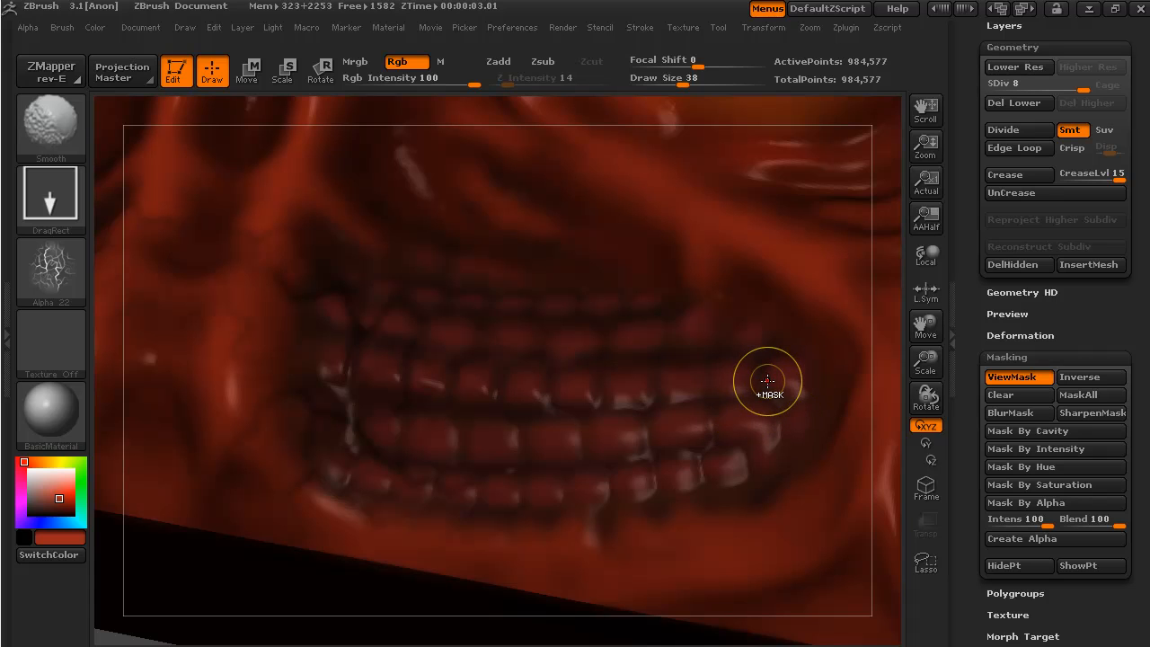
mouse_move(600, 436)
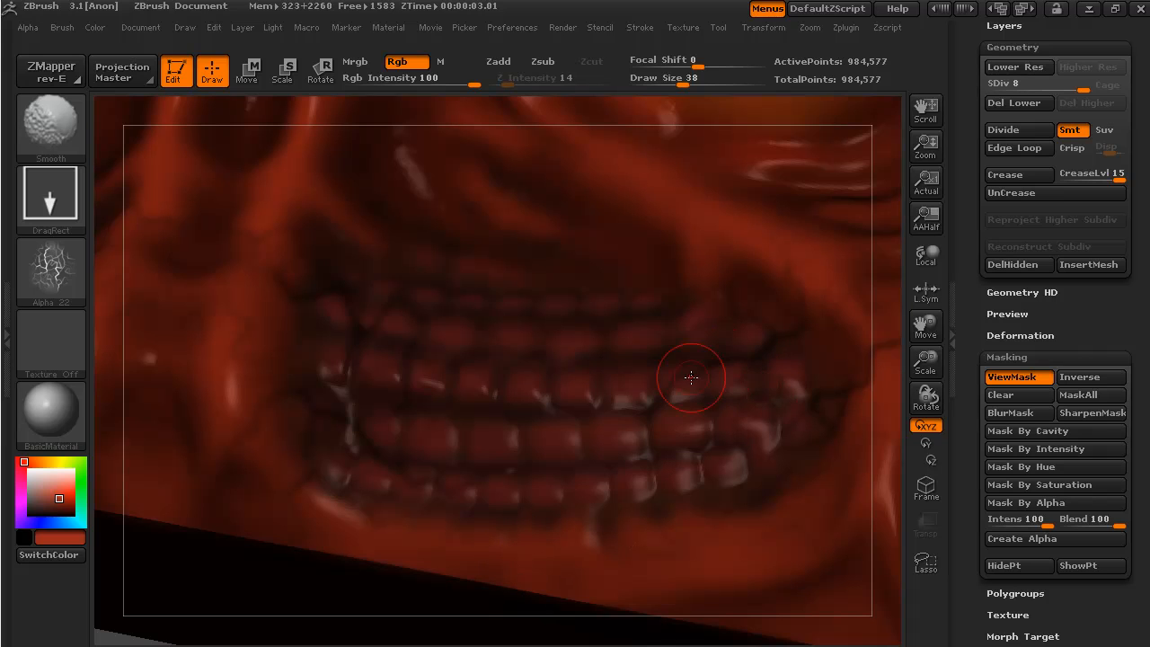
mouse_move(567, 314)
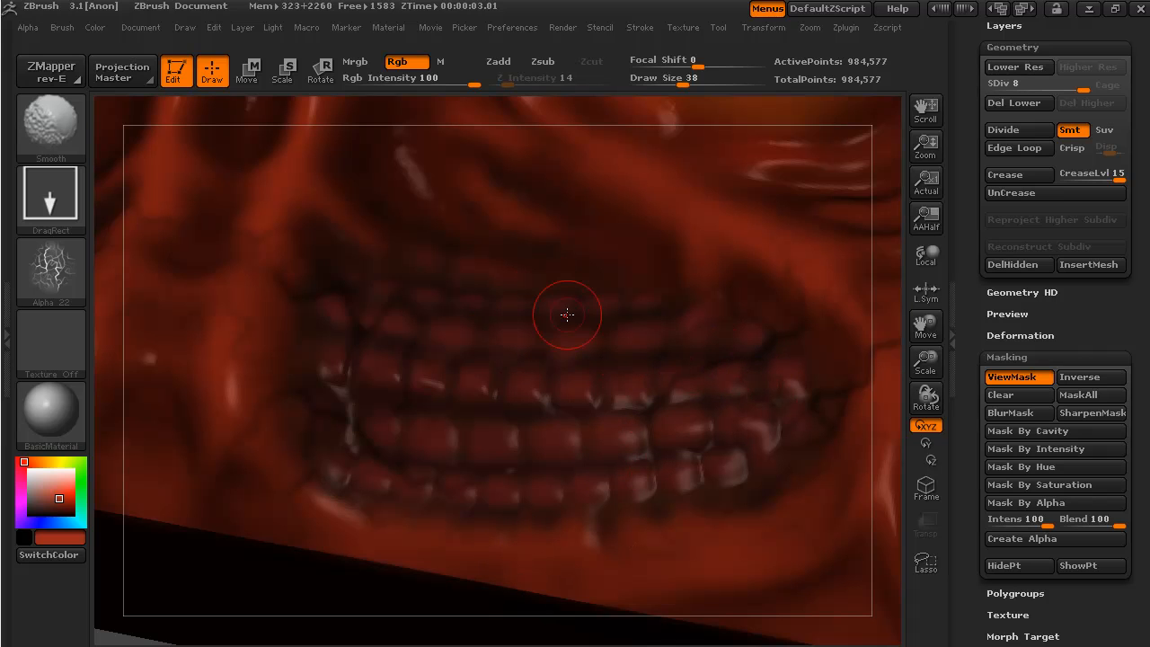
mouse_move(655, 384)
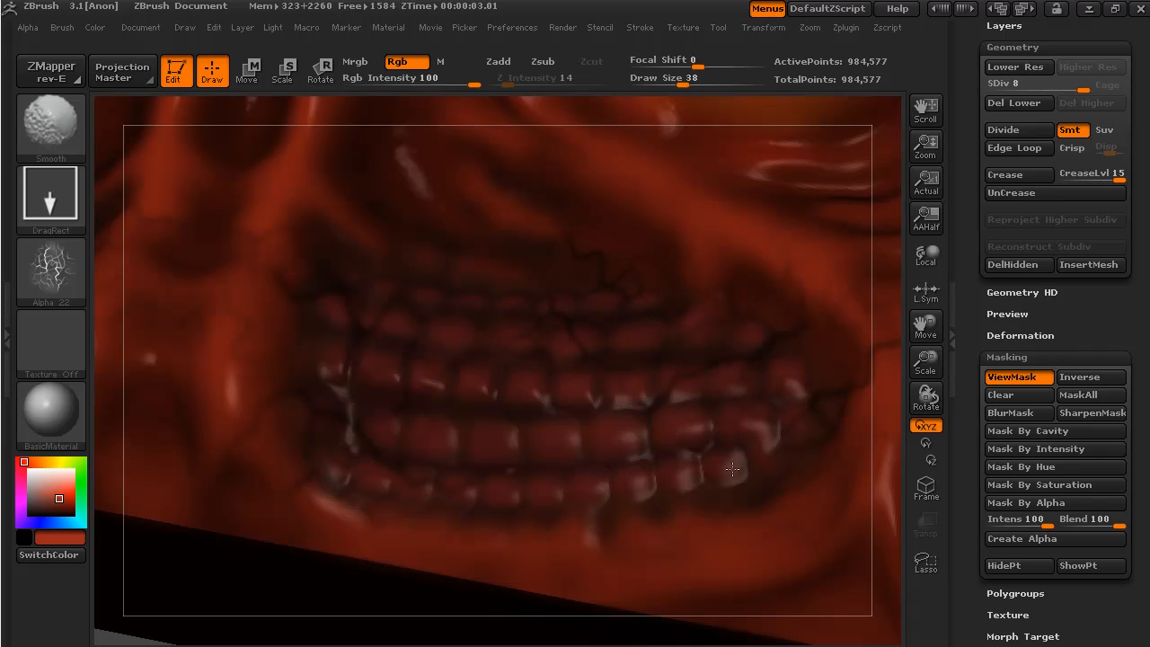
mouse_move(327, 402)
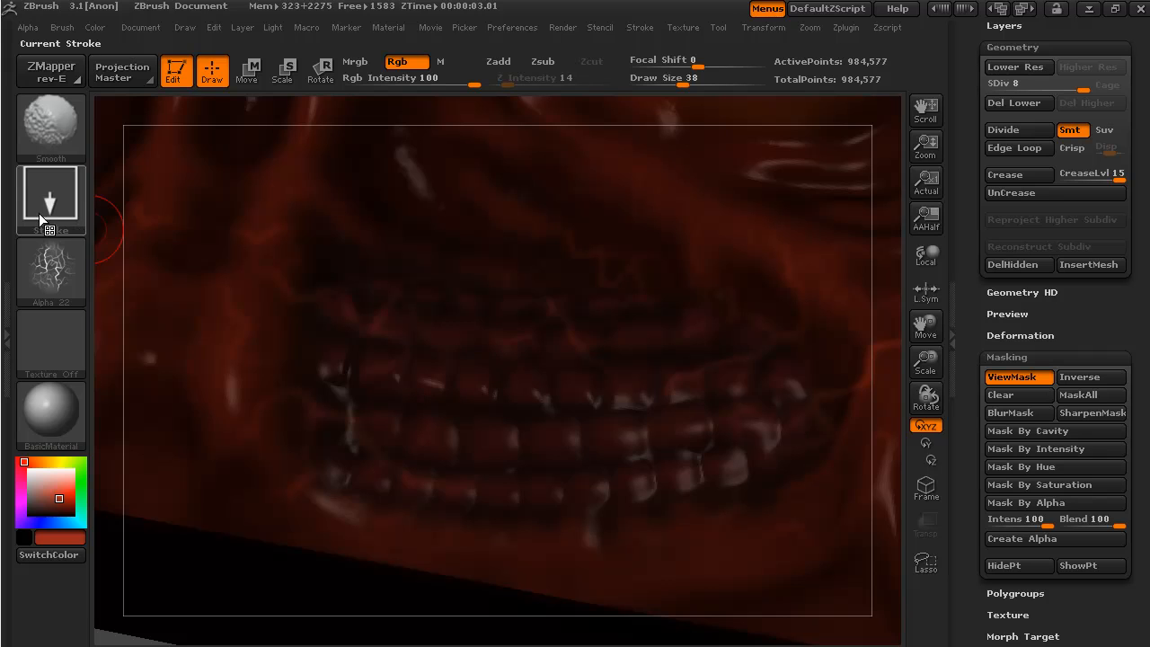
Step: Choose the Dots stroke type and the Standard sculpting brush for raised detail
click(50, 273)
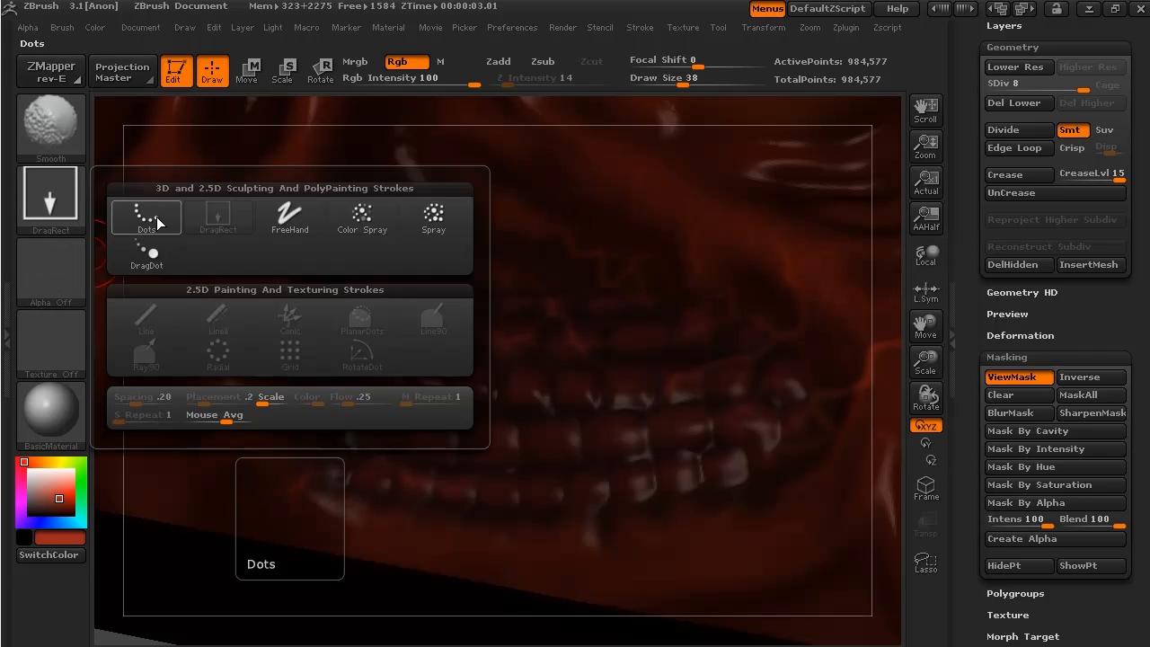
click(148, 217)
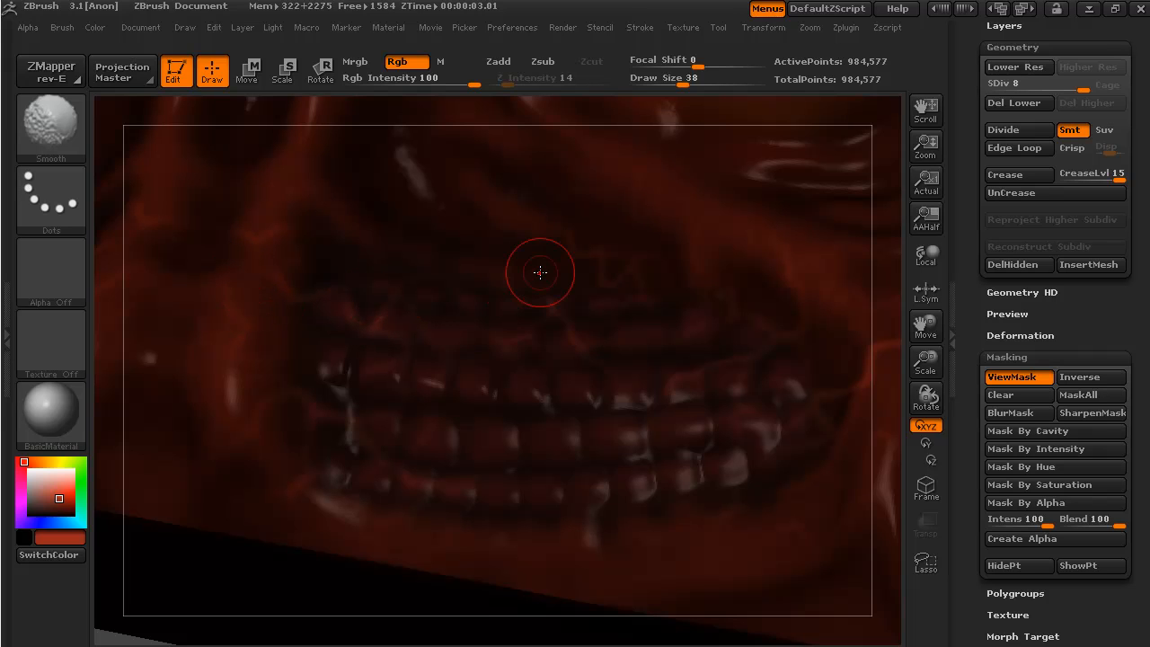
mouse_move(413, 158)
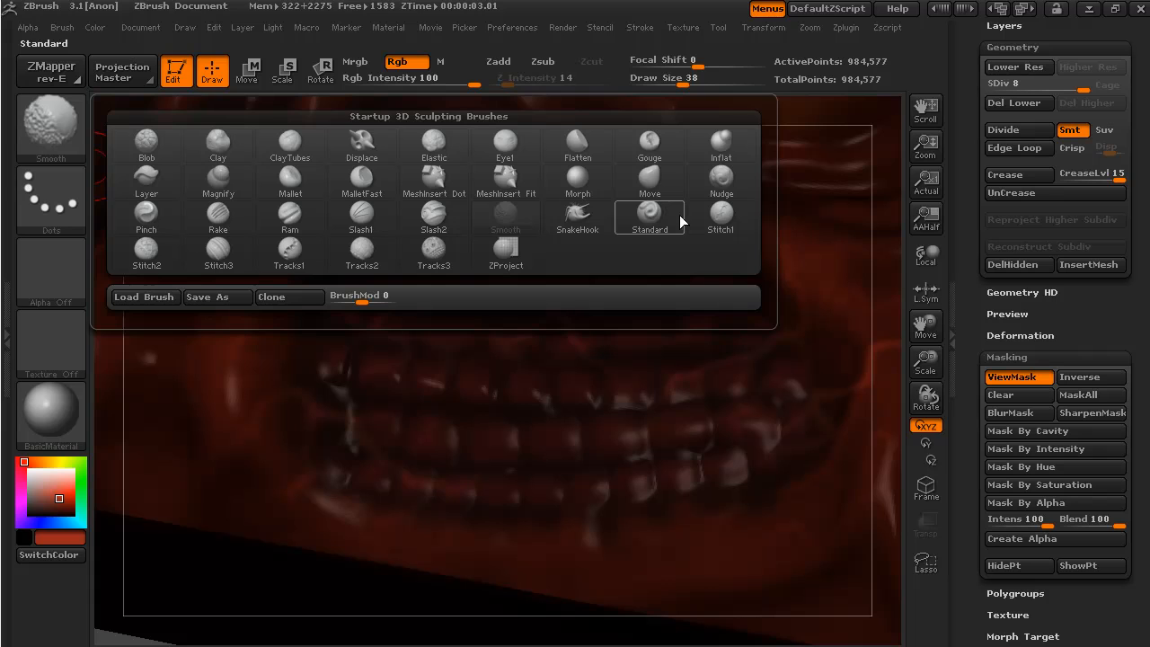
click(649, 212)
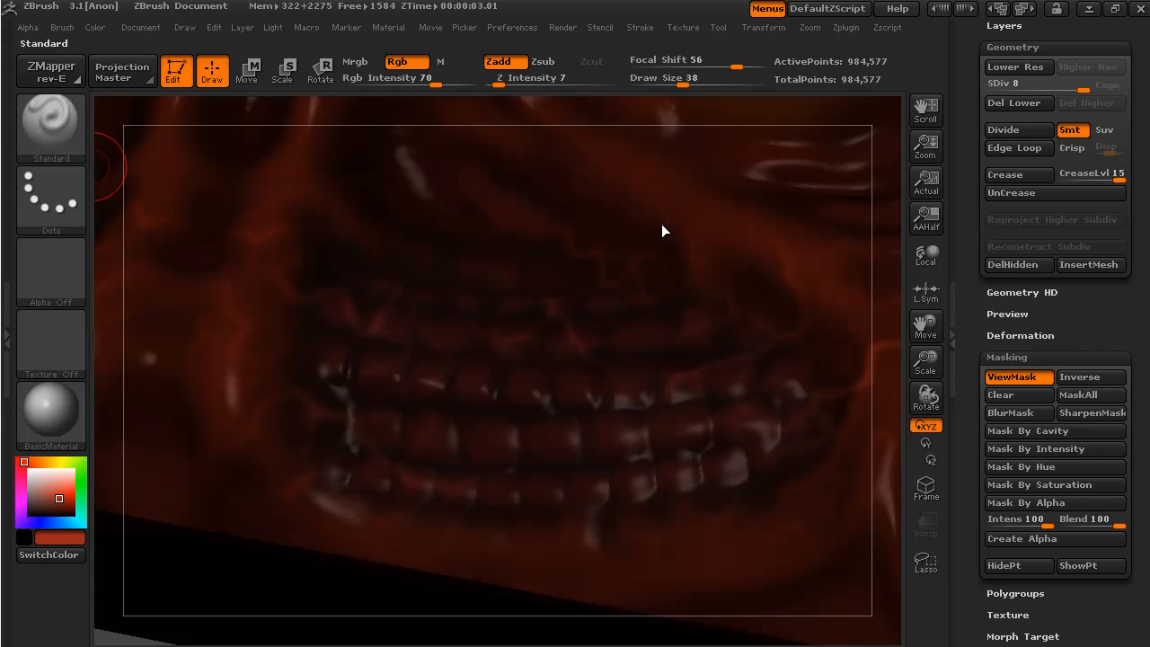
mouse_move(442, 376)
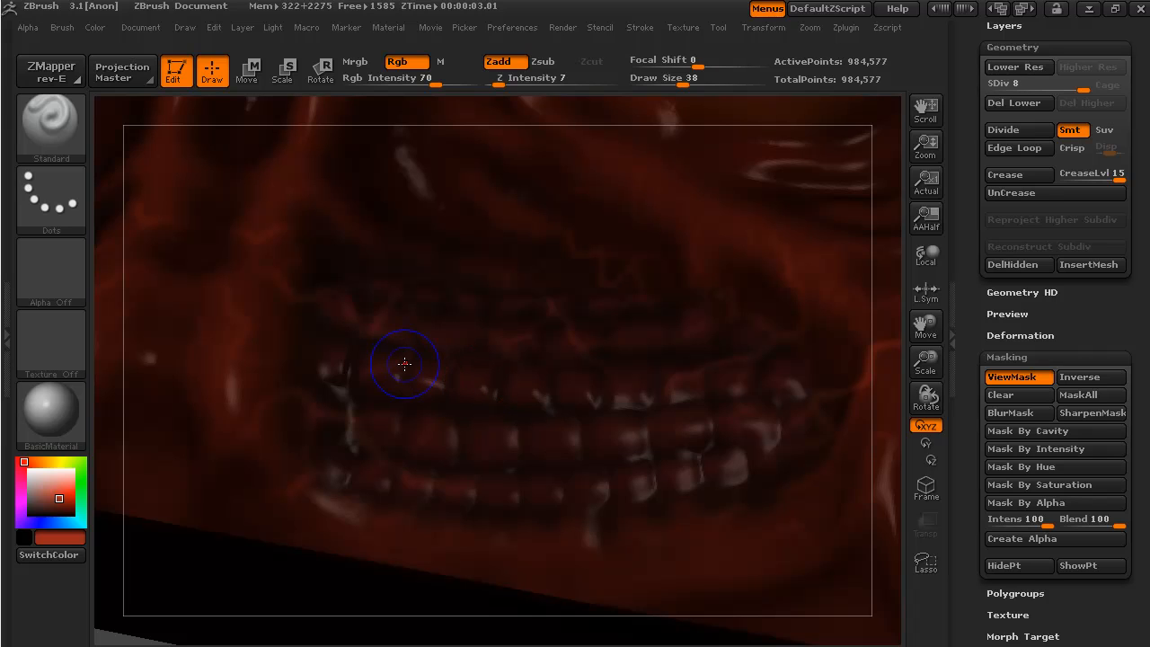
mouse_move(377, 421)
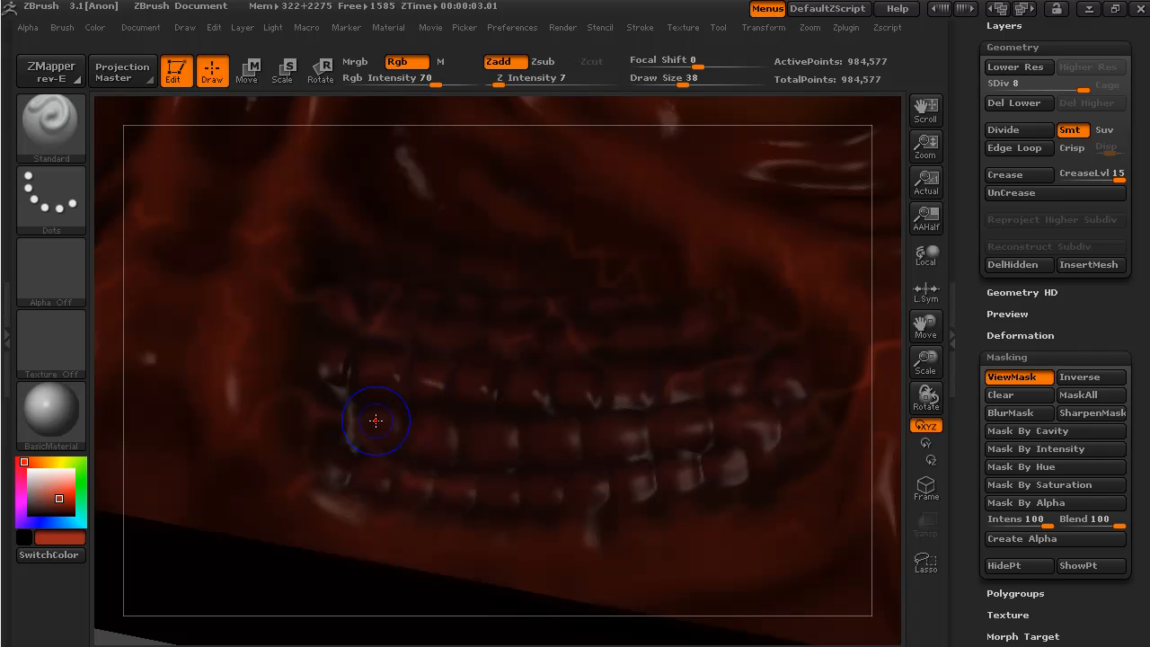
mouse_move(287, 503)
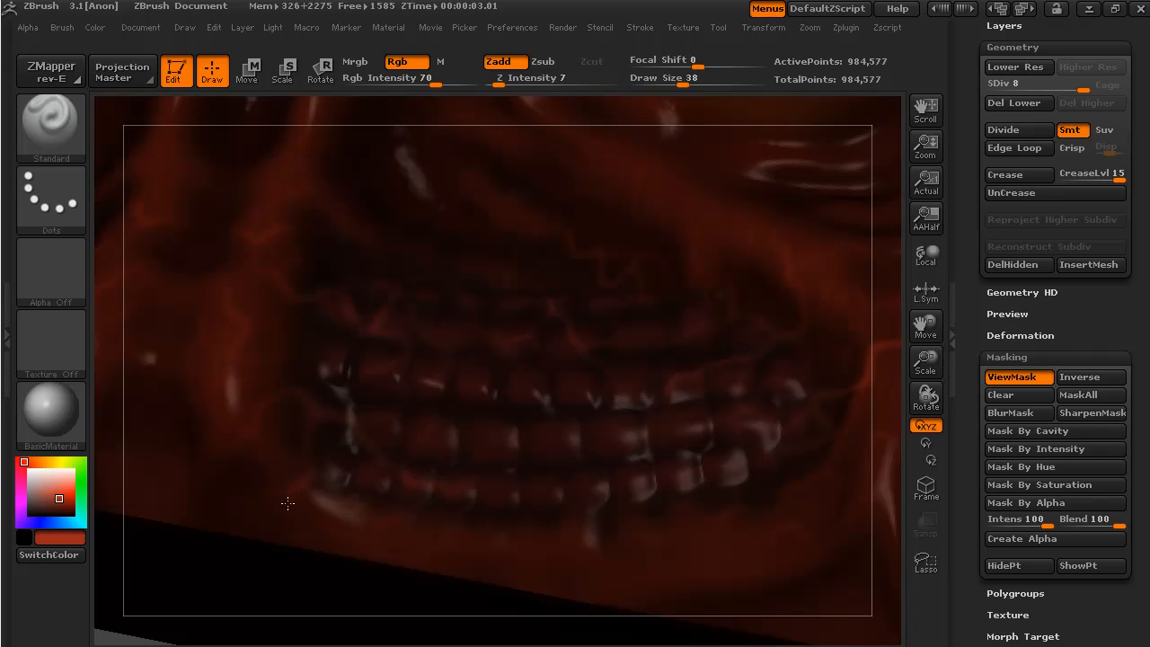
mouse_move(402, 492)
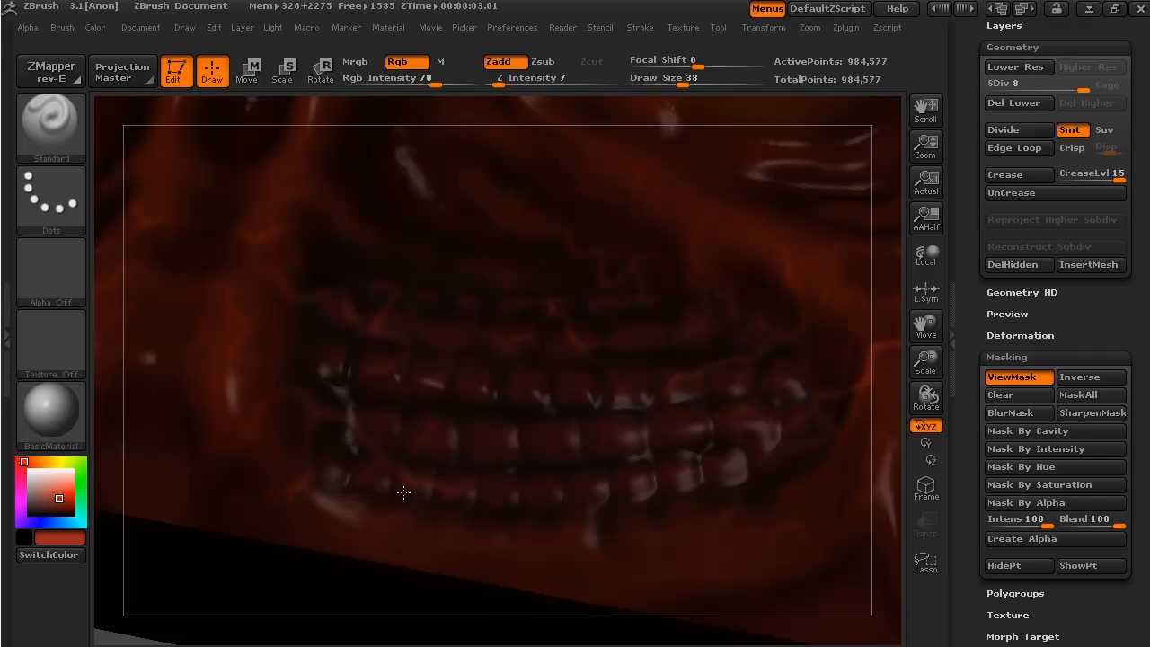
mouse_move(413, 326)
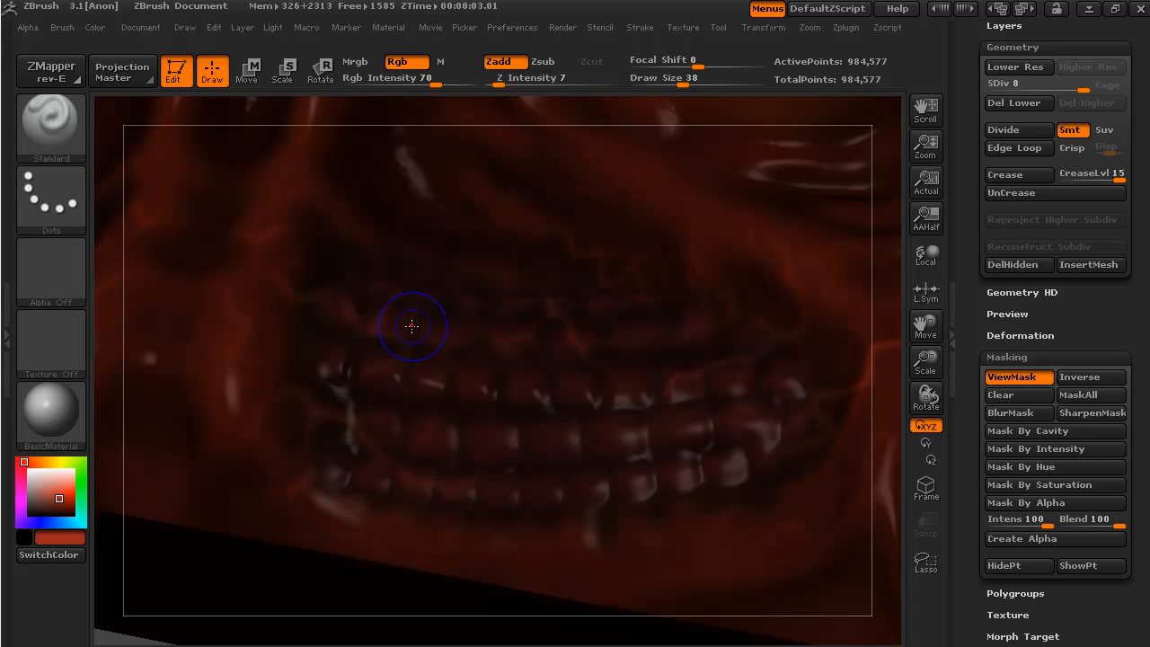
mouse_move(593, 338)
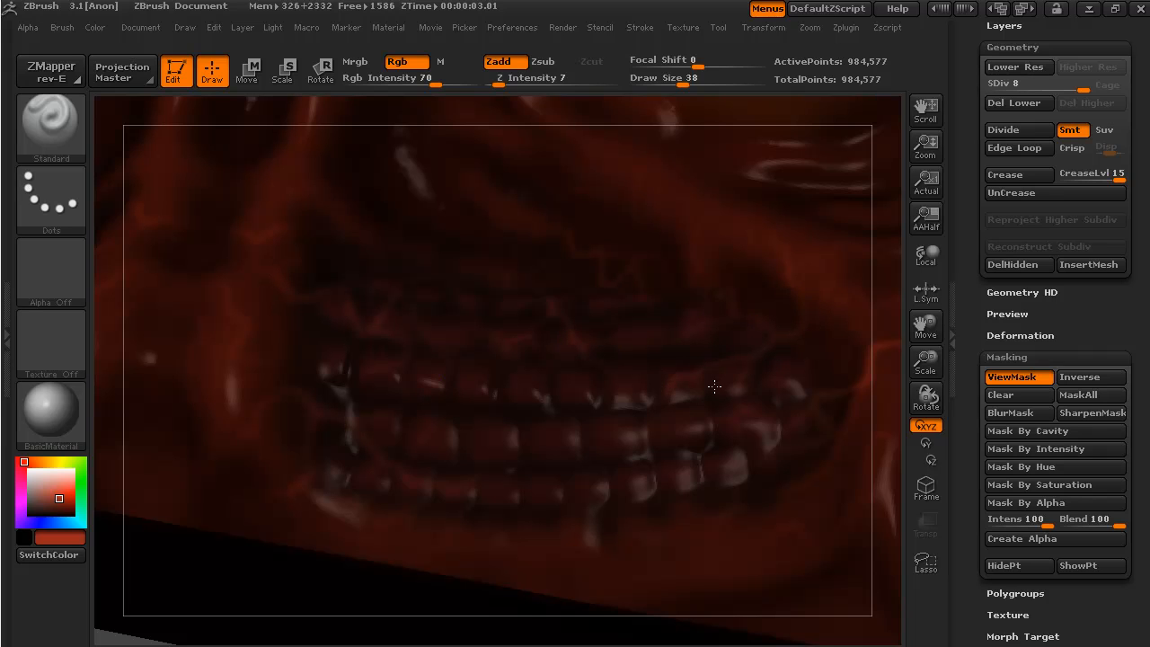
mouse_move(701, 538)
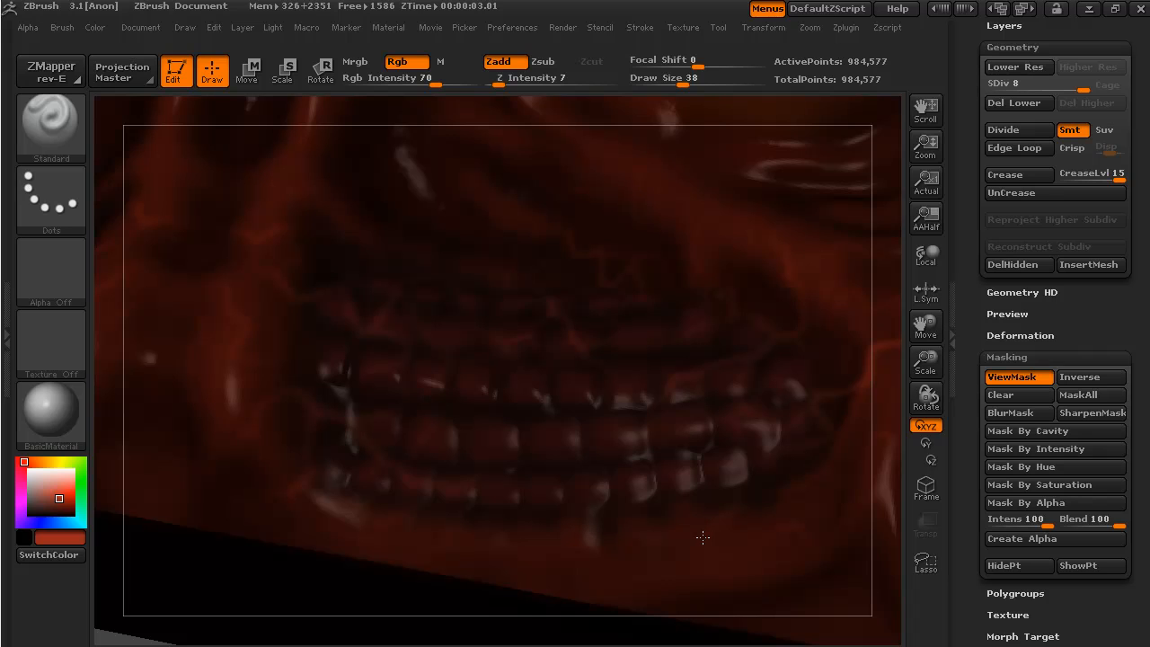
mouse_move(704, 294)
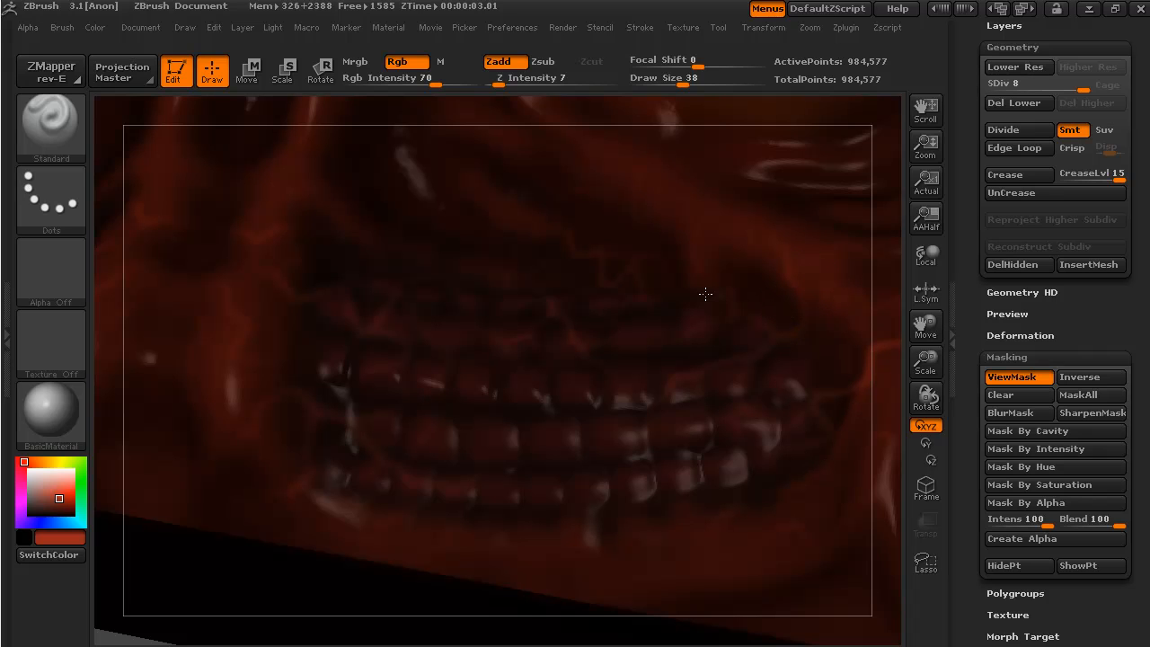
mouse_move(558, 299)
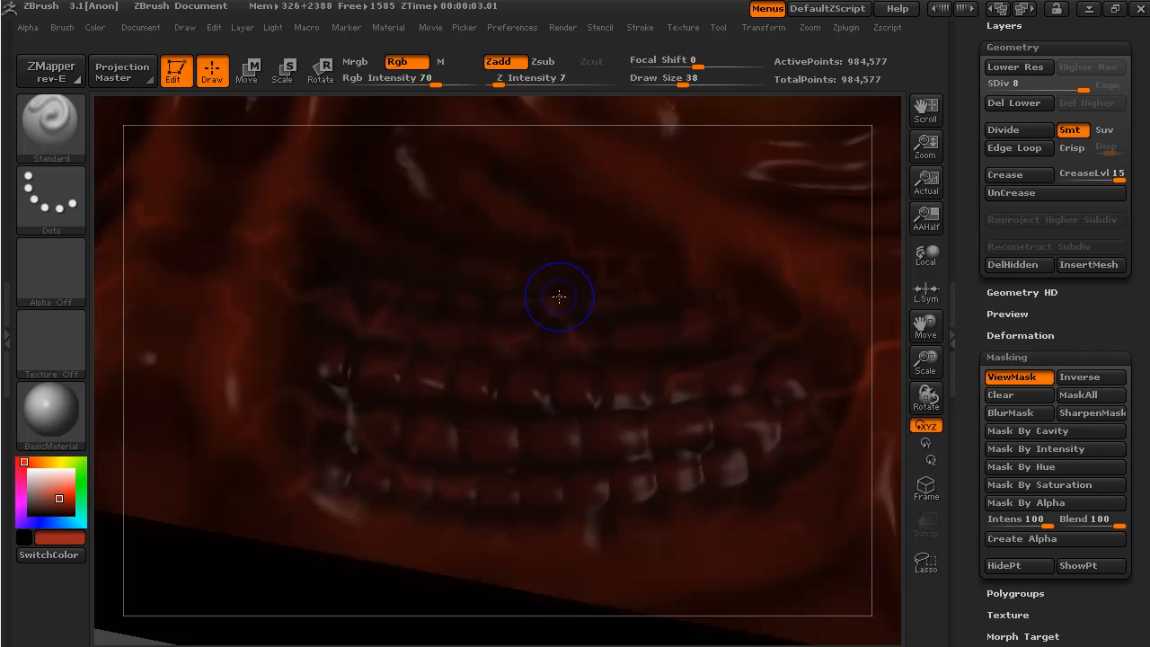
mouse_move(294, 406)
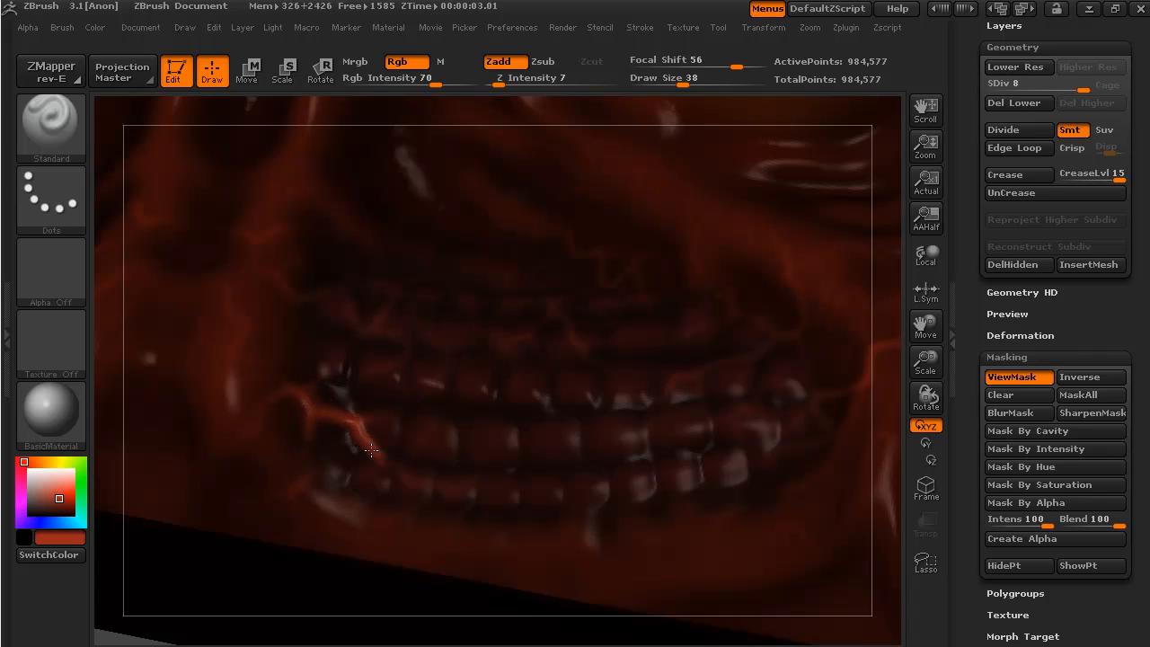
Step: Extend a thin raised red vein along the lower left gums below the teeth
click(338, 481)
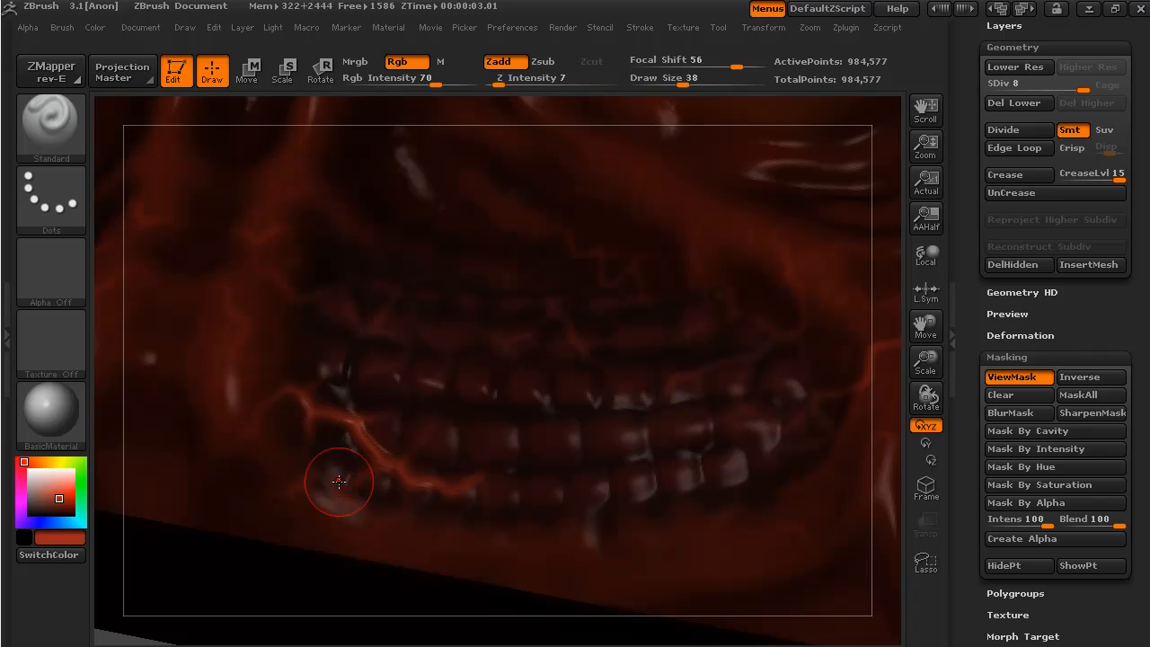
mouse_move(309, 445)
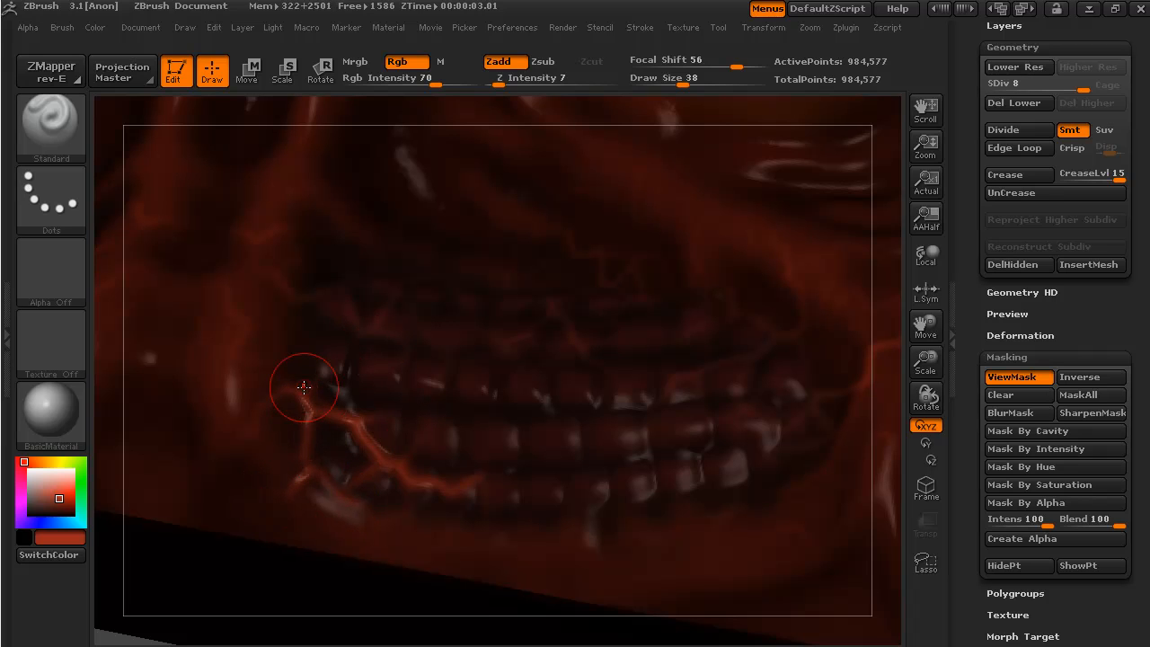
mouse_move(283, 280)
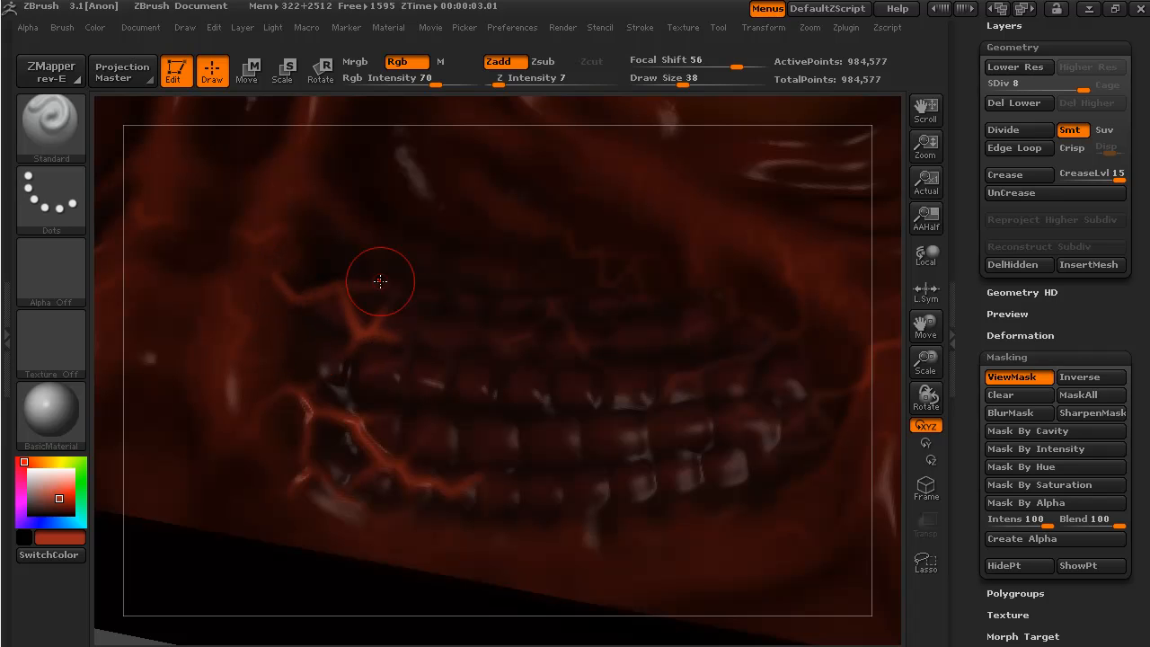
mouse_move(518, 309)
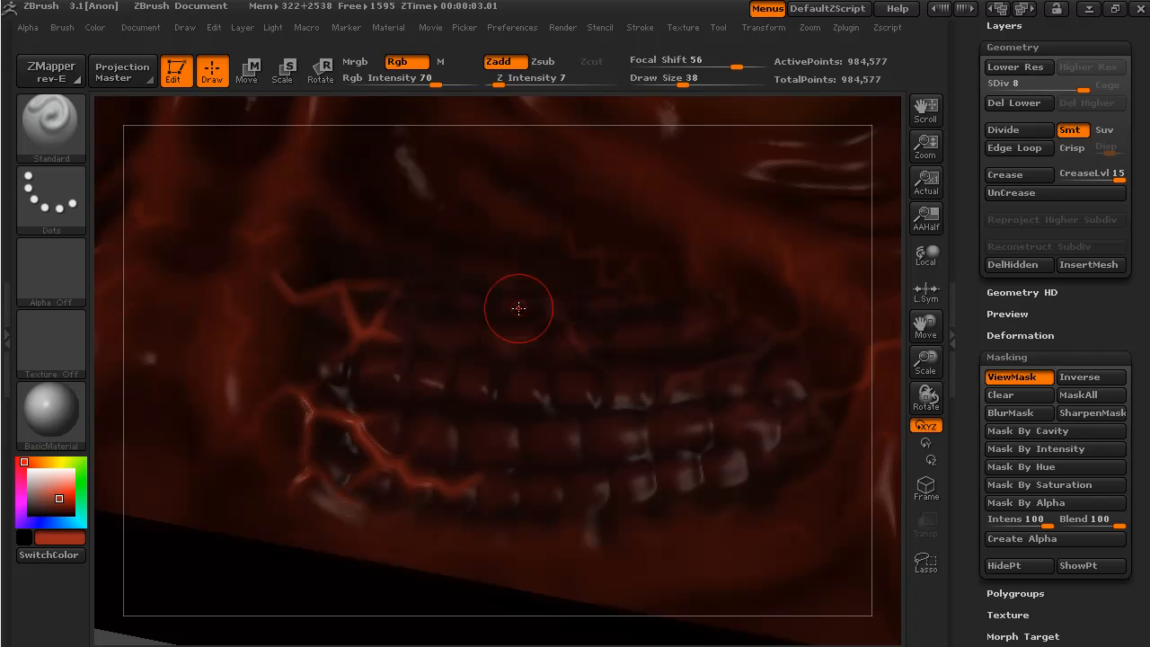
mouse_move(532, 356)
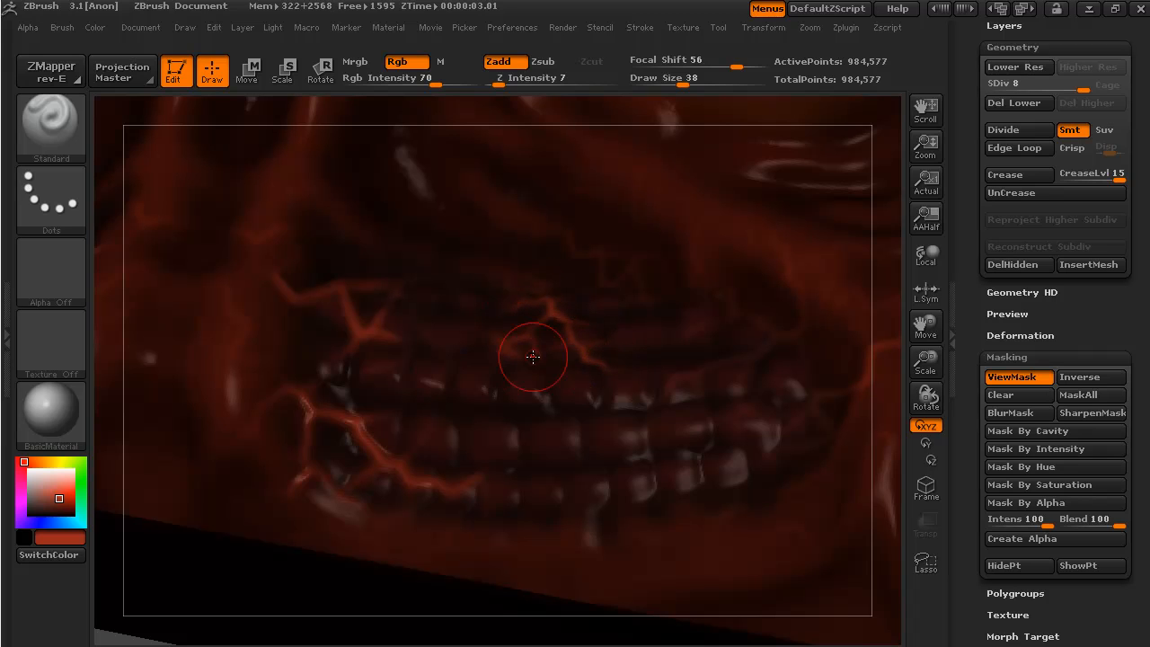
mouse_move(794, 316)
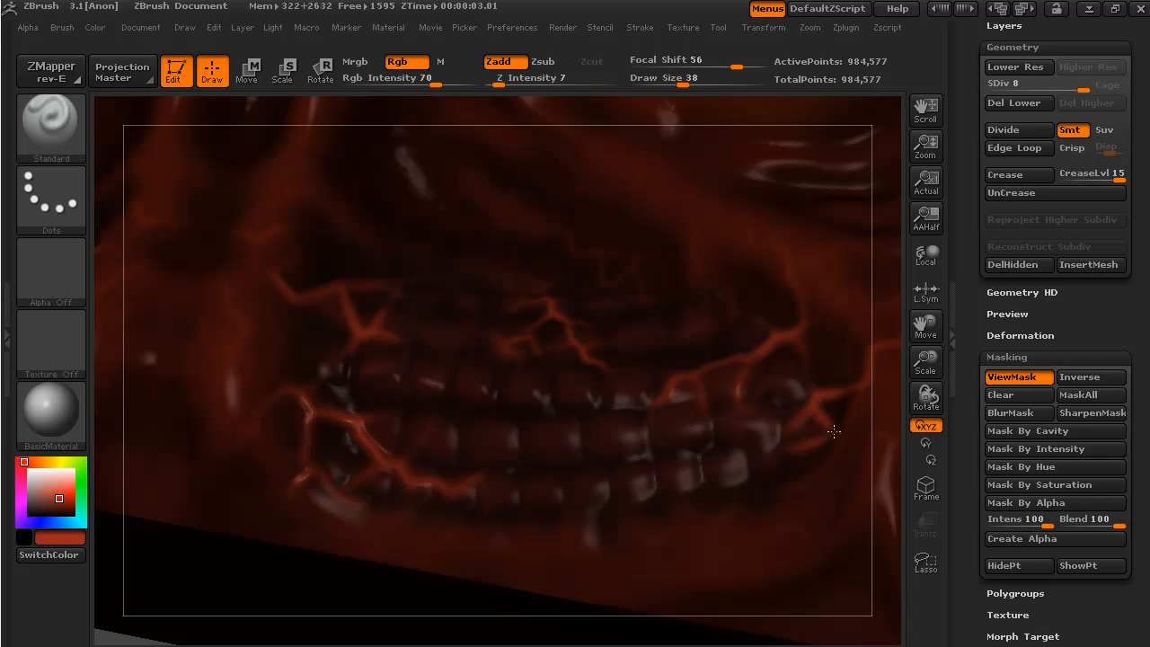
mouse_move(629, 589)
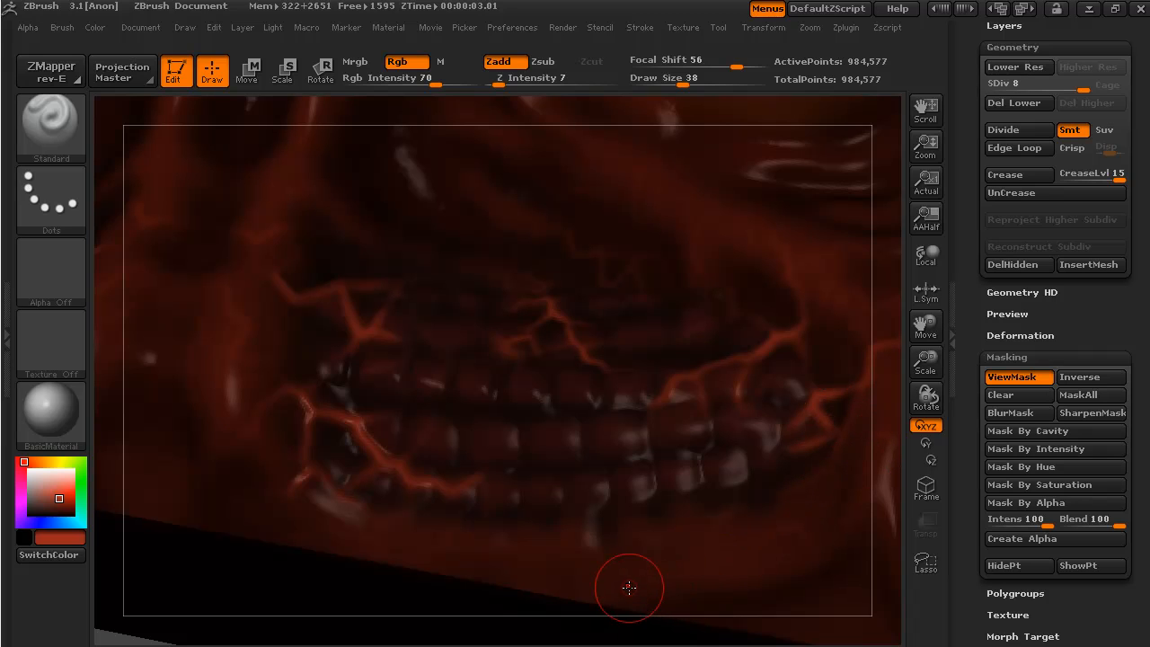
mouse_move(275, 280)
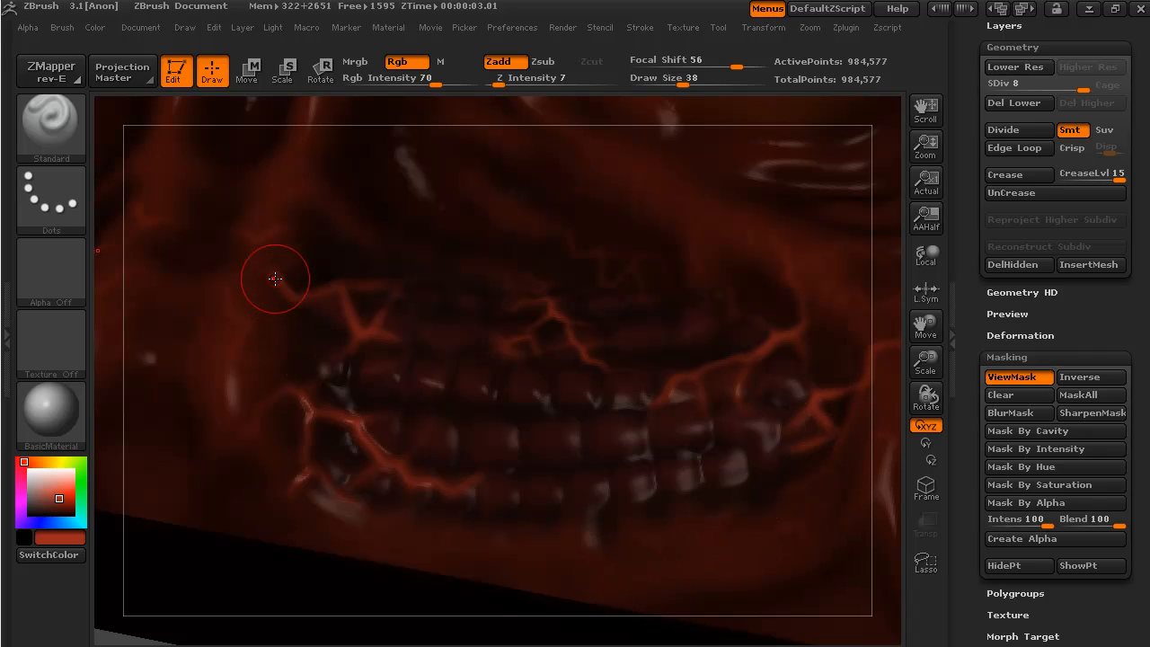
mouse_move(109, 637)
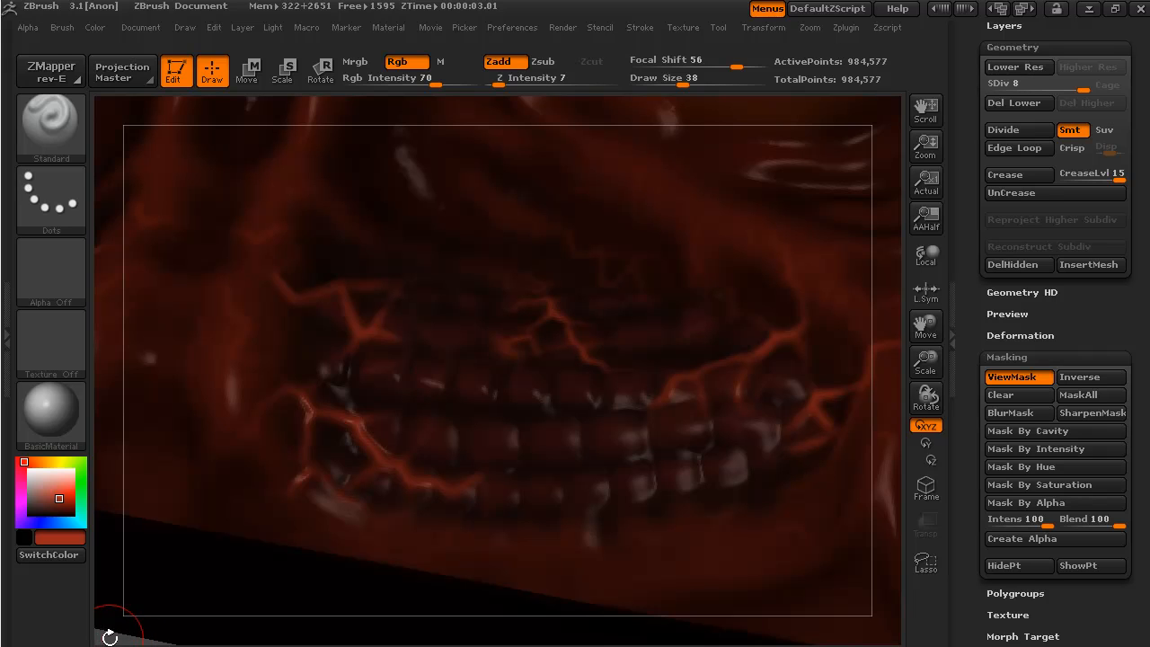
mouse_move(240, 625)
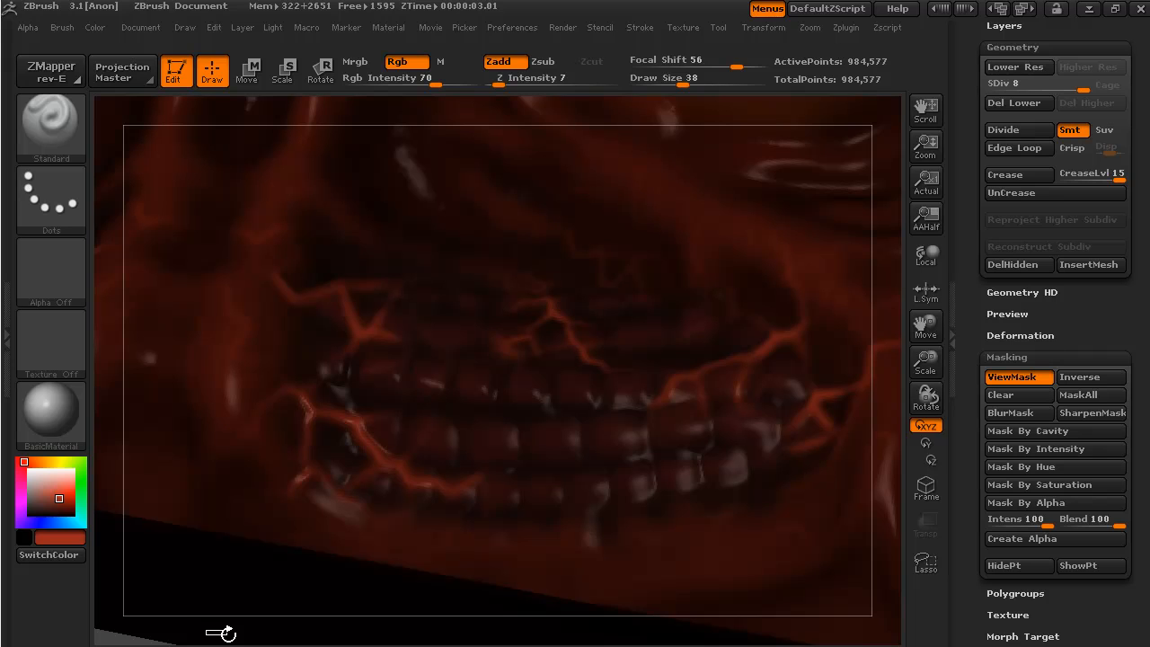
mouse_move(108, 640)
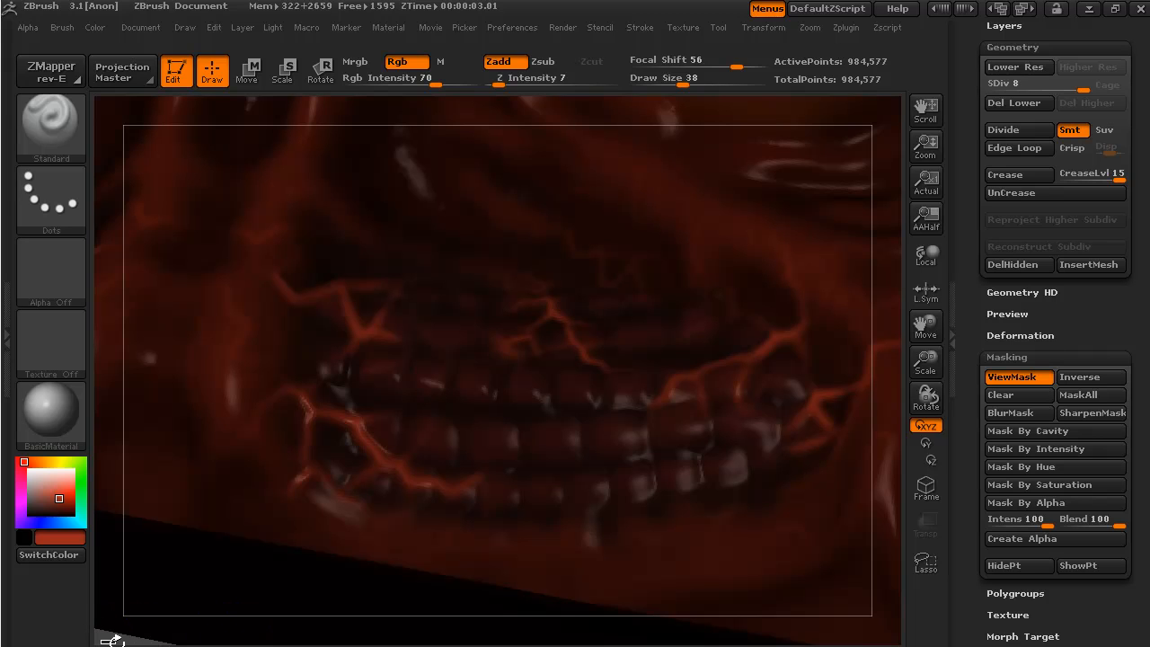
Step: Paint dark colour around the teeth edges on the right side of the mouth
click(812, 548)
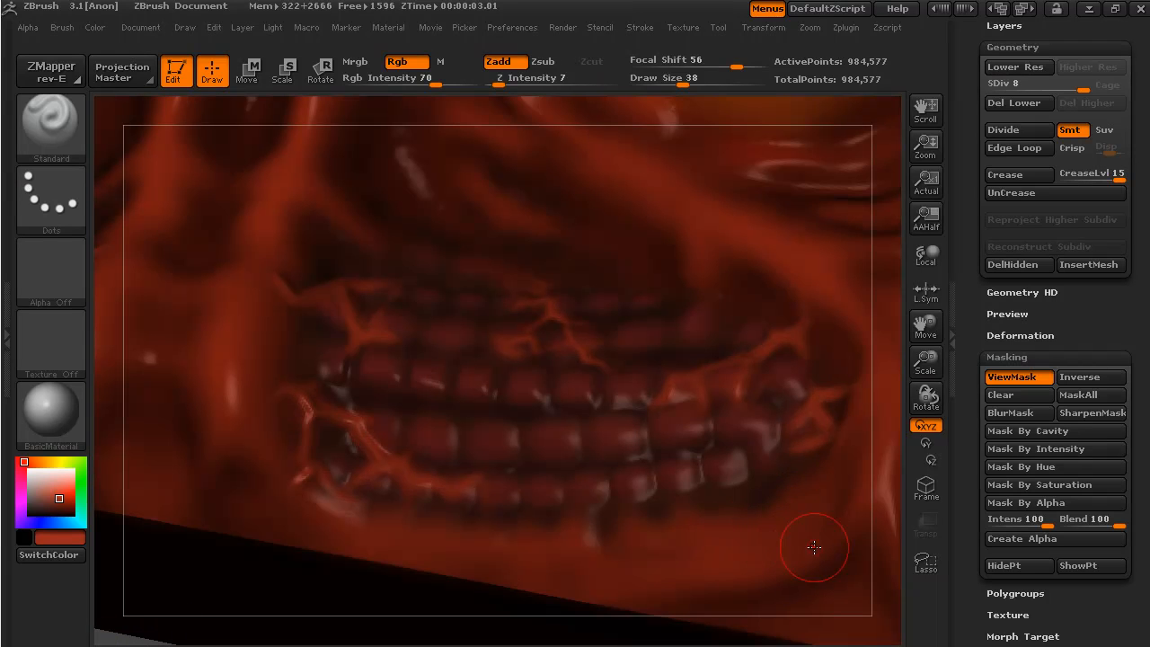
drag(812, 548, 871, 500)
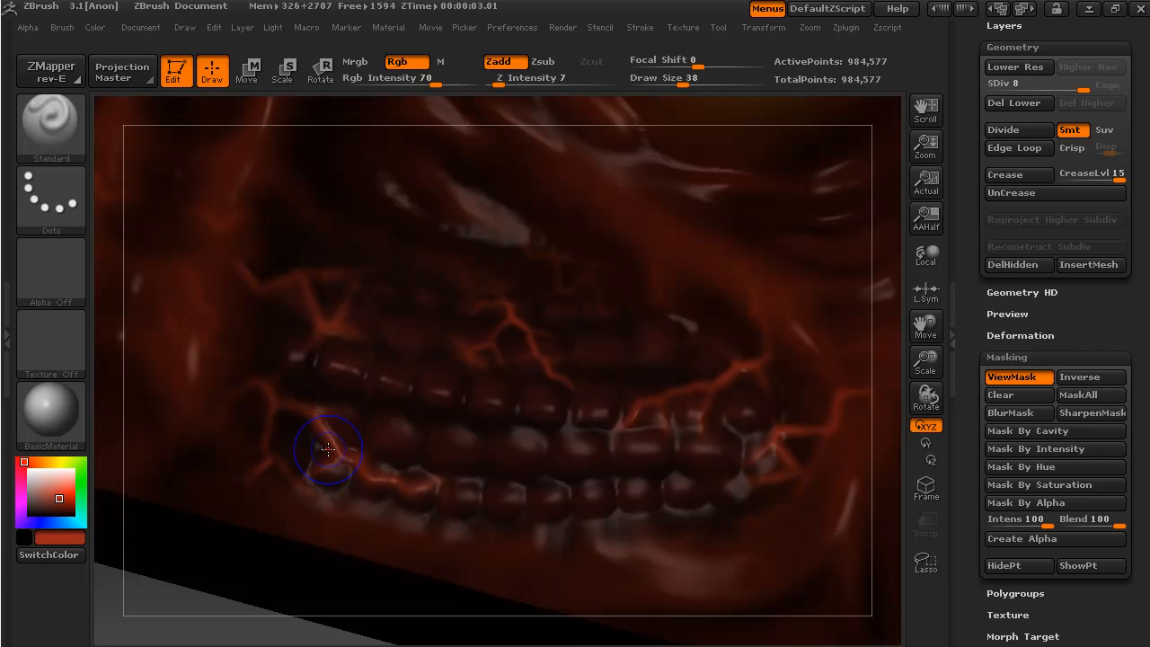
mouse_move(251, 453)
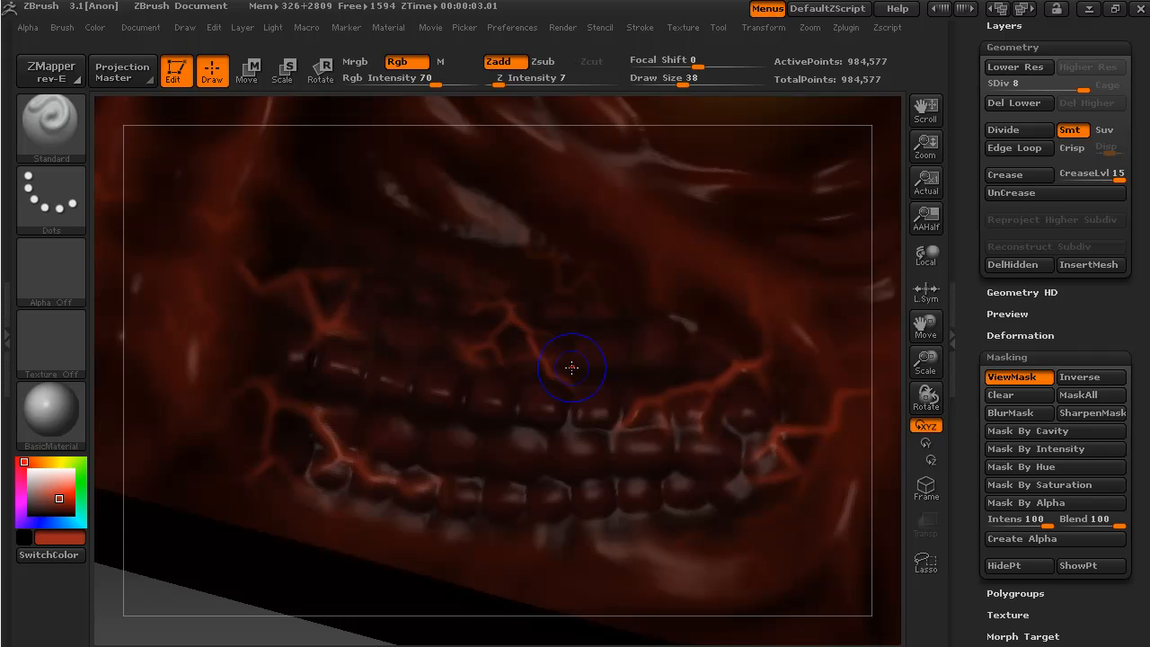
mouse_move(618, 406)
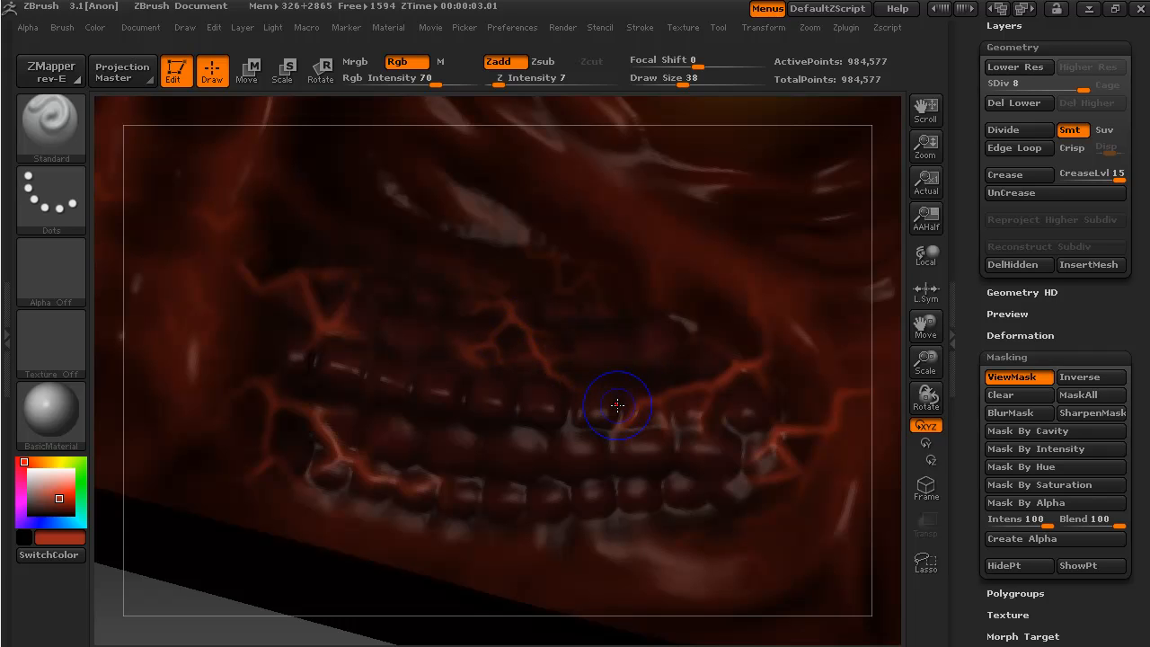
mouse_move(780, 409)
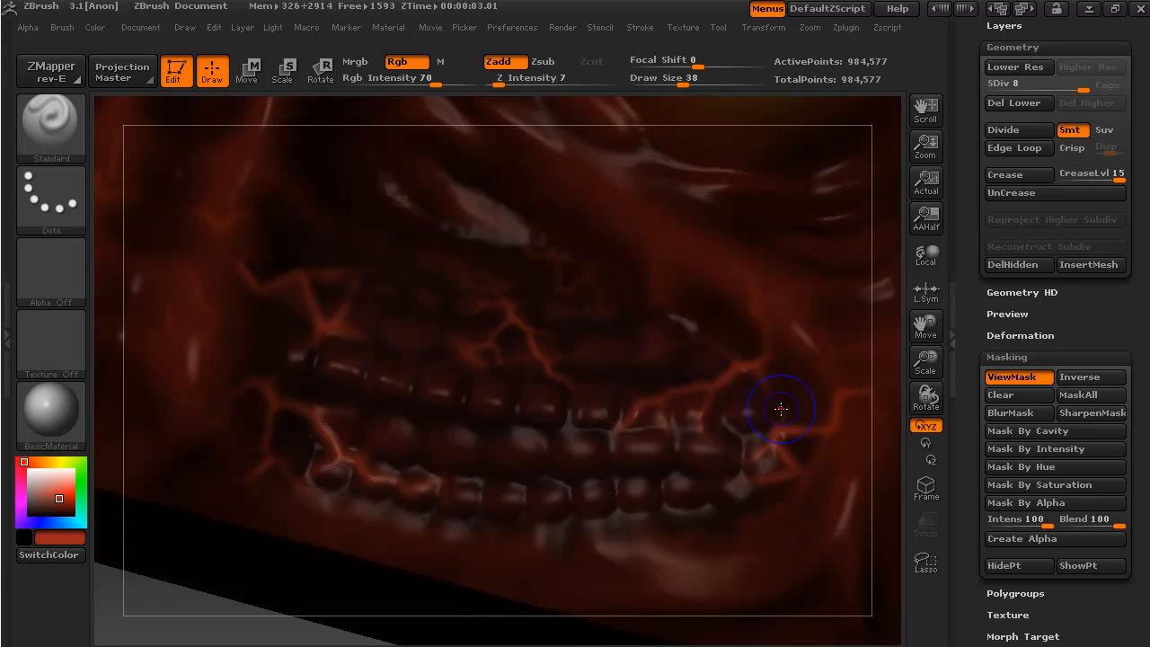
mouse_move(801, 433)
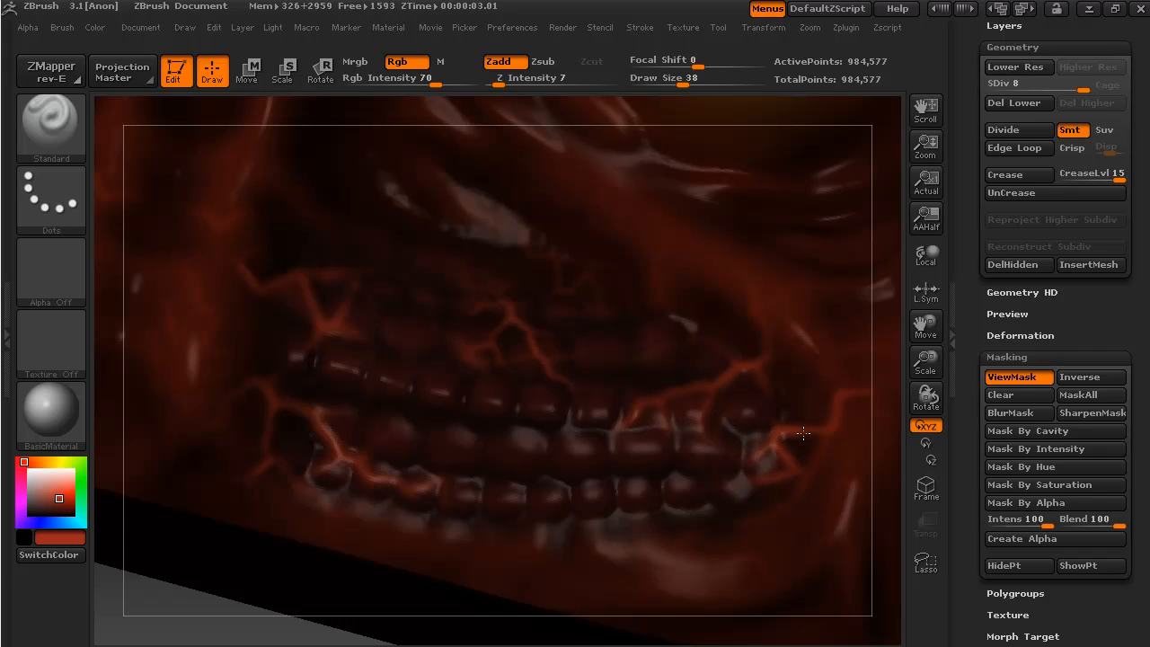
mouse_move(797, 476)
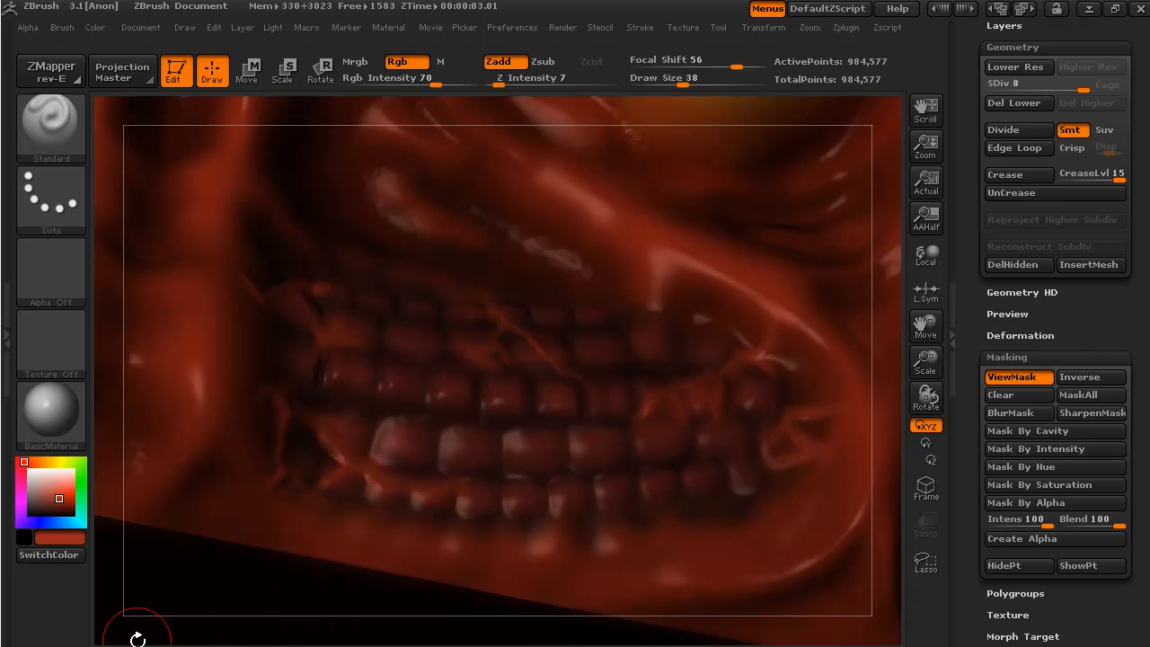
Step: Paint dark veined shading across the left side of the mouth
drag(136, 640, 242, 607)
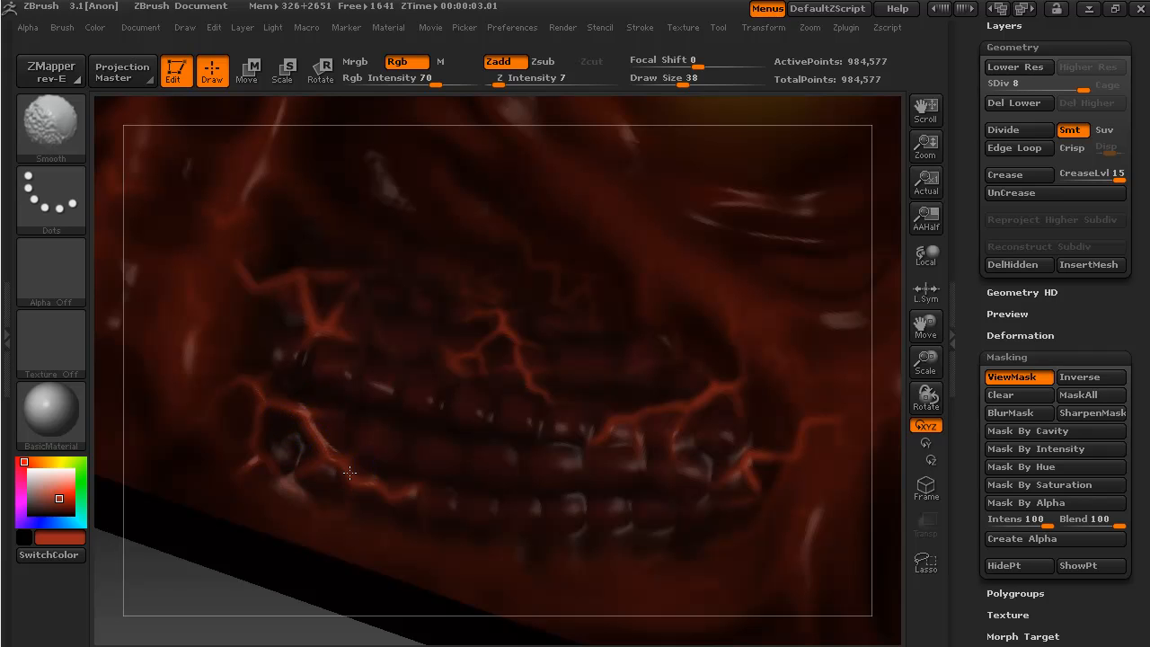
mouse_move(255, 404)
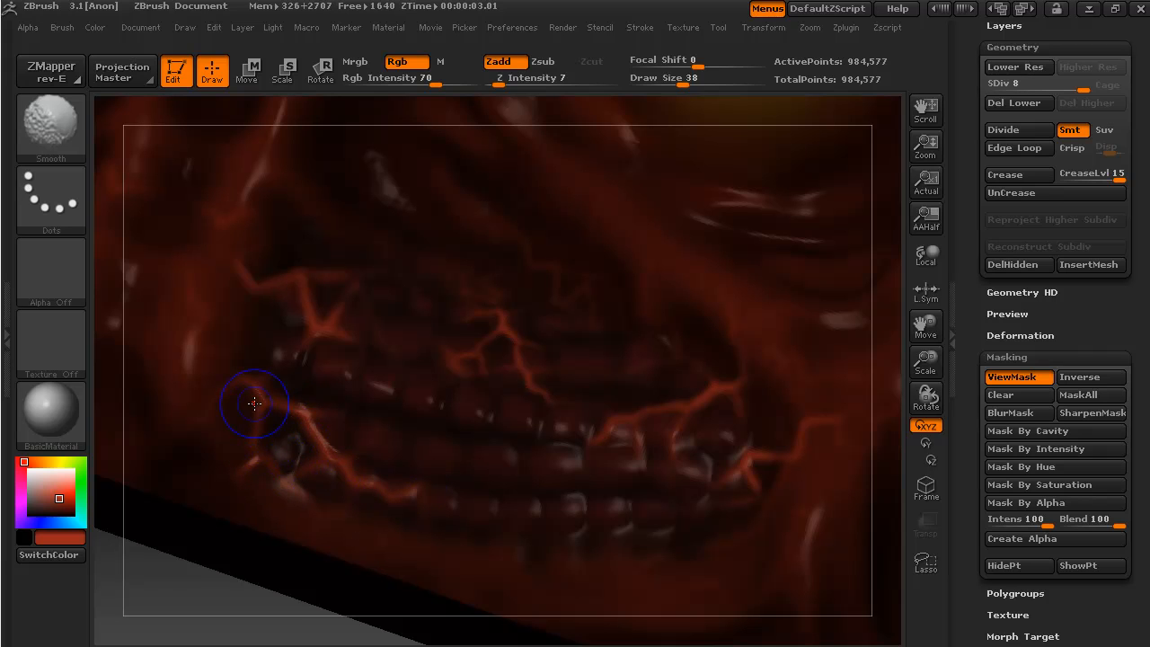
mouse_move(285, 287)
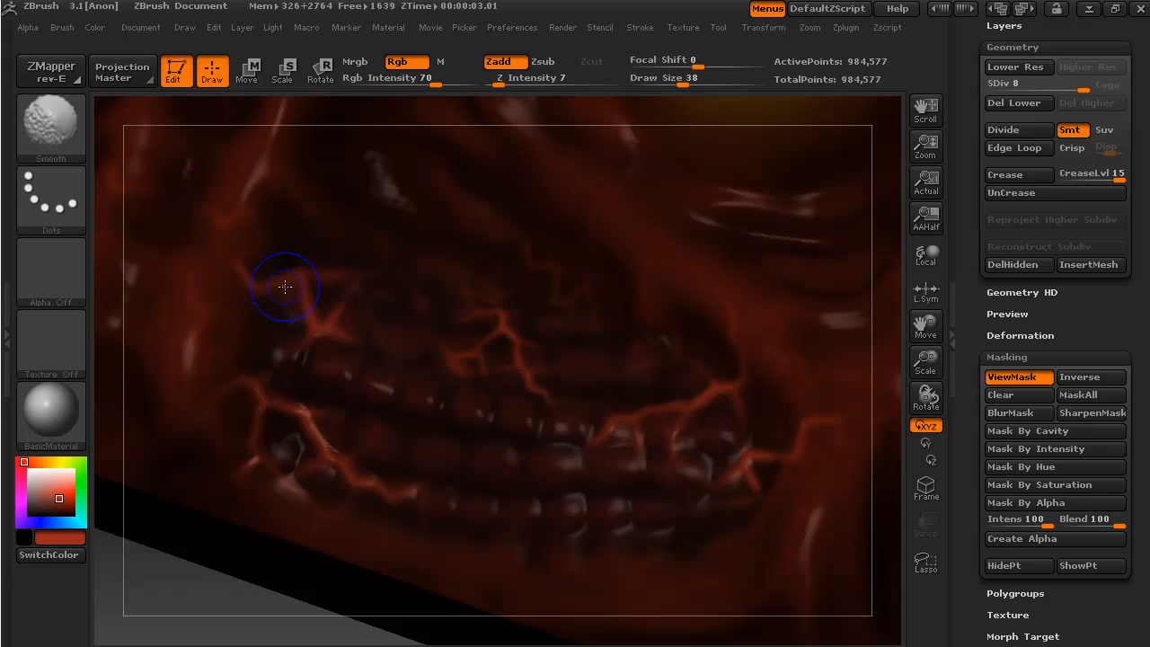
mouse_move(494, 309)
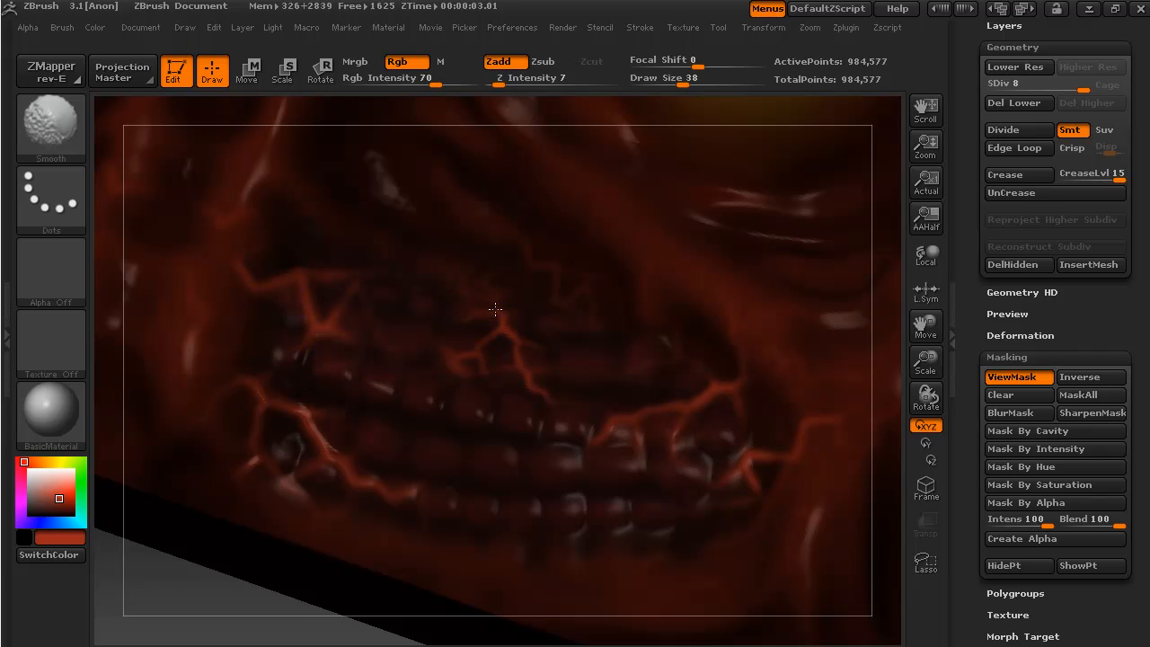
mouse_move(592, 424)
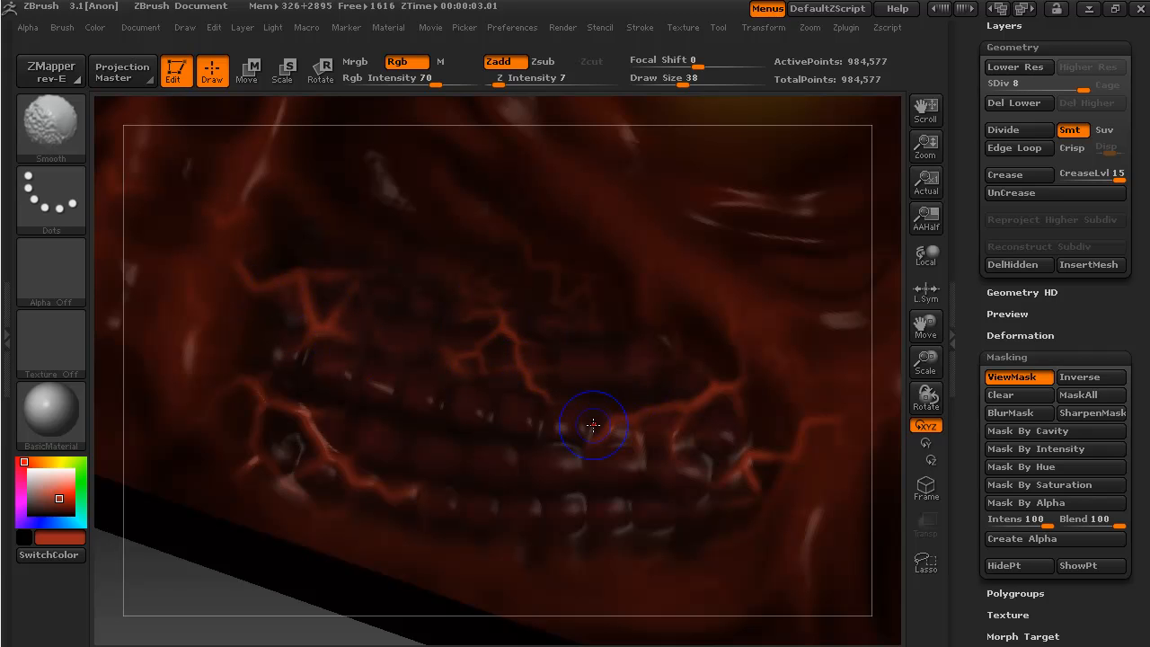
mouse_move(741, 356)
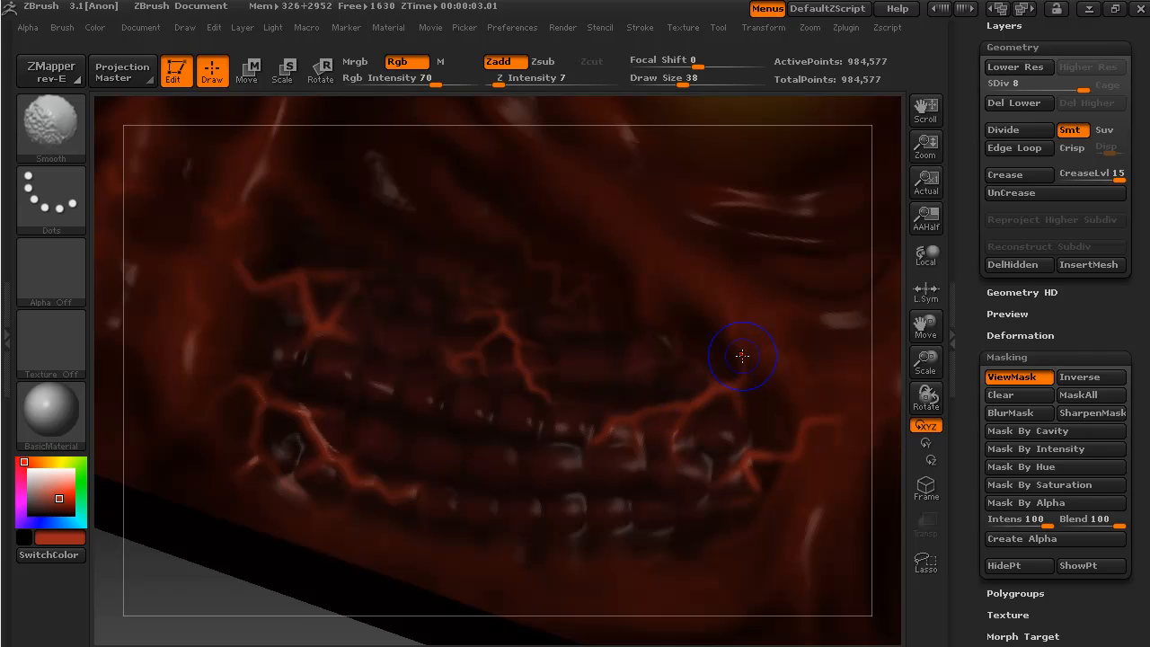
mouse_move(733, 476)
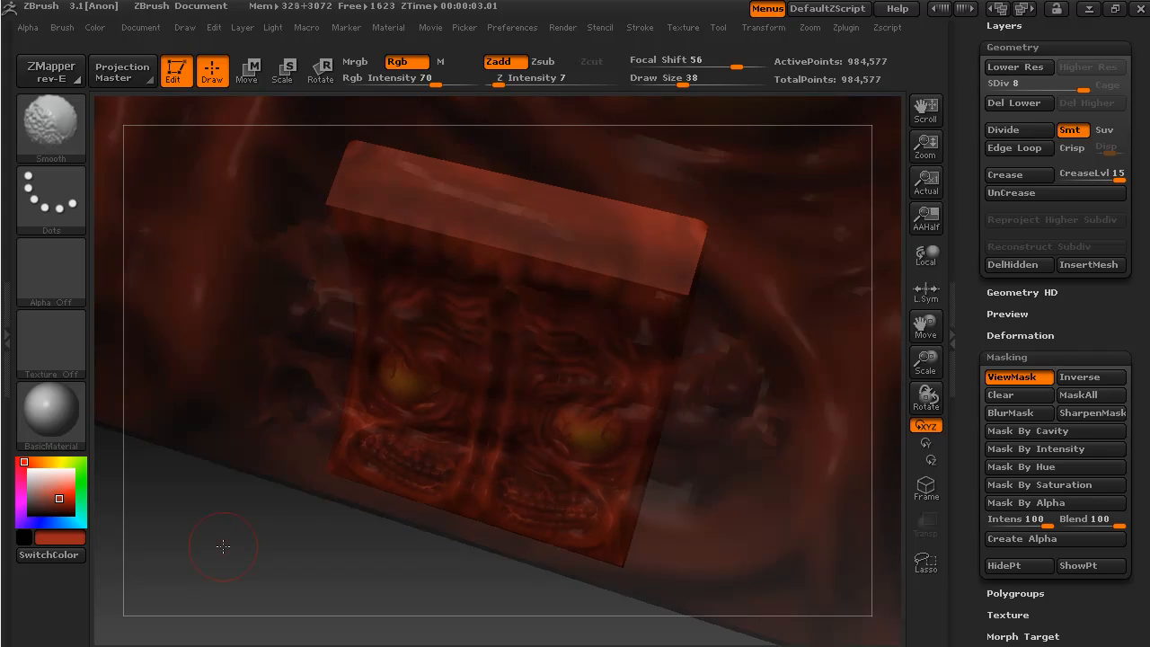
Step: Orbit the tile to inspect its edges and borders, then zoom in close on one glowing eye
drag(223, 546, 312, 571)
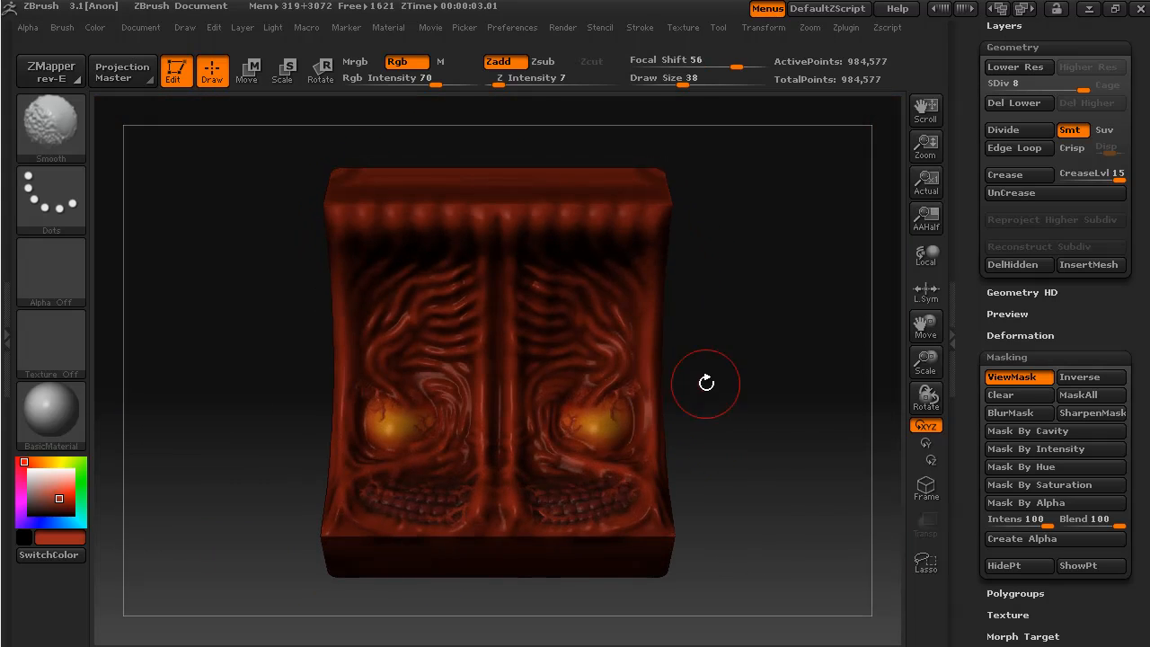
drag(704, 382, 776, 535)
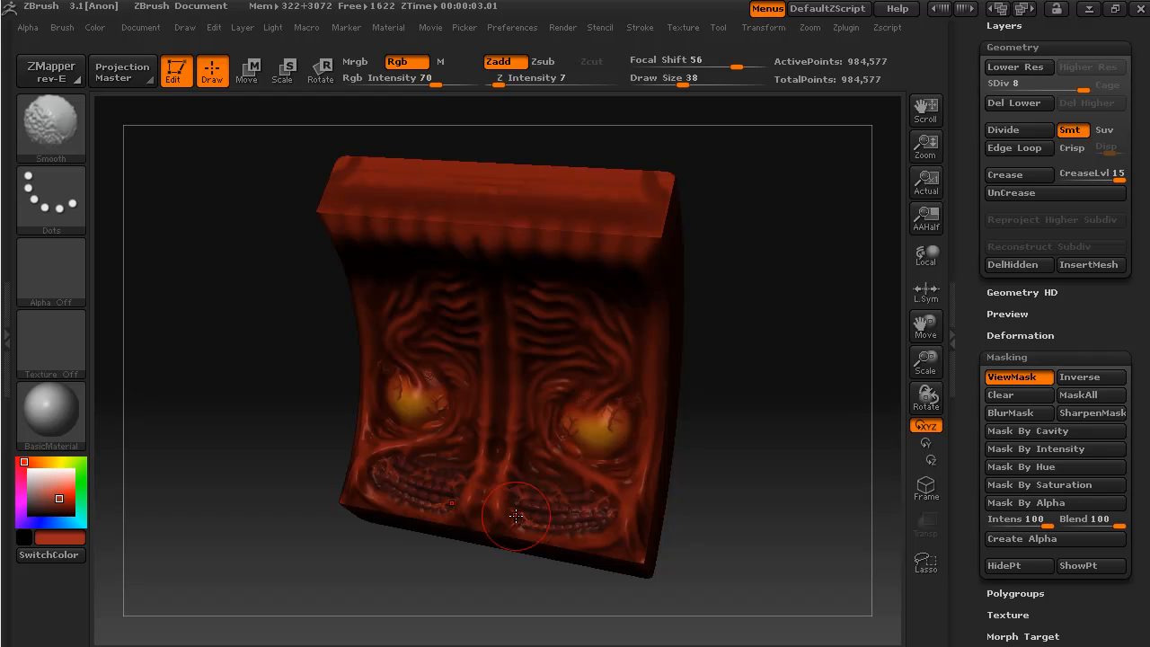
mouse_move(501, 478)
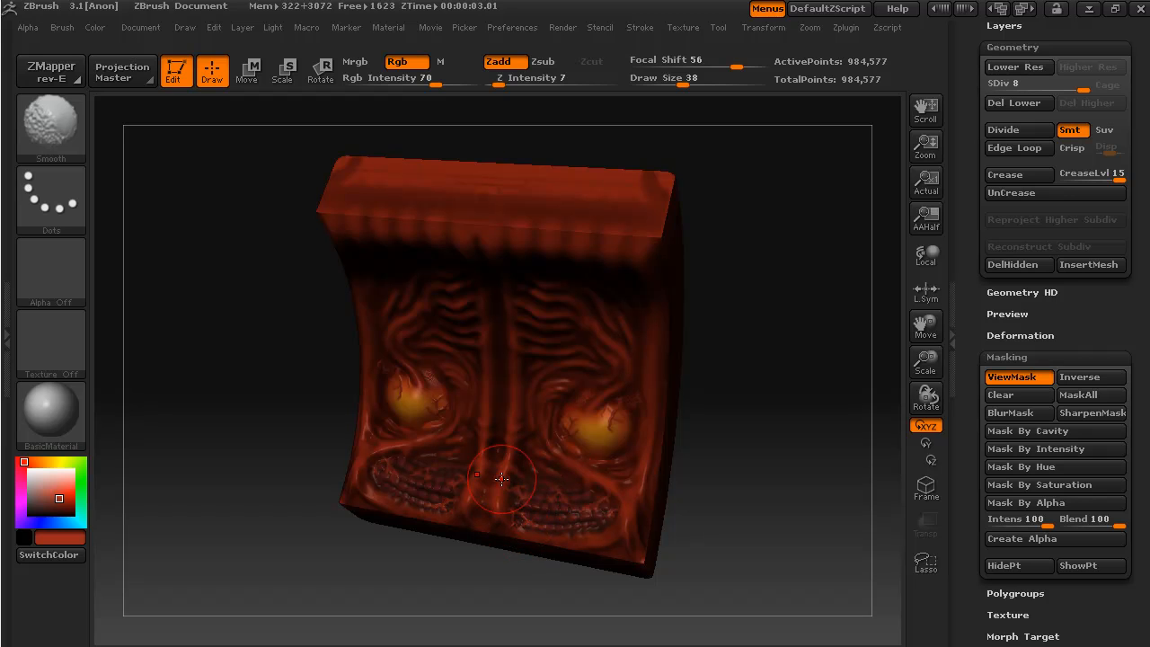
mouse_move(607, 495)
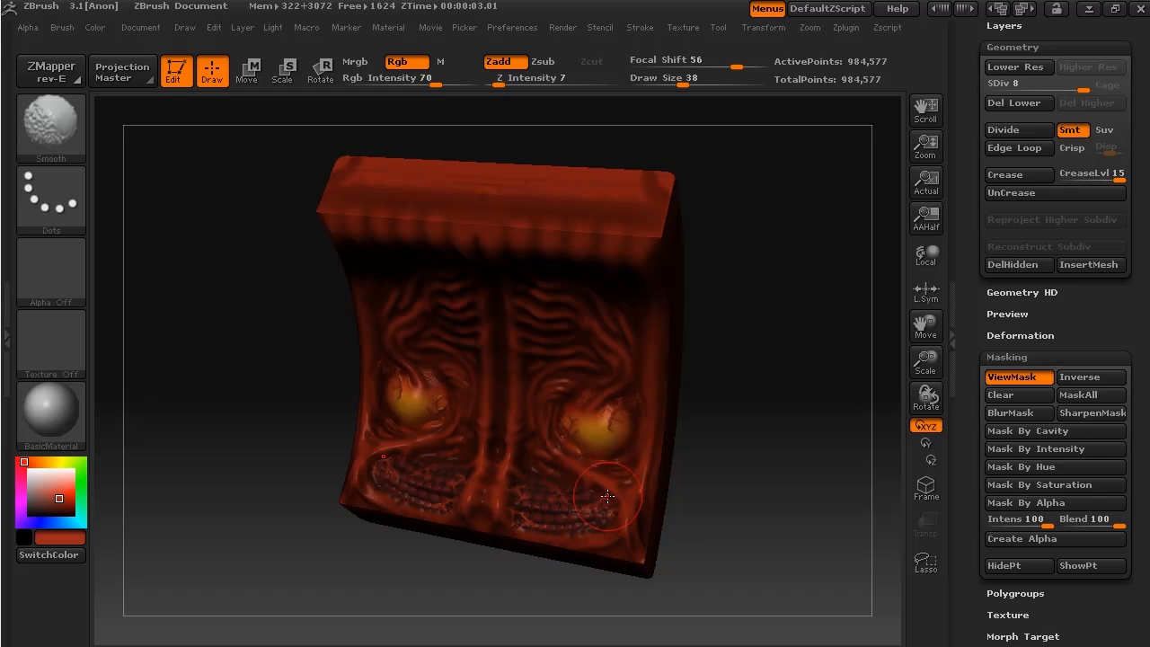
drag(607, 495, 735, 485)
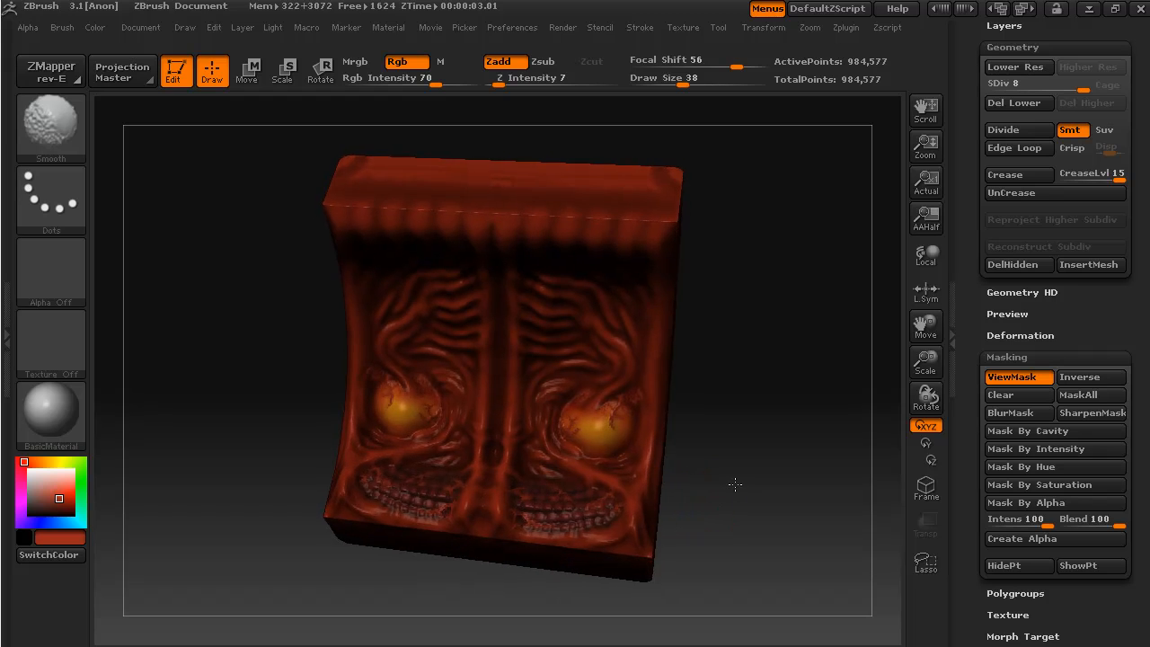
drag(735, 485, 761, 487)
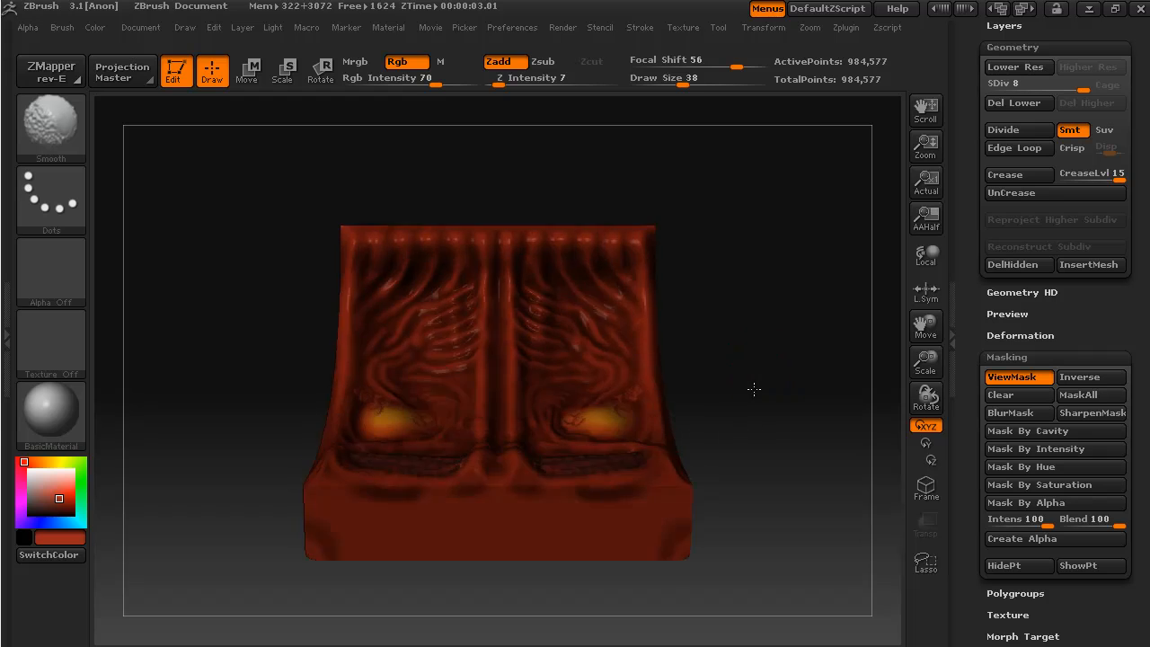
drag(753, 390, 725, 458)
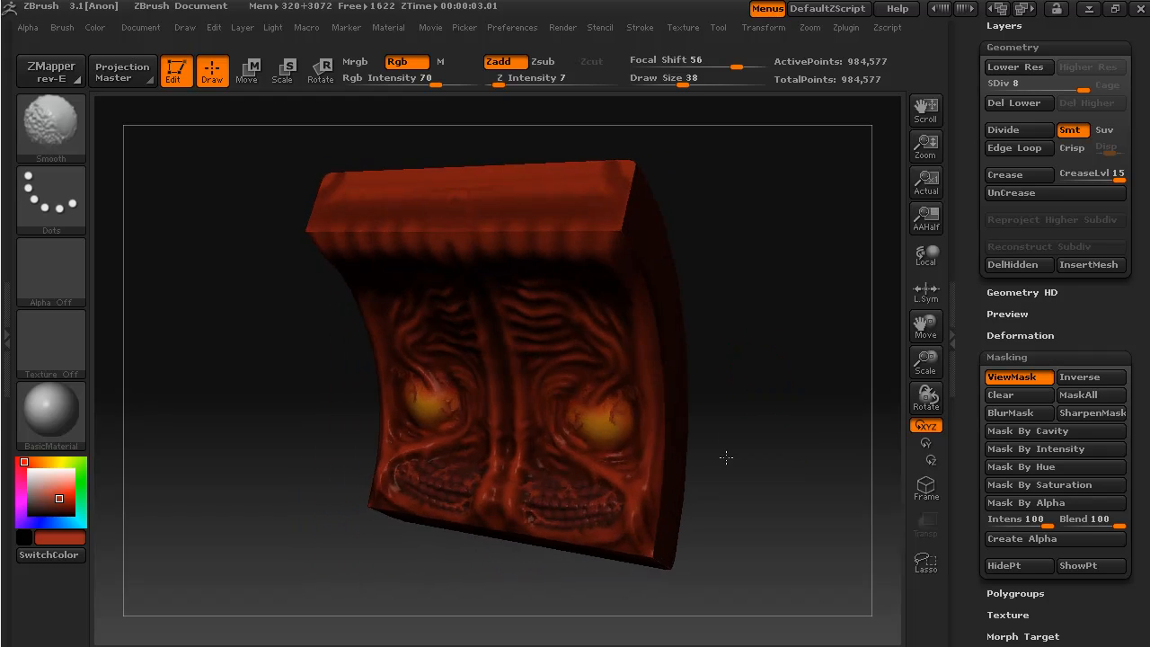
drag(726, 458, 776, 481)
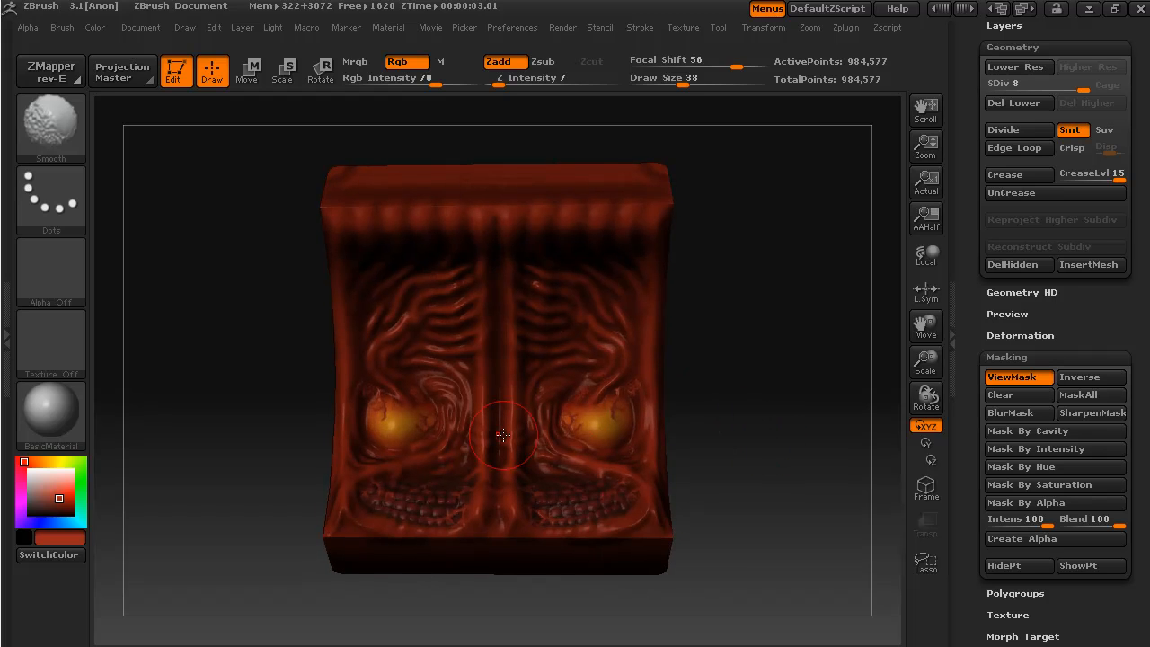
drag(503, 437, 708, 423)
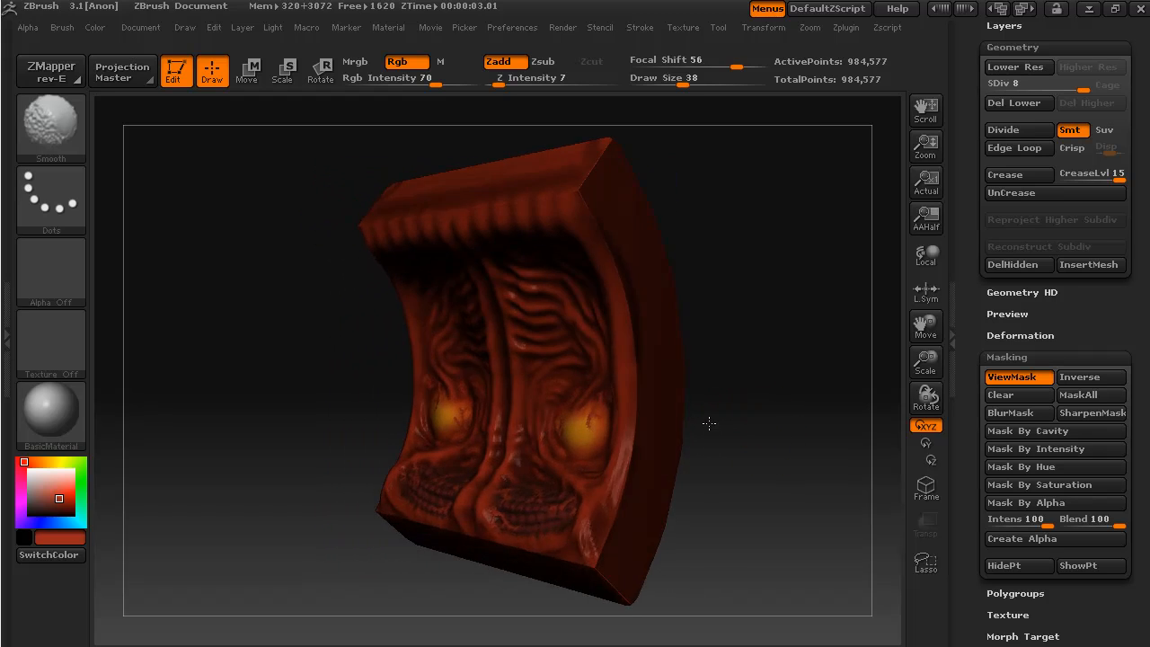
drag(707, 423, 769, 453)
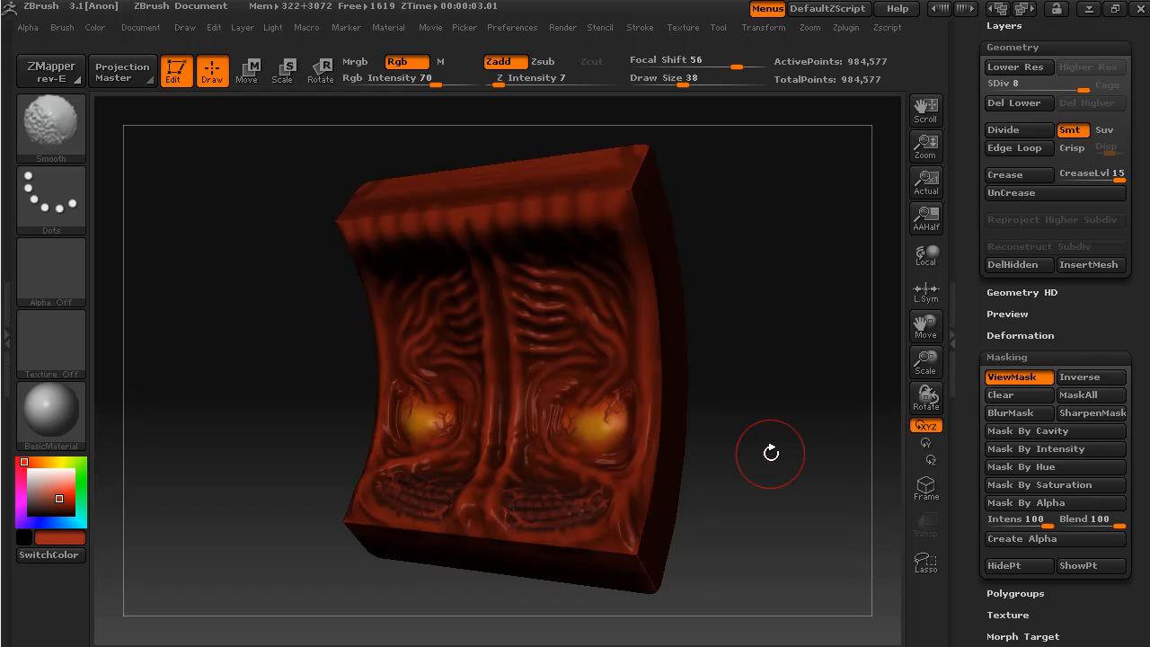
drag(769, 452, 733, 388)
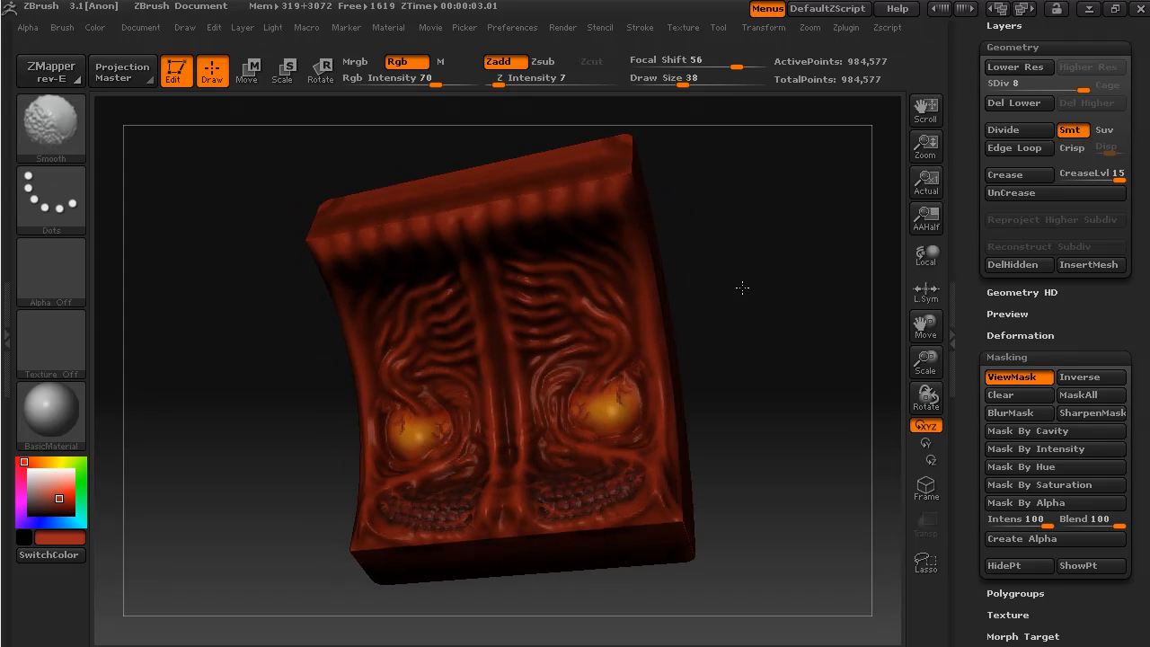
drag(742, 287, 768, 492)
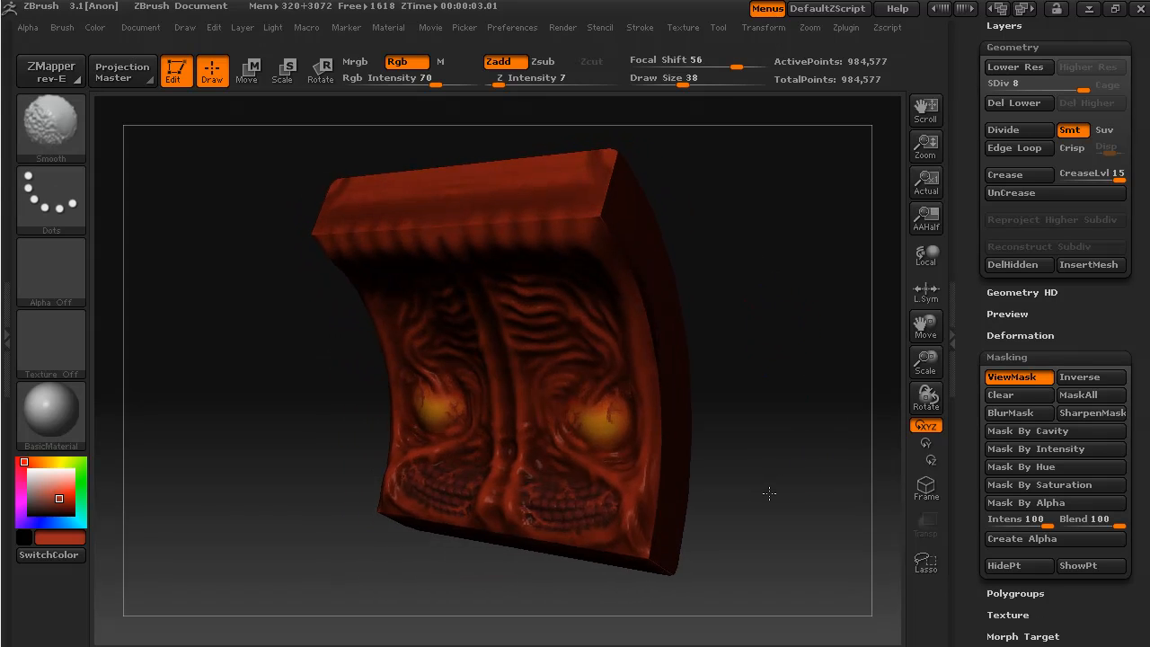
drag(768, 492, 704, 298)
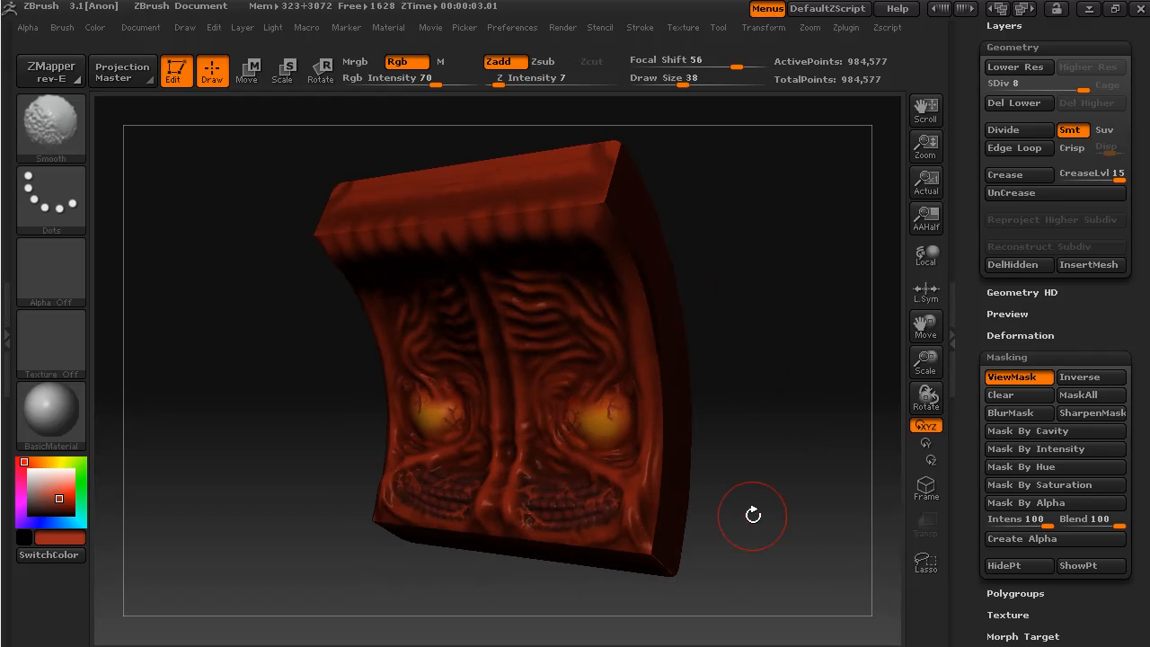
drag(753, 514, 661, 402)
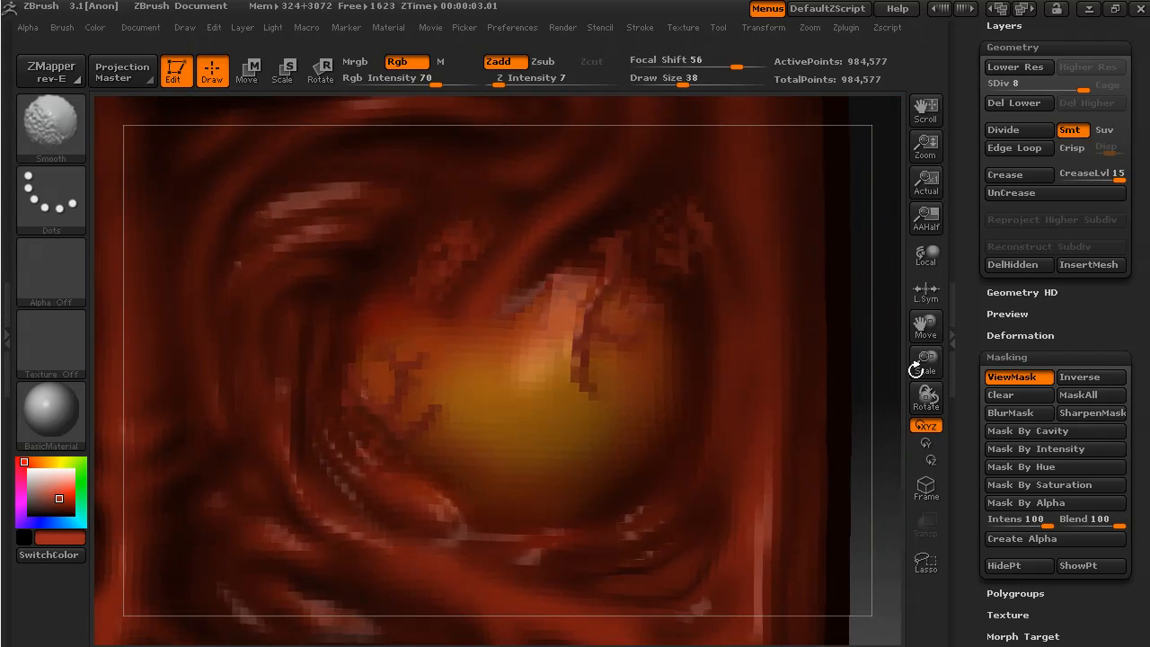
Step: Paint the first thin red vein across the glowing yellow eye
click(409, 258)
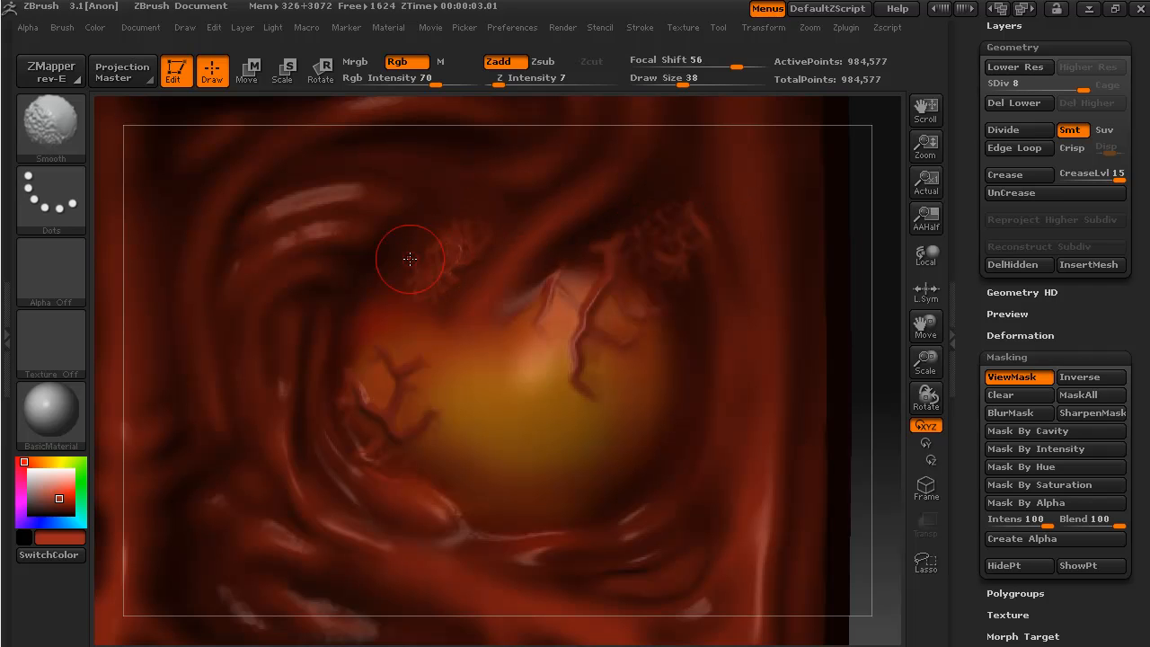
mouse_move(411, 284)
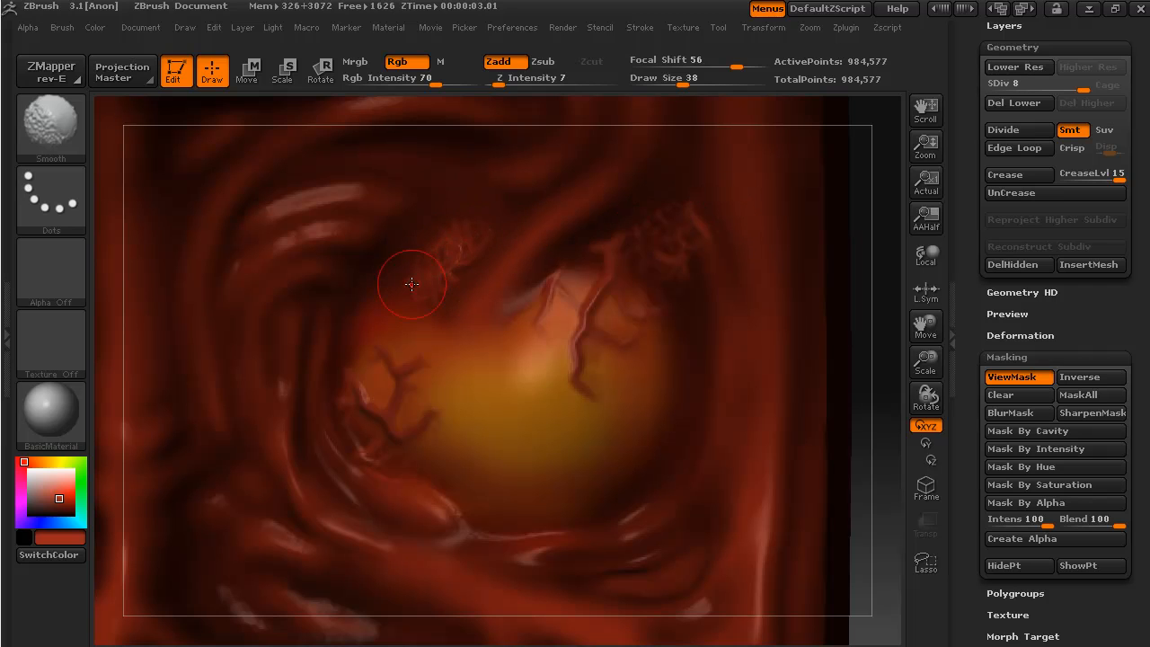
mouse_move(334, 255)
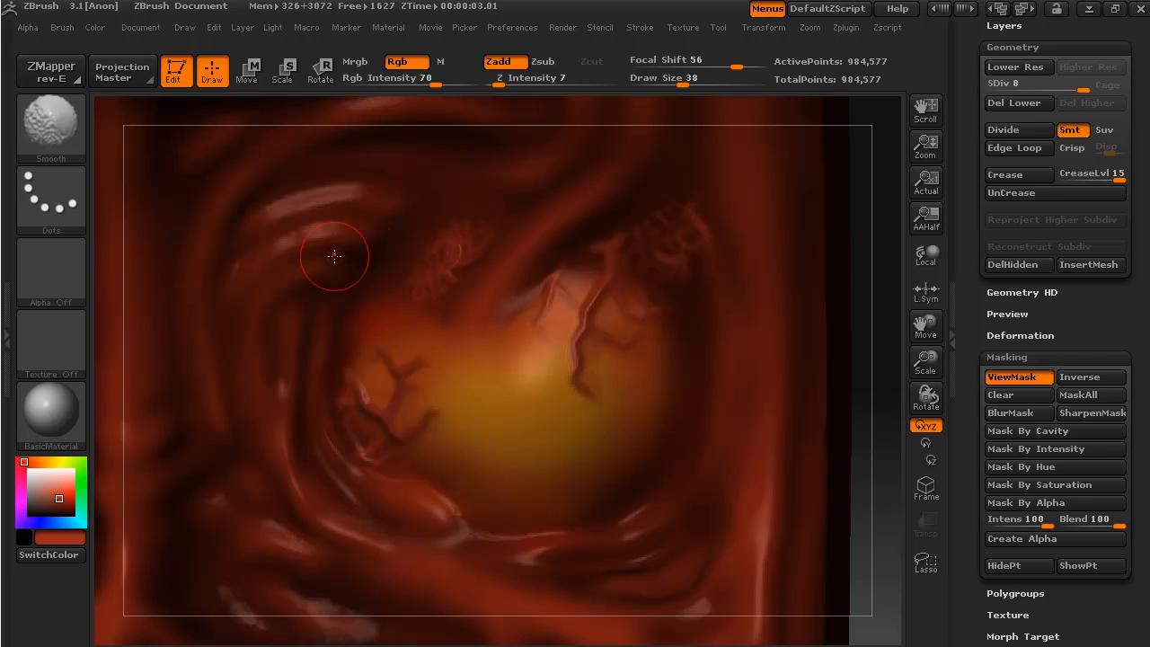
mouse_move(51, 126)
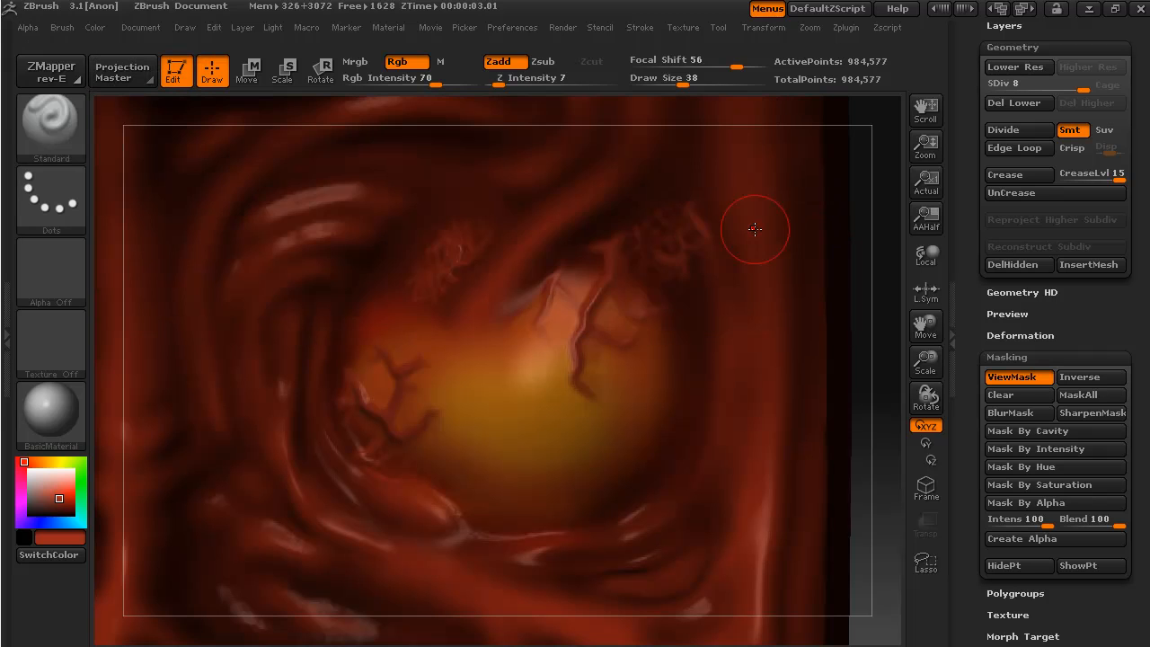
mouse_move(819, 362)
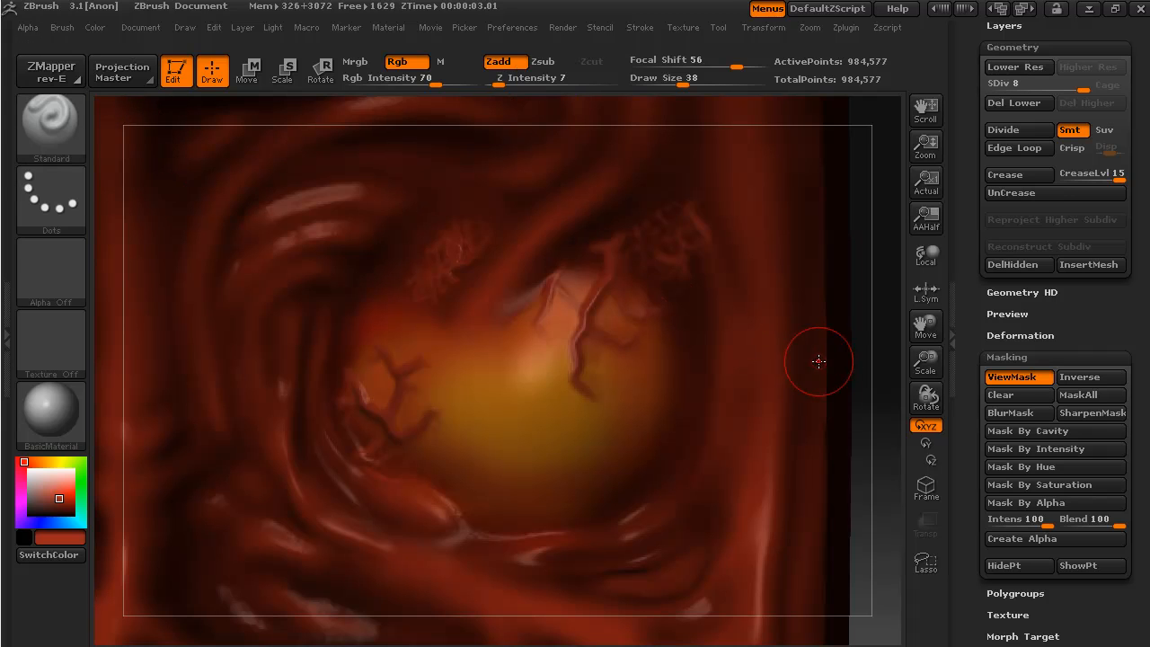
mouse_move(489, 262)
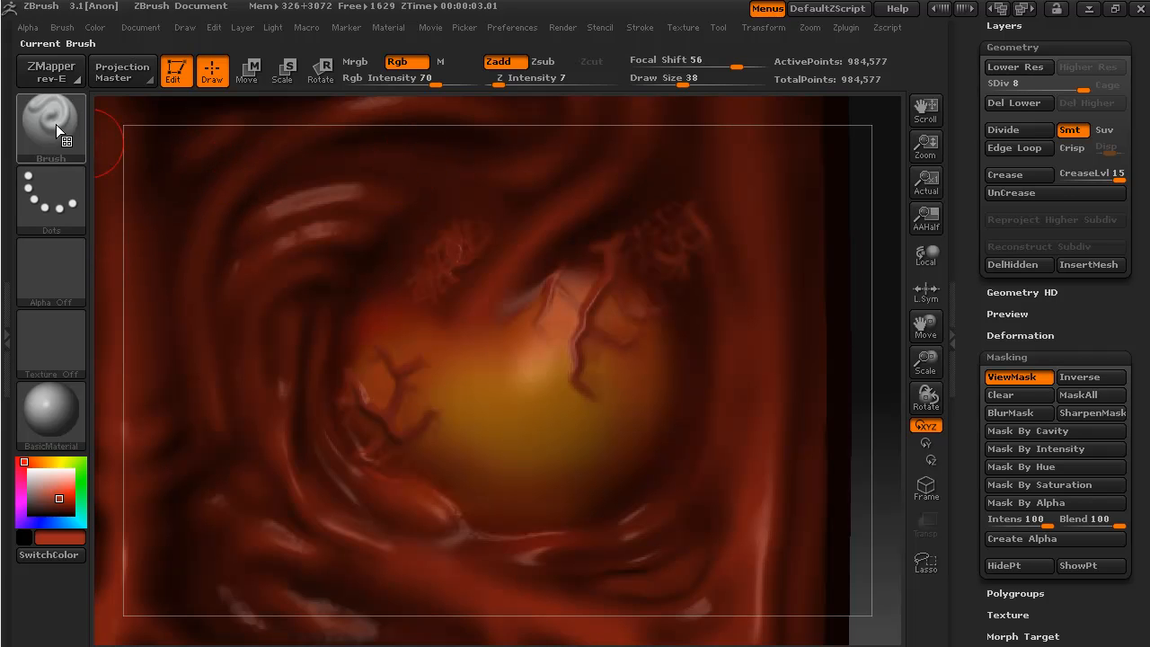
mouse_move(50, 130)
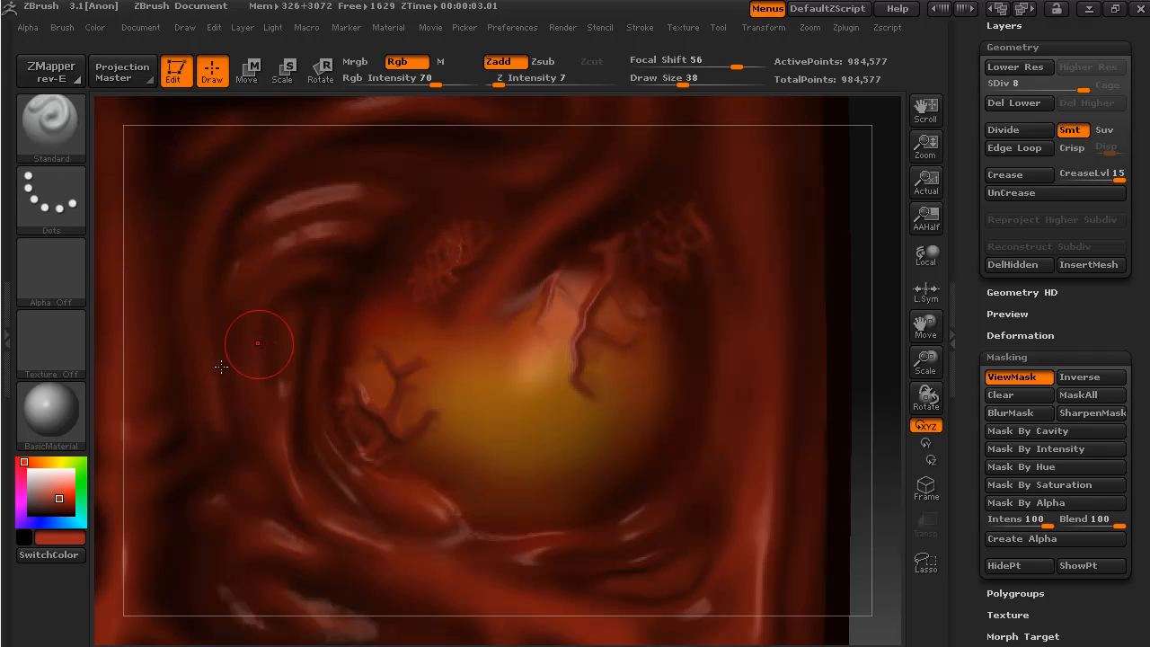
mouse_move(61, 537)
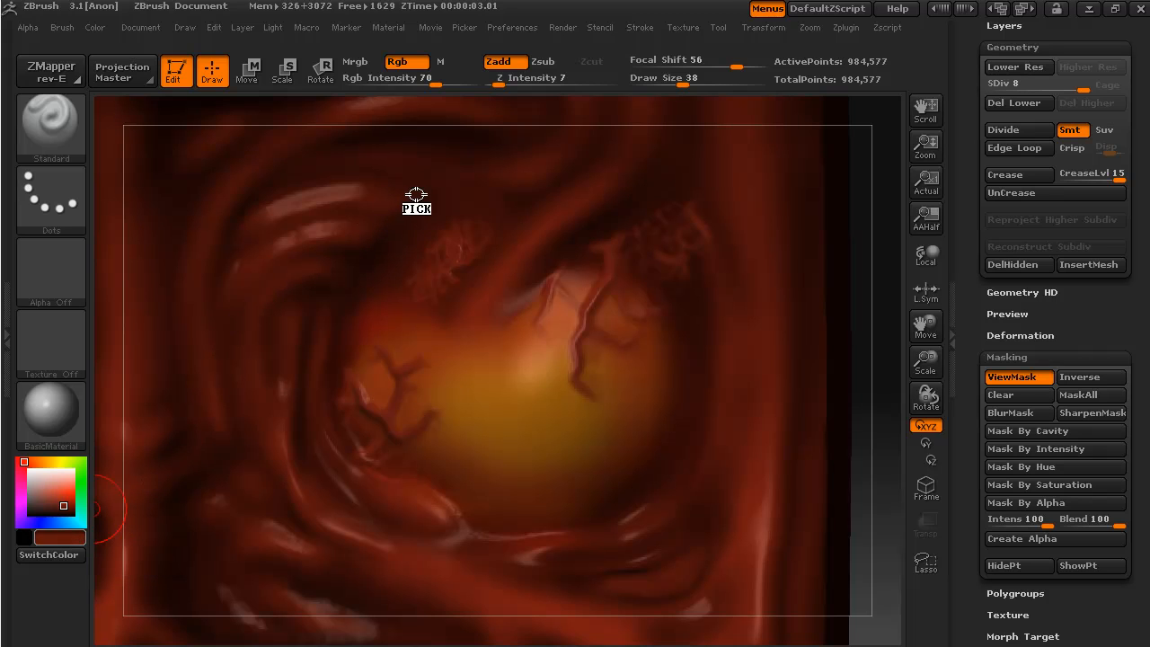
mouse_move(503, 212)
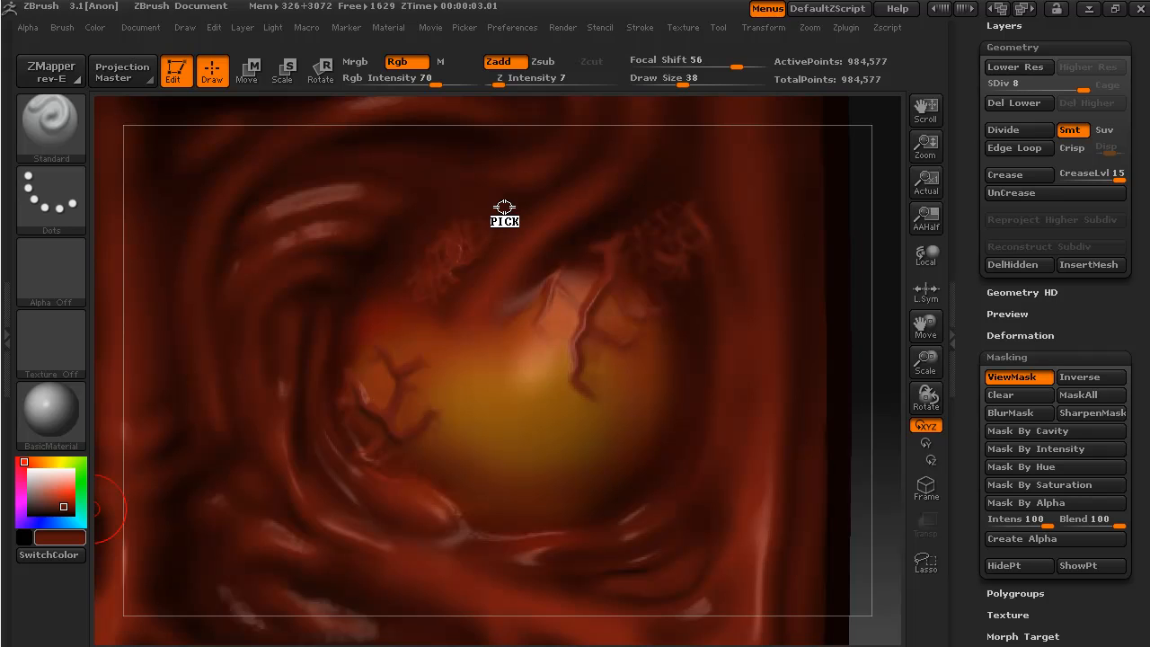
mouse_move(399, 266)
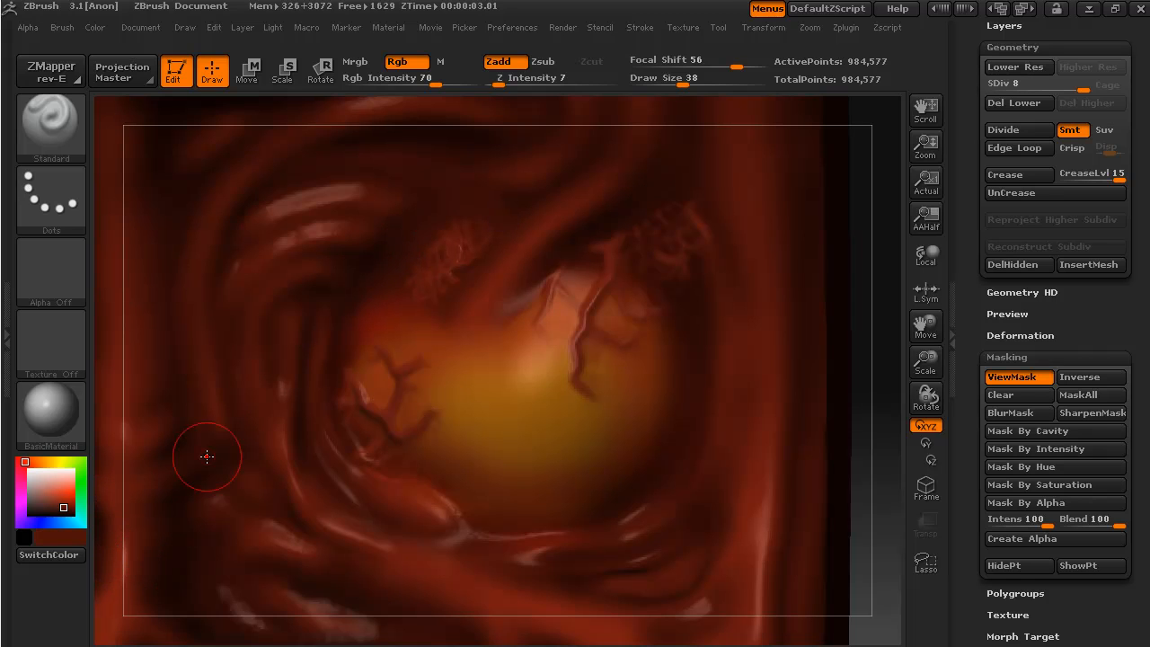
mouse_move(465, 237)
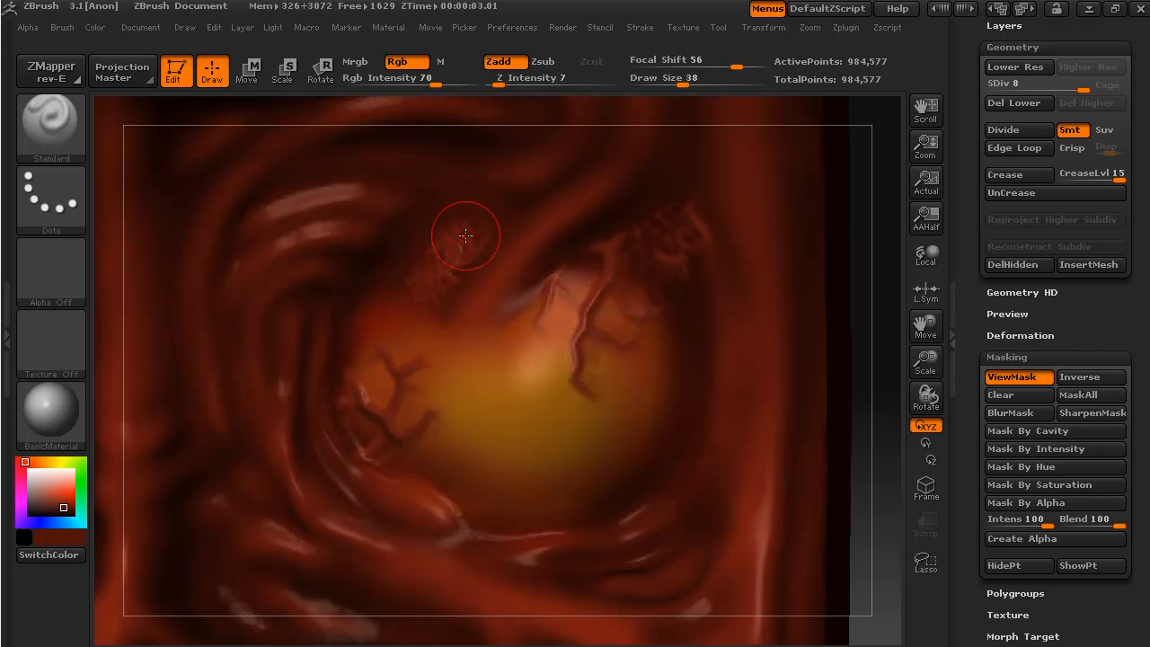
mouse_move(171, 201)
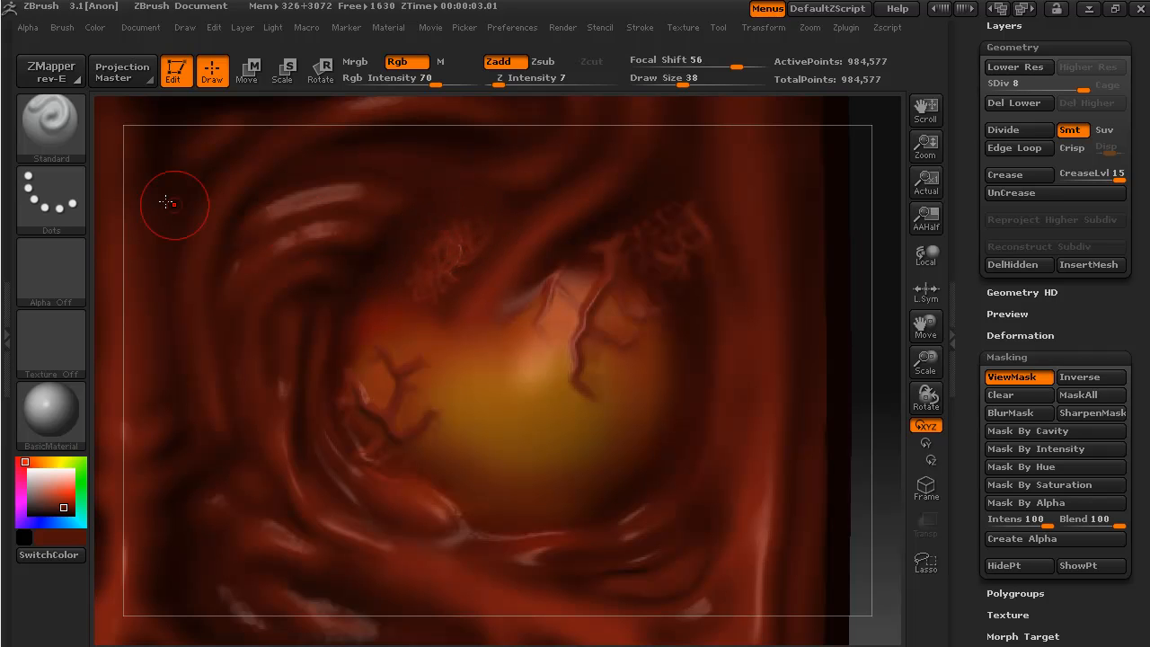
mouse_move(429, 280)
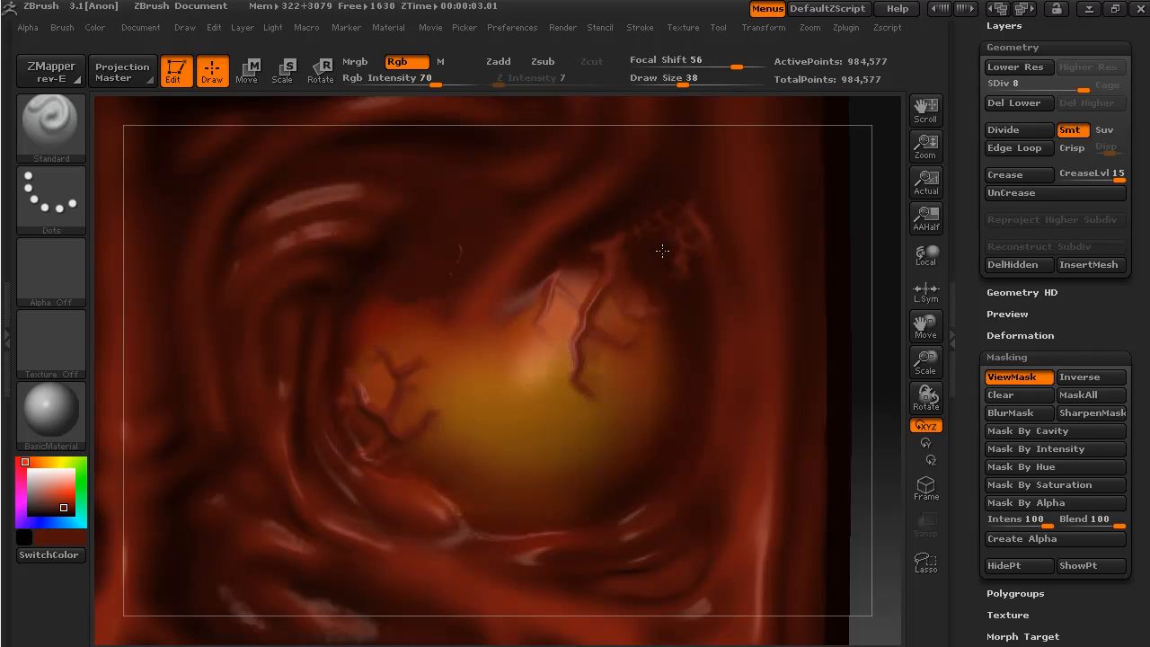
mouse_move(668, 225)
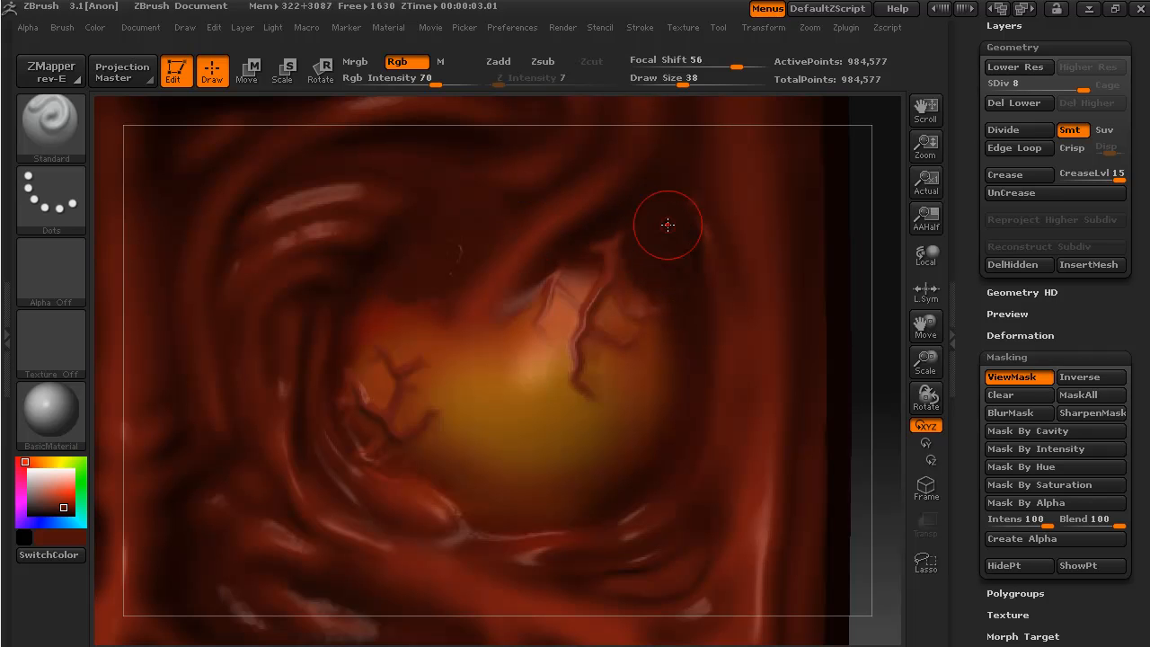
mouse_move(464, 248)
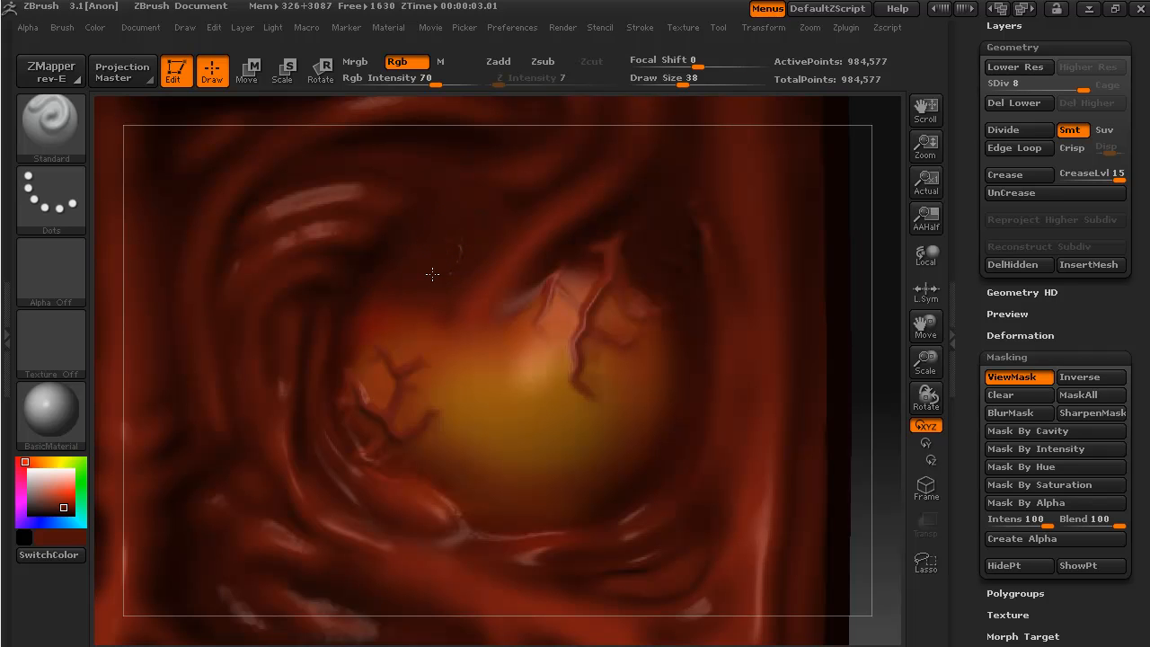
mouse_move(621, 244)
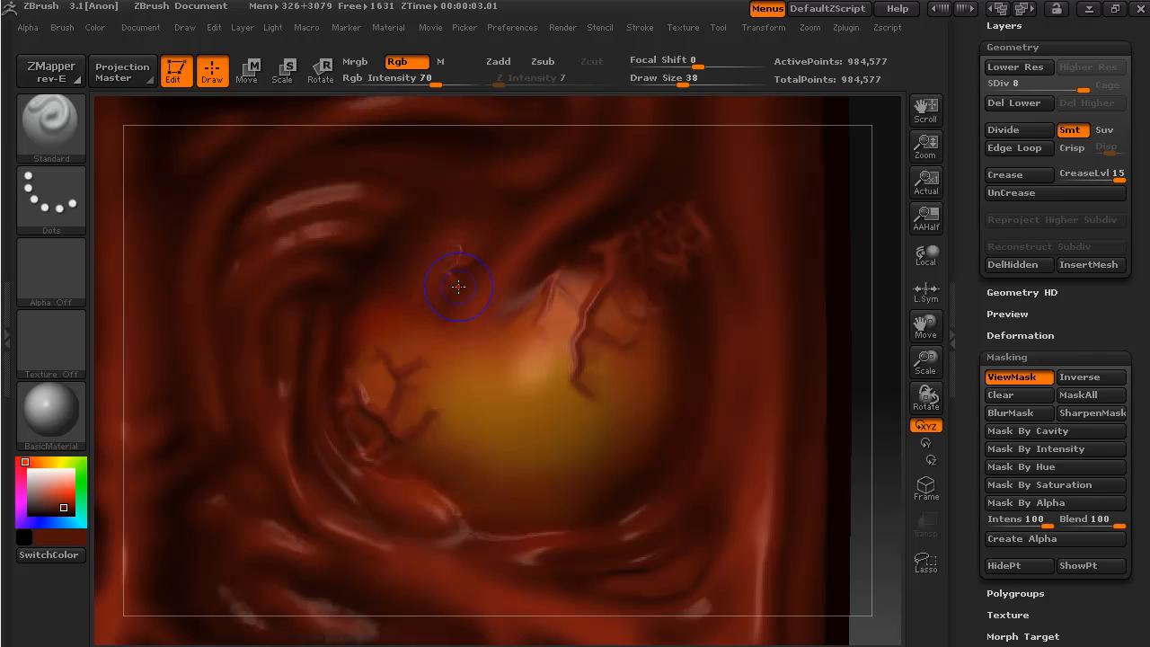
mouse_move(668, 262)
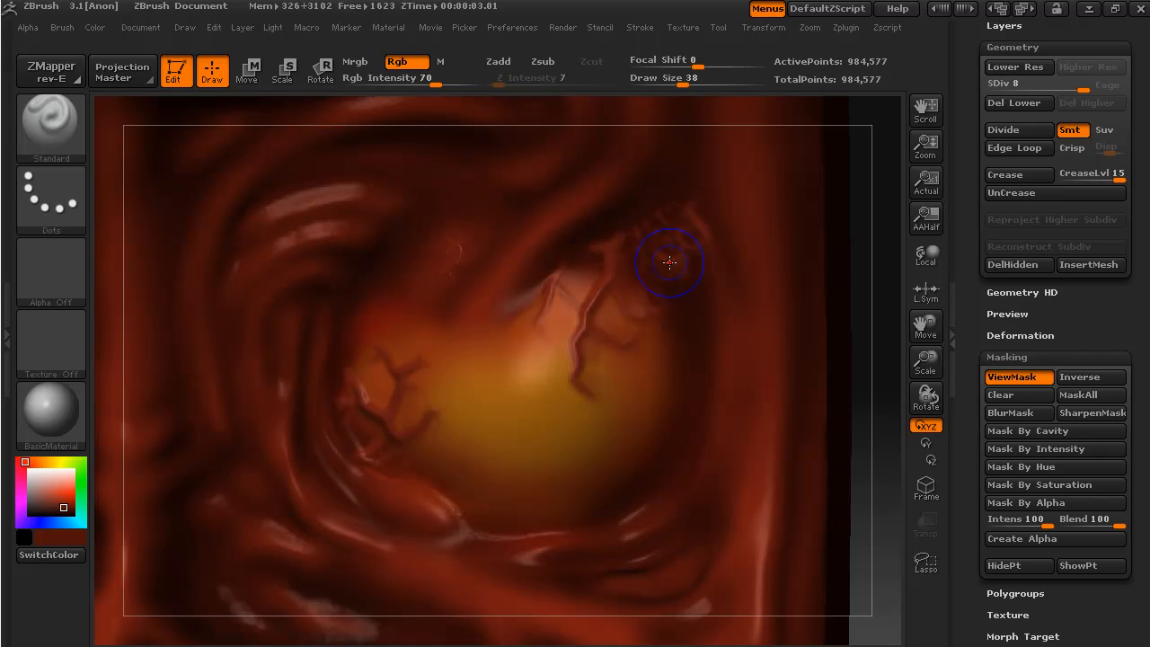
mouse_move(670, 201)
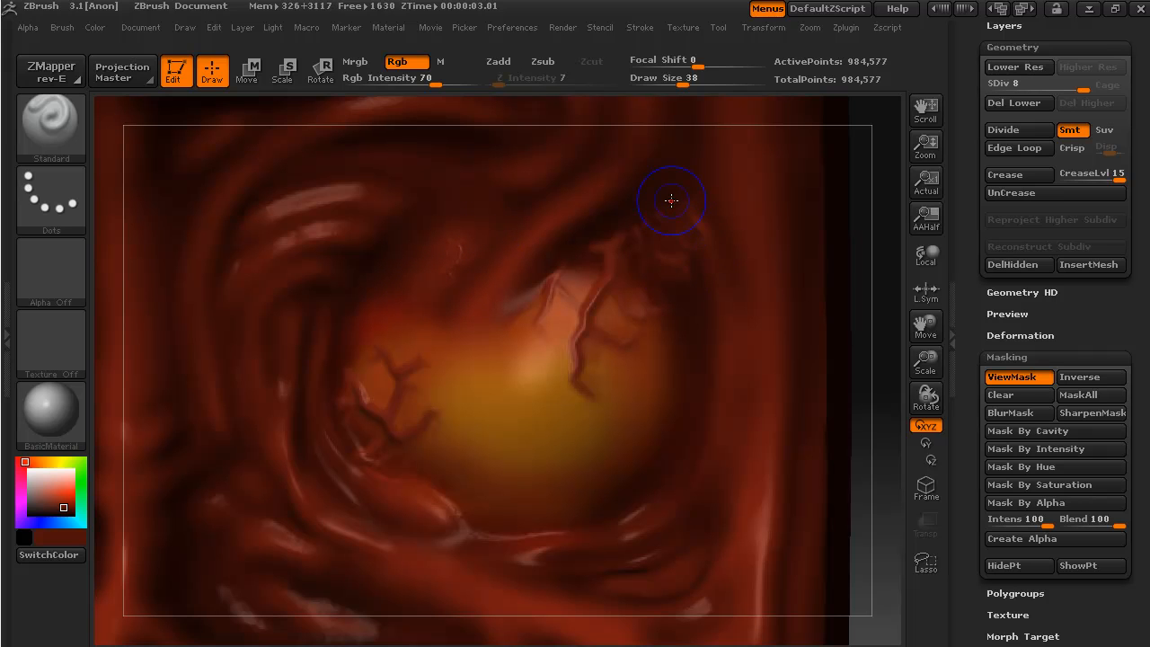
mouse_move(657, 242)
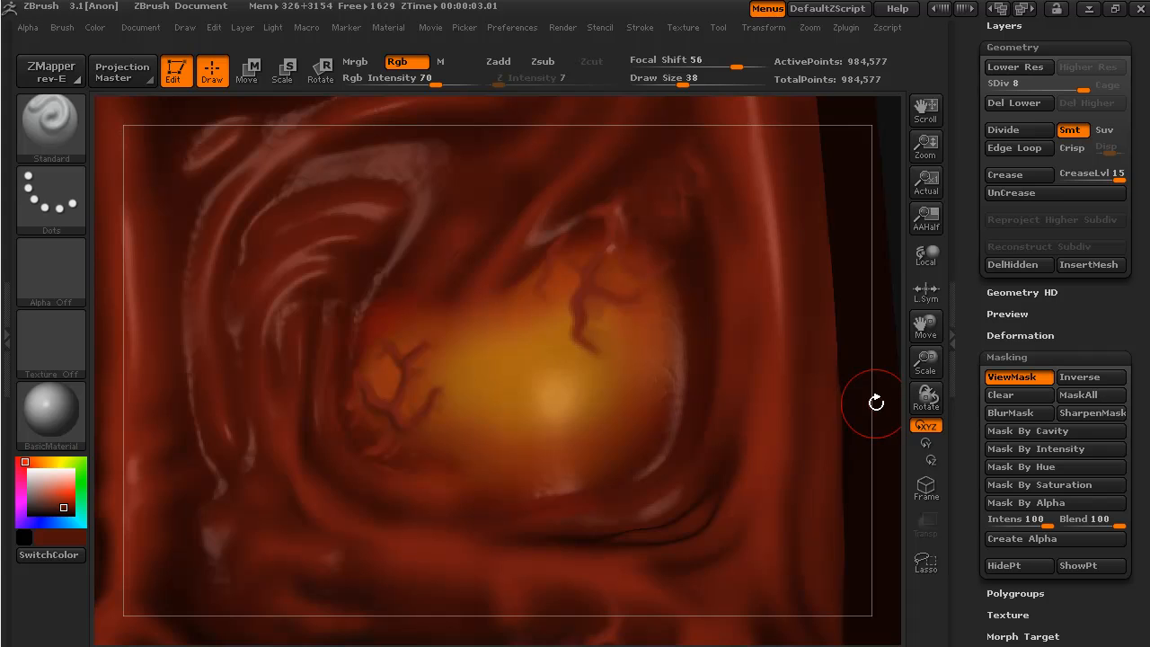
Step: Orbit the tile to check the painted eye against the whole surface
drag(877, 403, 887, 456)
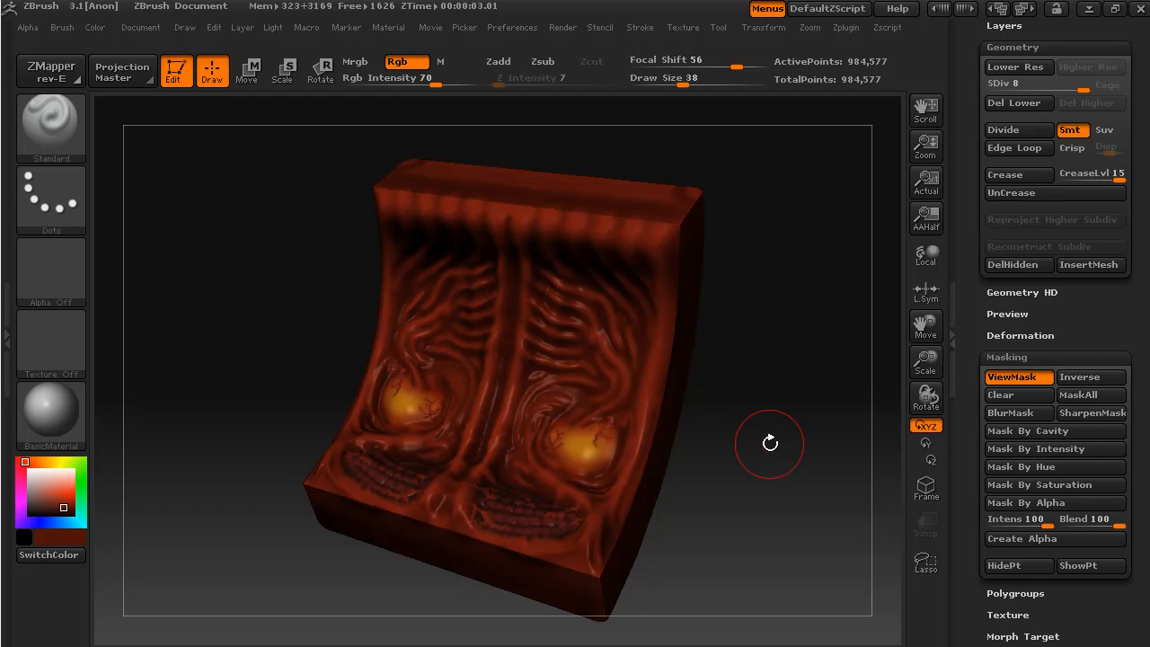
mouse_move(646, 431)
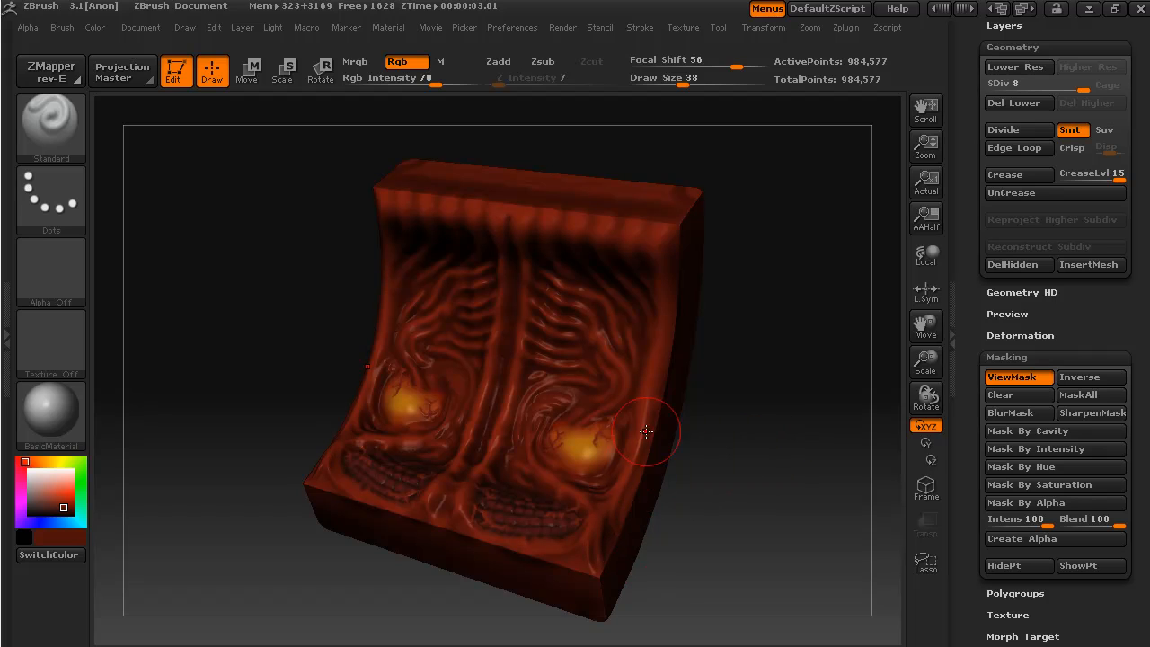
mouse_move(564, 214)
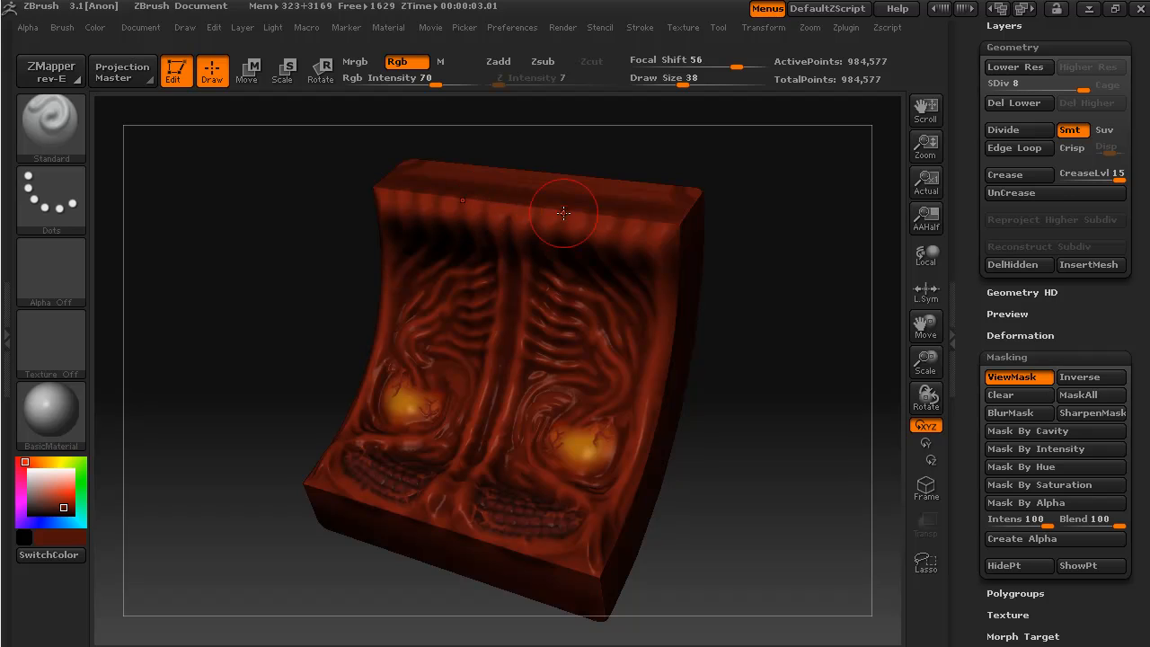
mouse_move(601, 592)
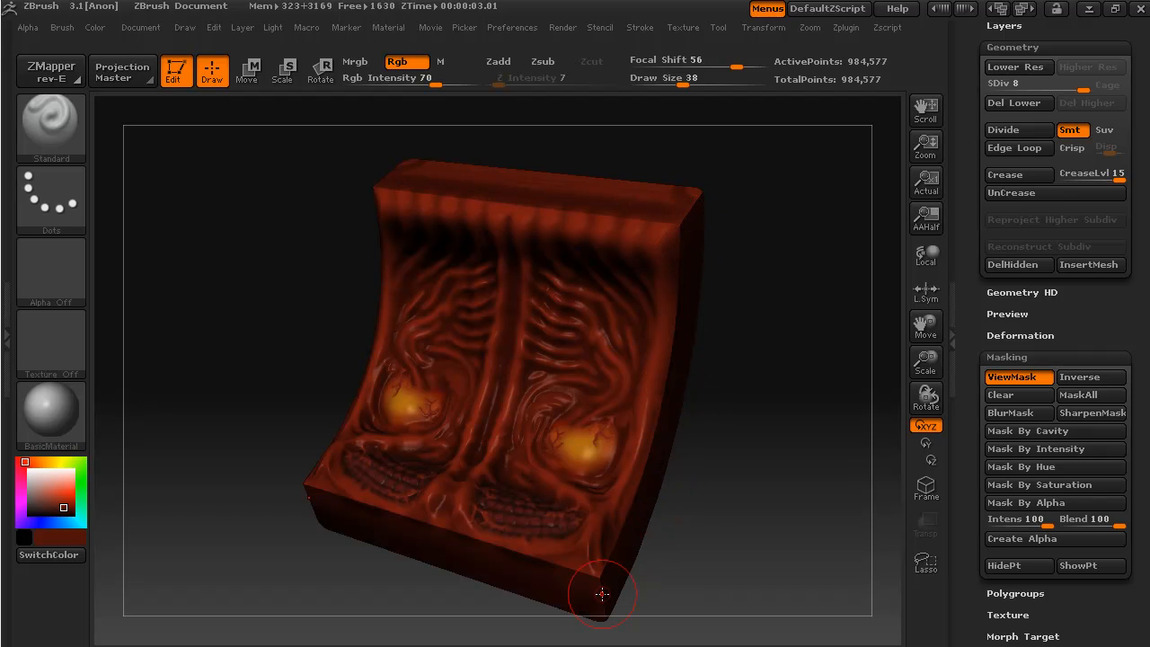
mouse_move(535, 198)
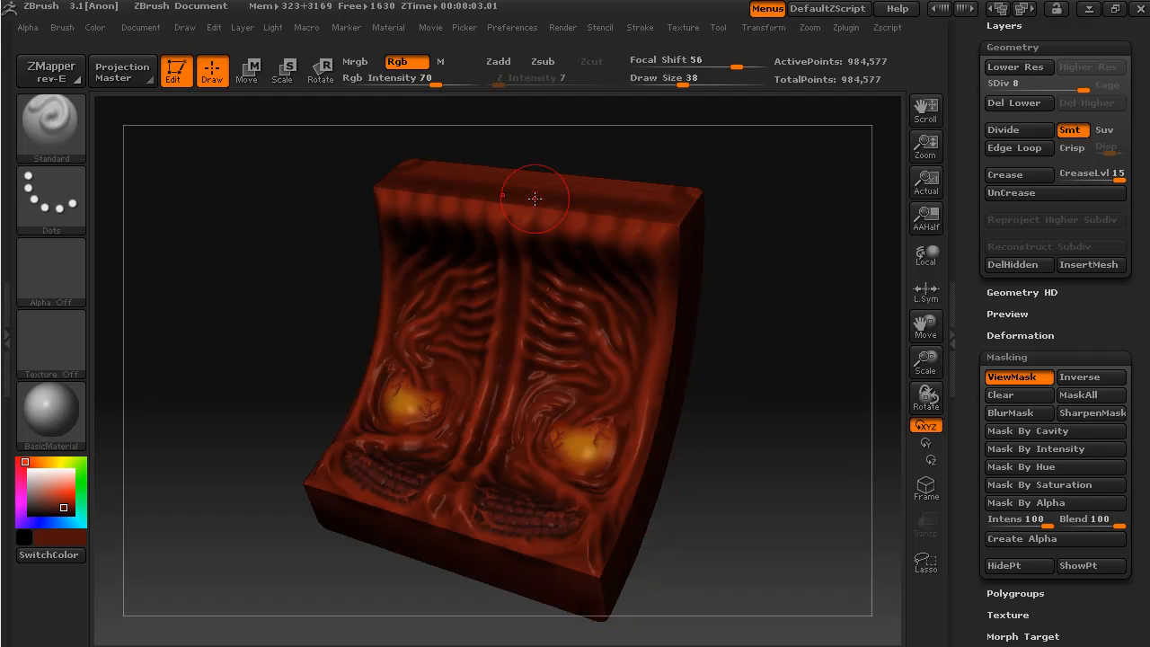
mouse_move(672, 436)
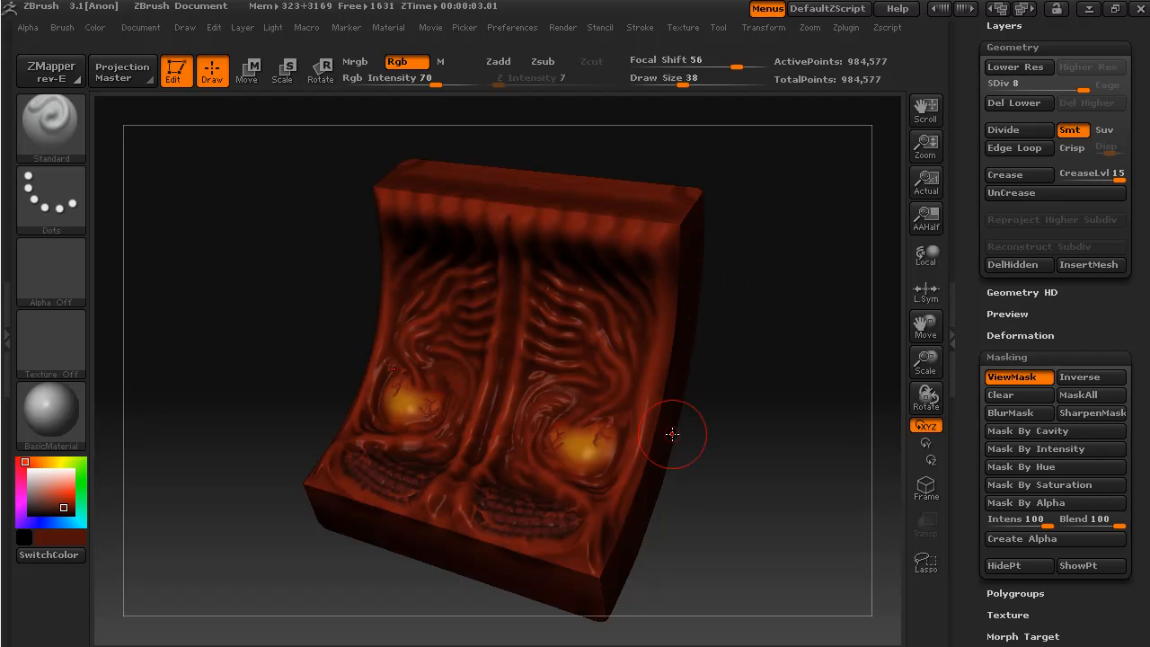
mouse_move(668, 371)
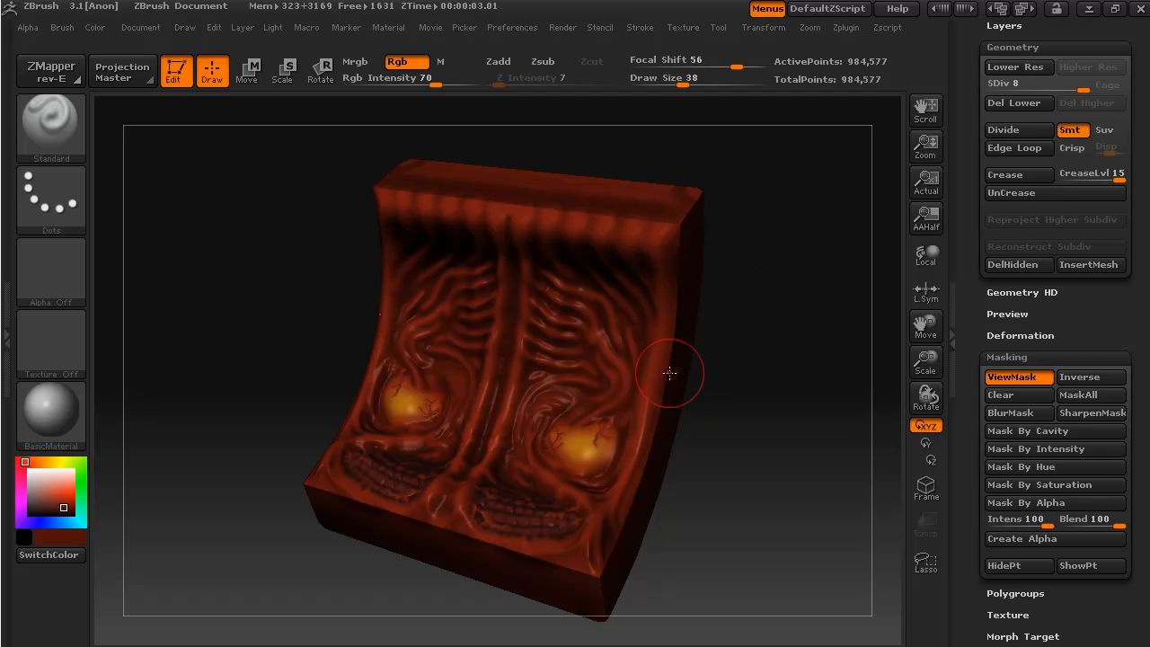
mouse_move(656, 413)
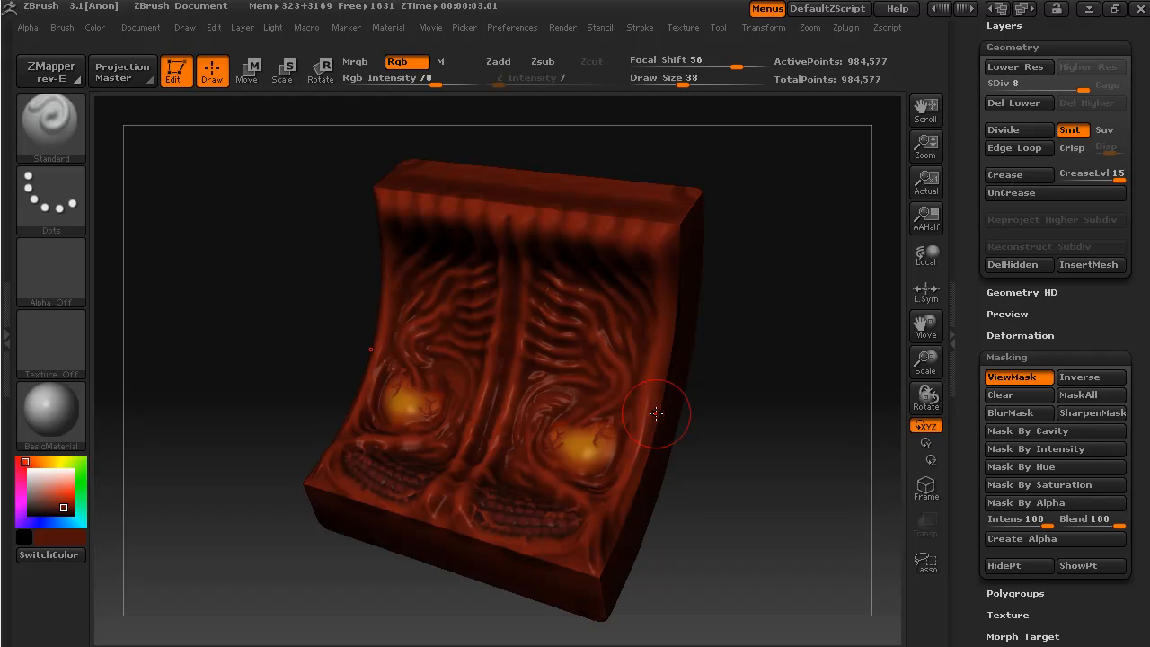
mouse_move(692, 372)
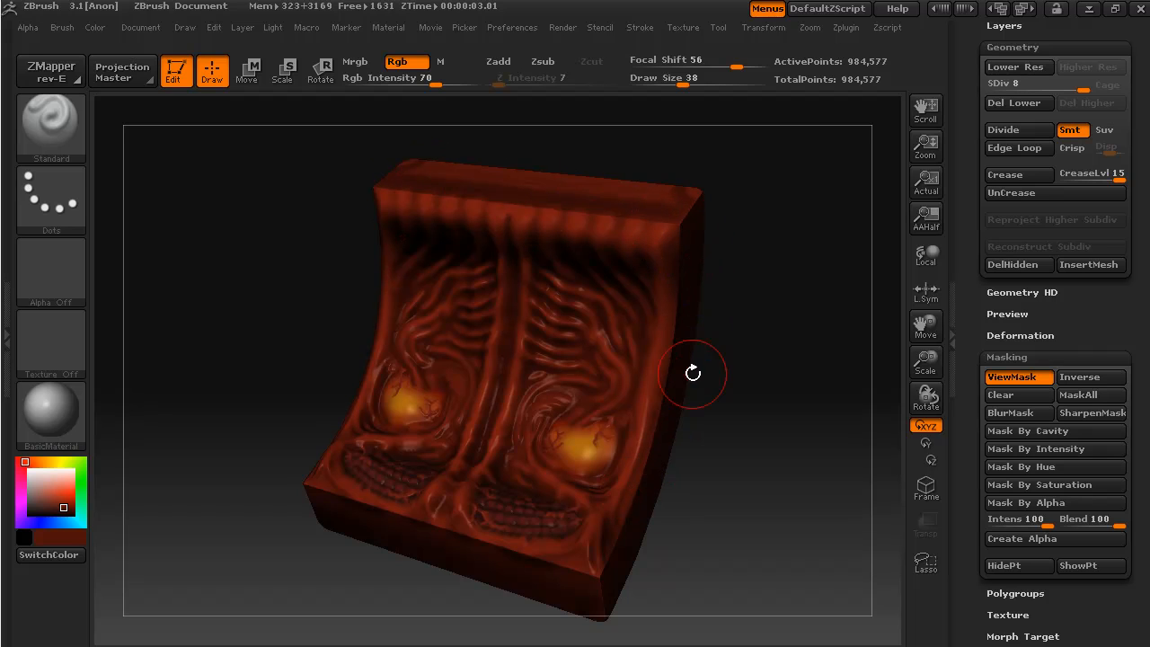
mouse_move(610, 589)
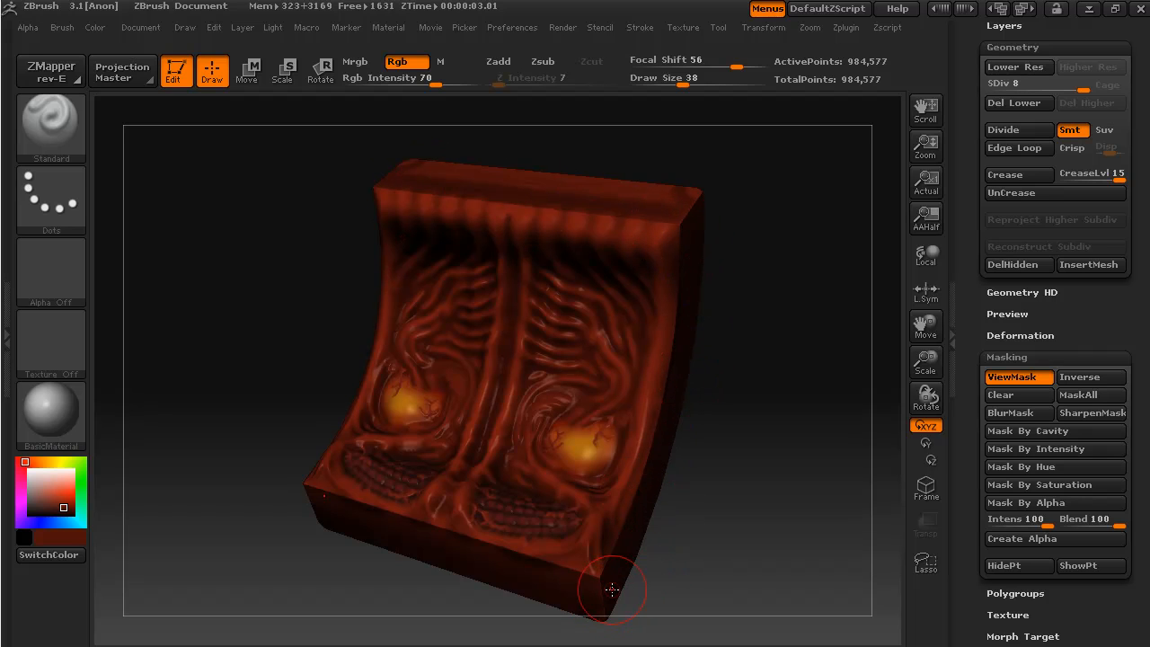
drag(611, 589, 739, 463)
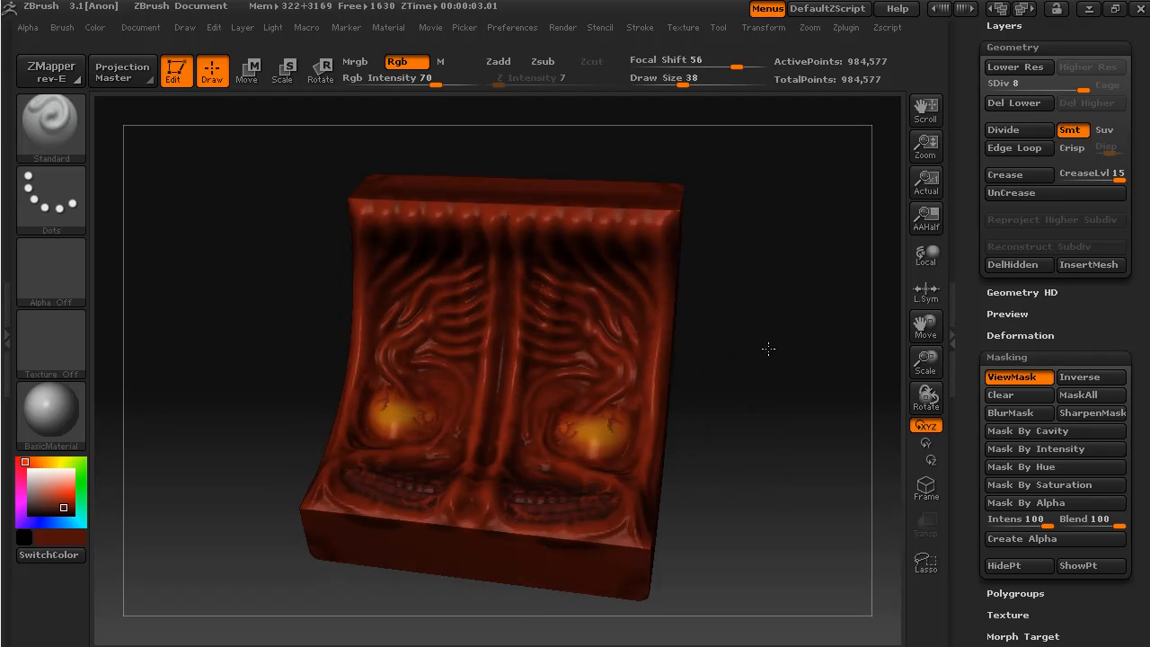
drag(769, 348, 699, 230)
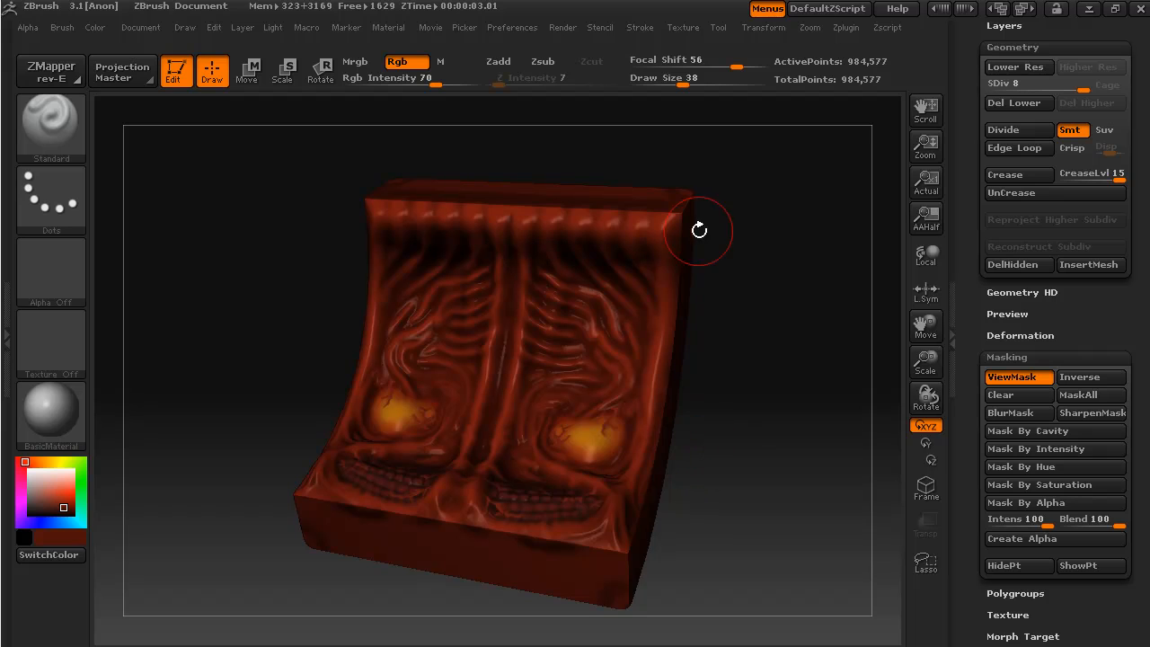
mouse_move(403, 195)
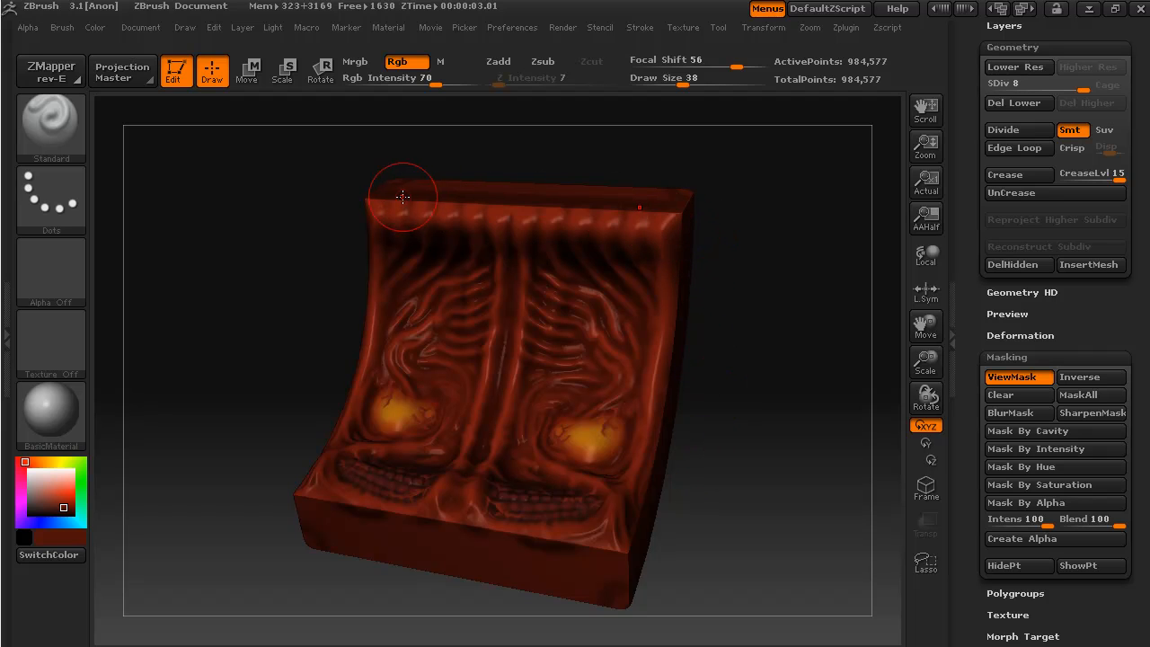
mouse_move(711, 317)
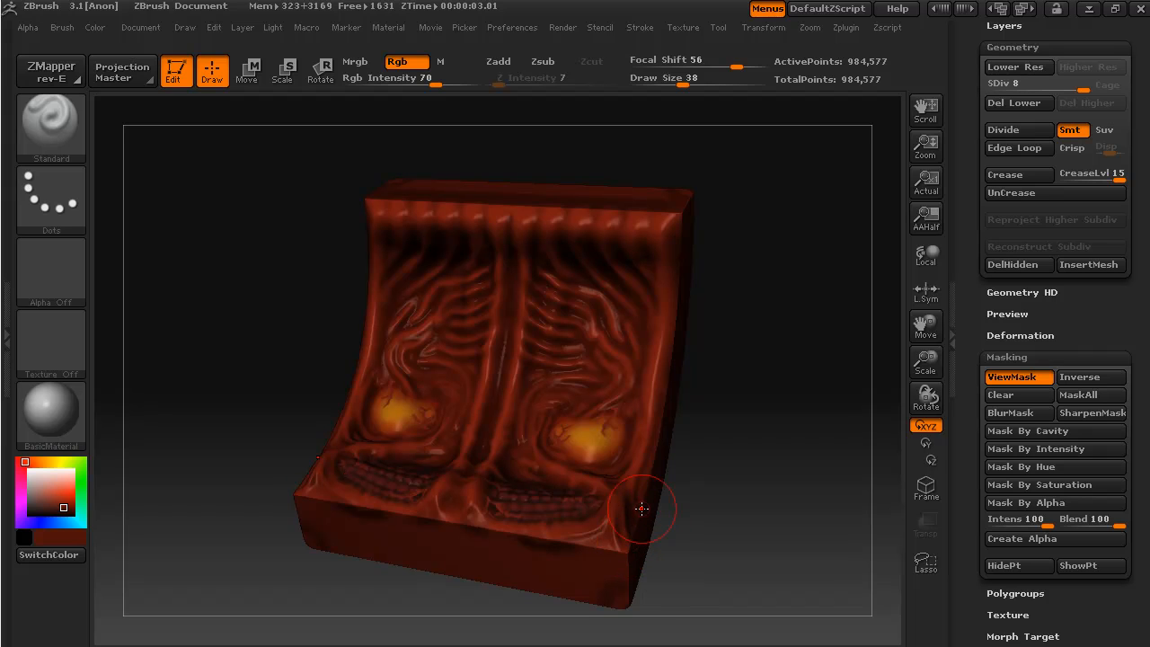
mouse_move(679, 366)
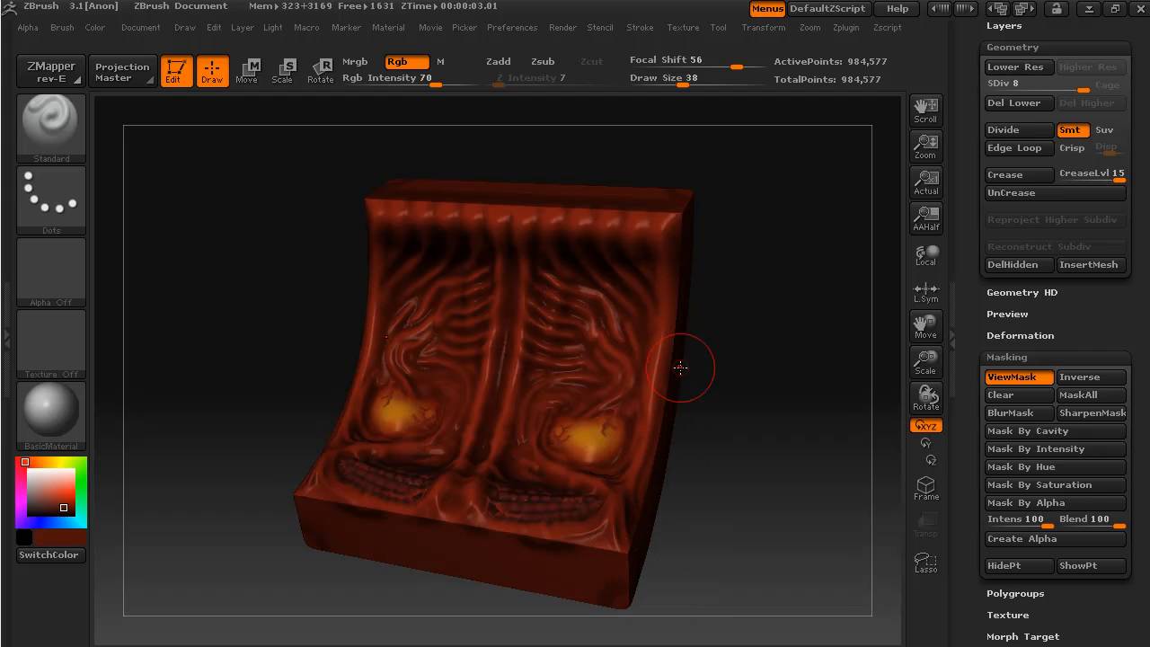
mouse_move(686, 244)
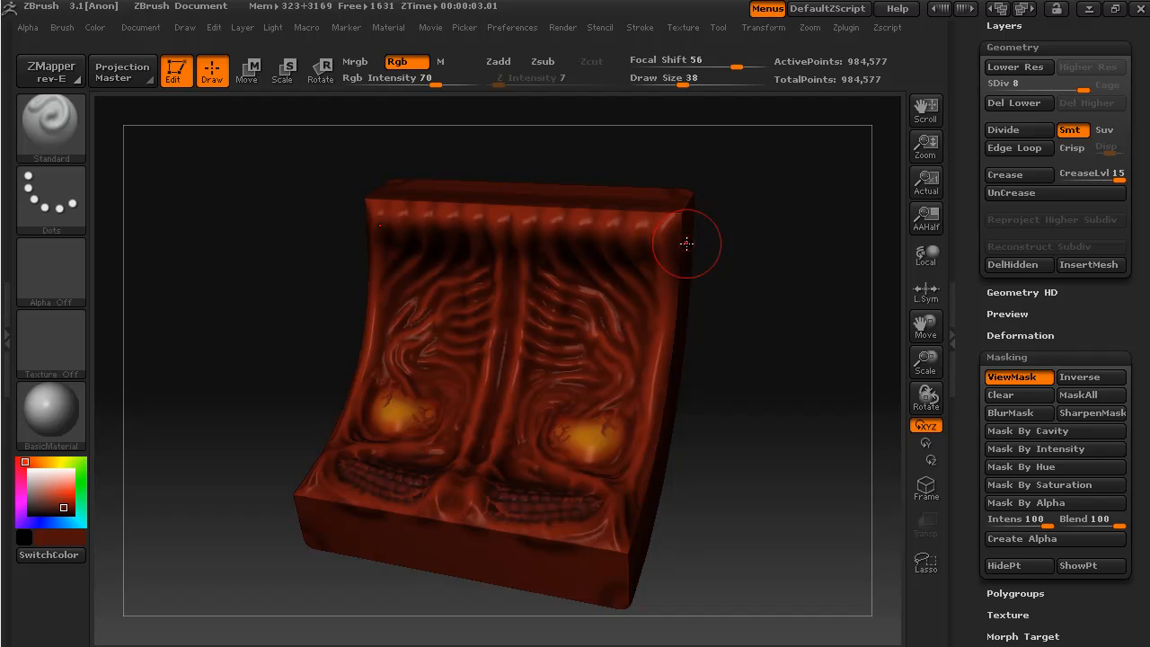
mouse_move(489, 535)
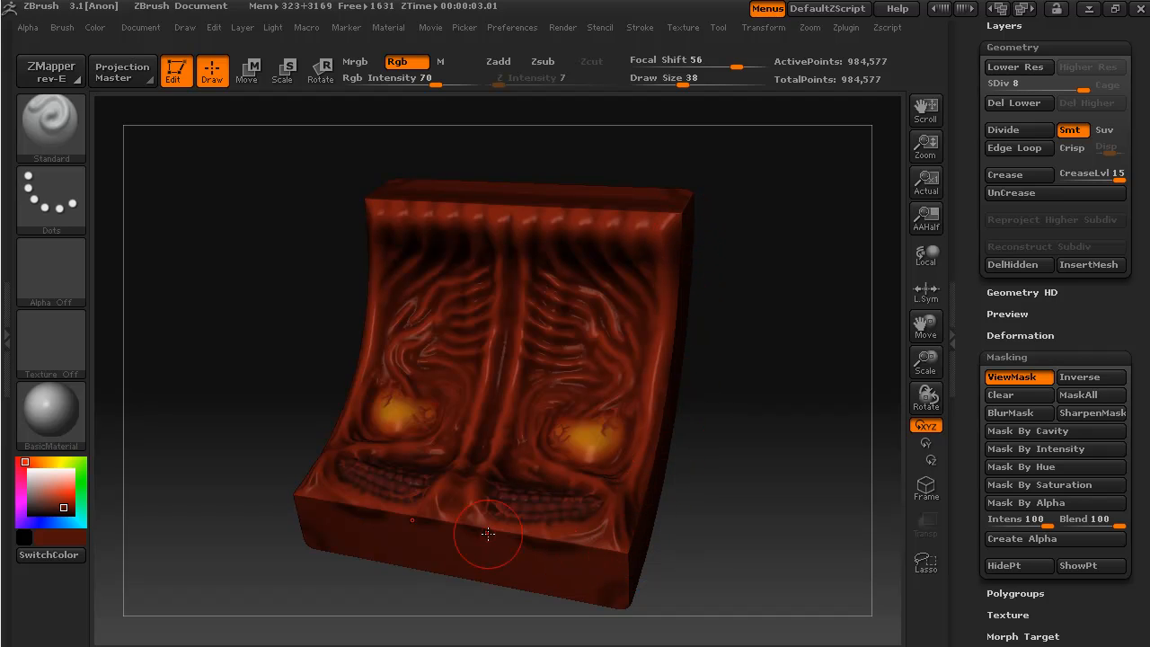
mouse_move(543, 198)
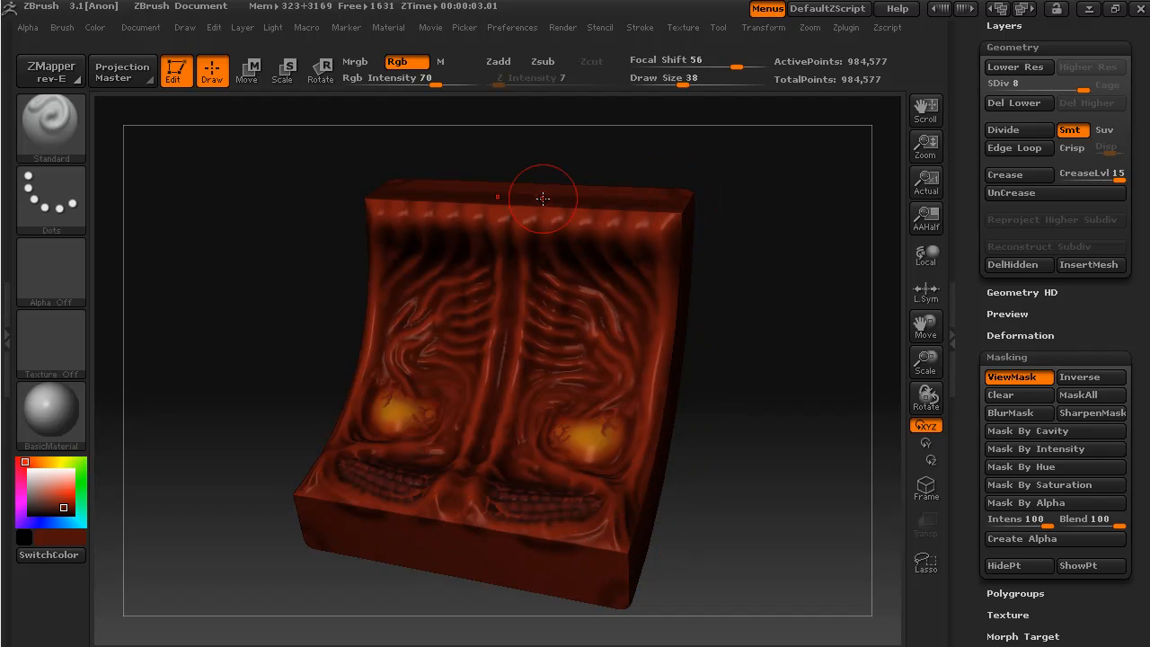
mouse_move(654, 204)
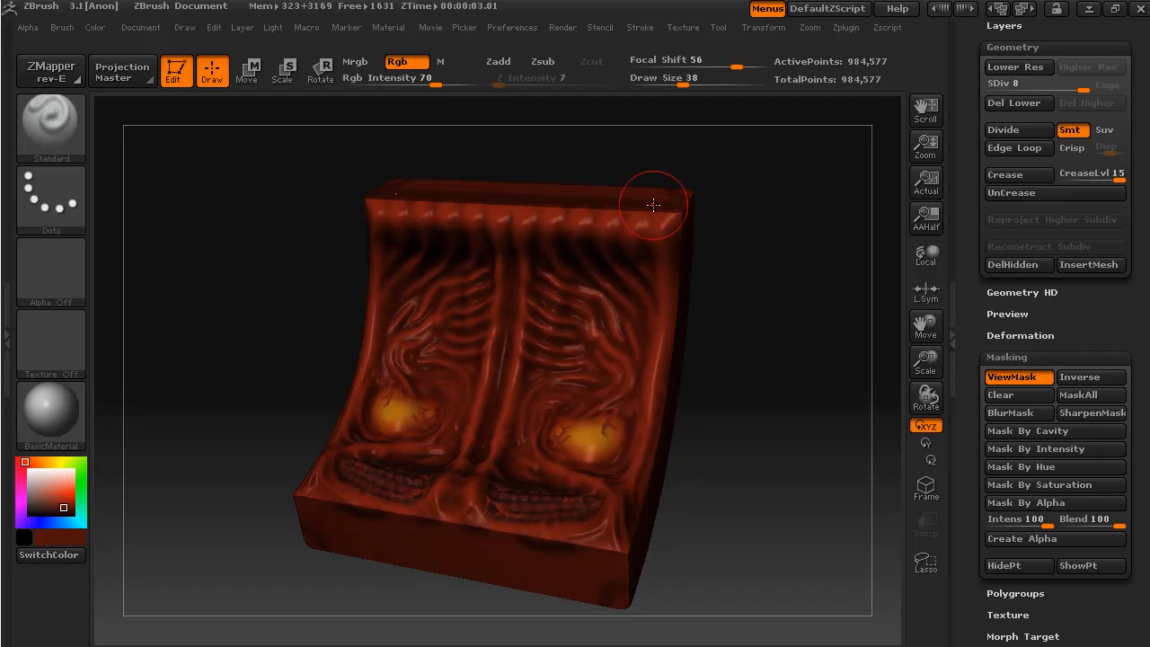
mouse_move(684, 225)
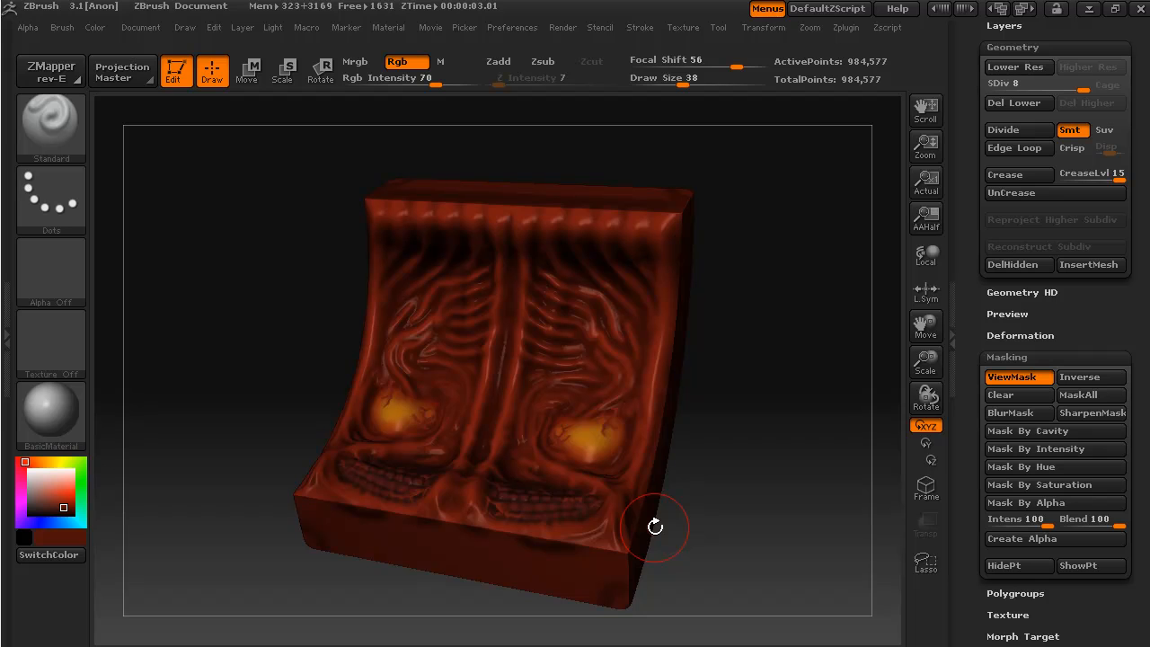
mouse_move(783, 550)
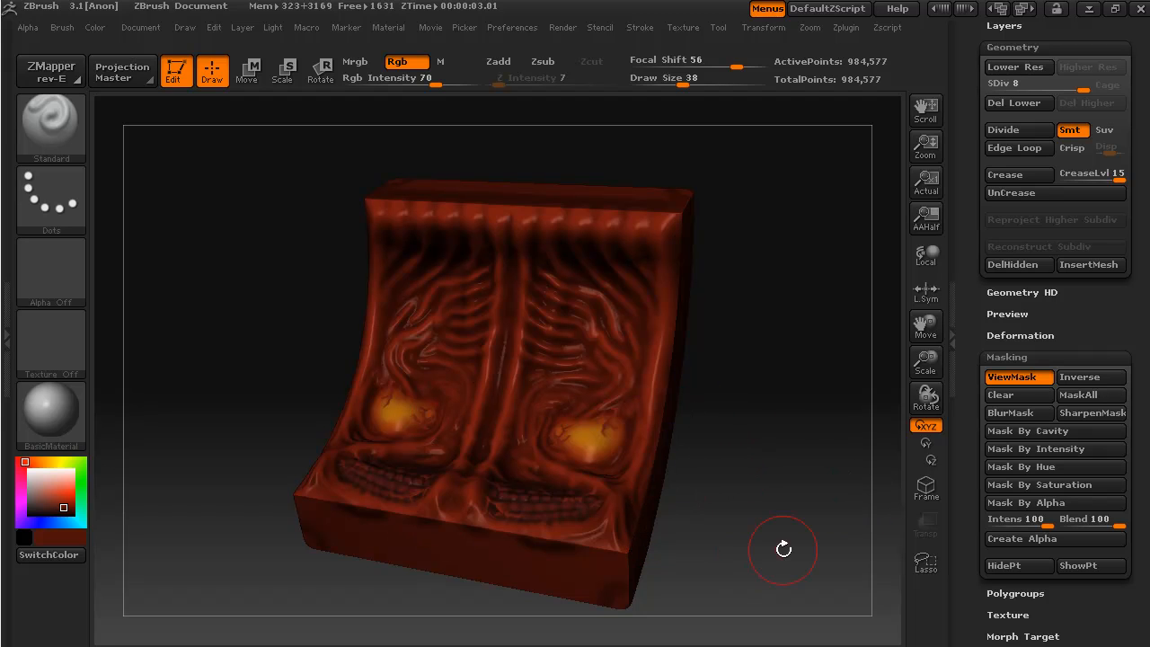
drag(782, 550, 722, 528)
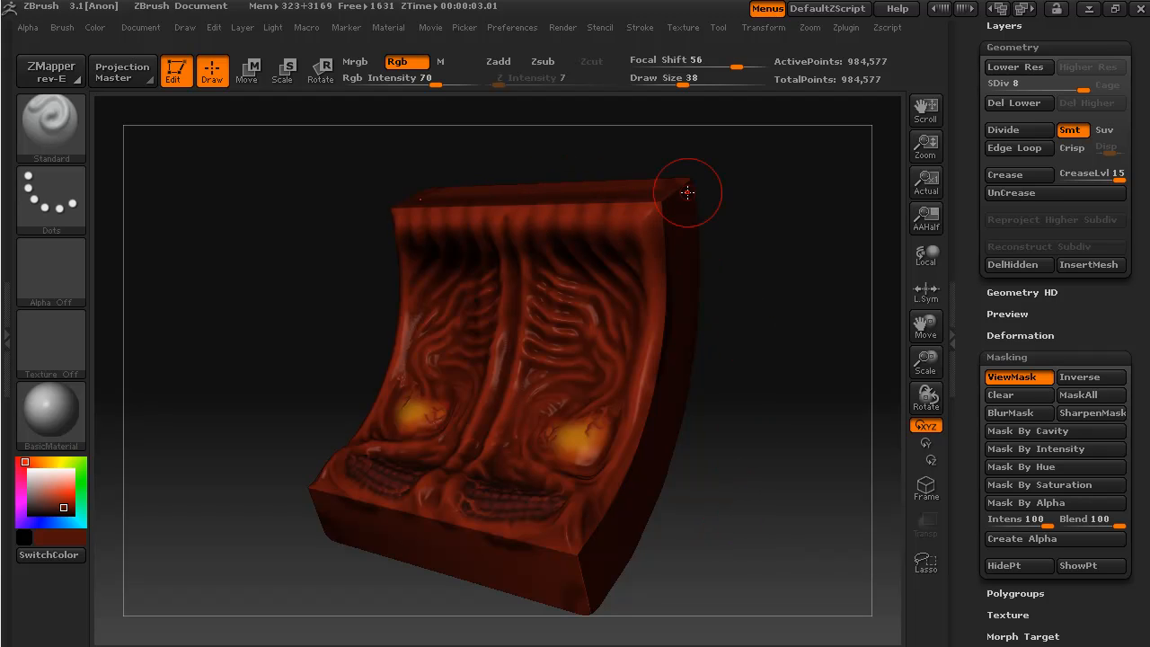
drag(686, 192, 749, 550)
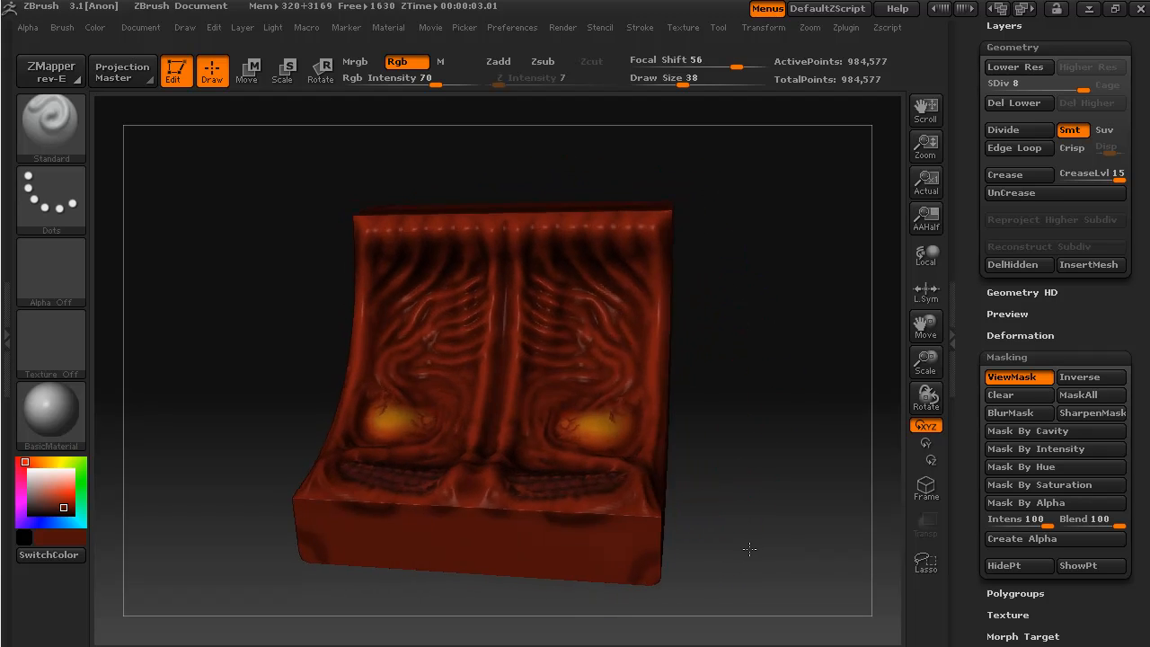
drag(749, 549, 768, 510)
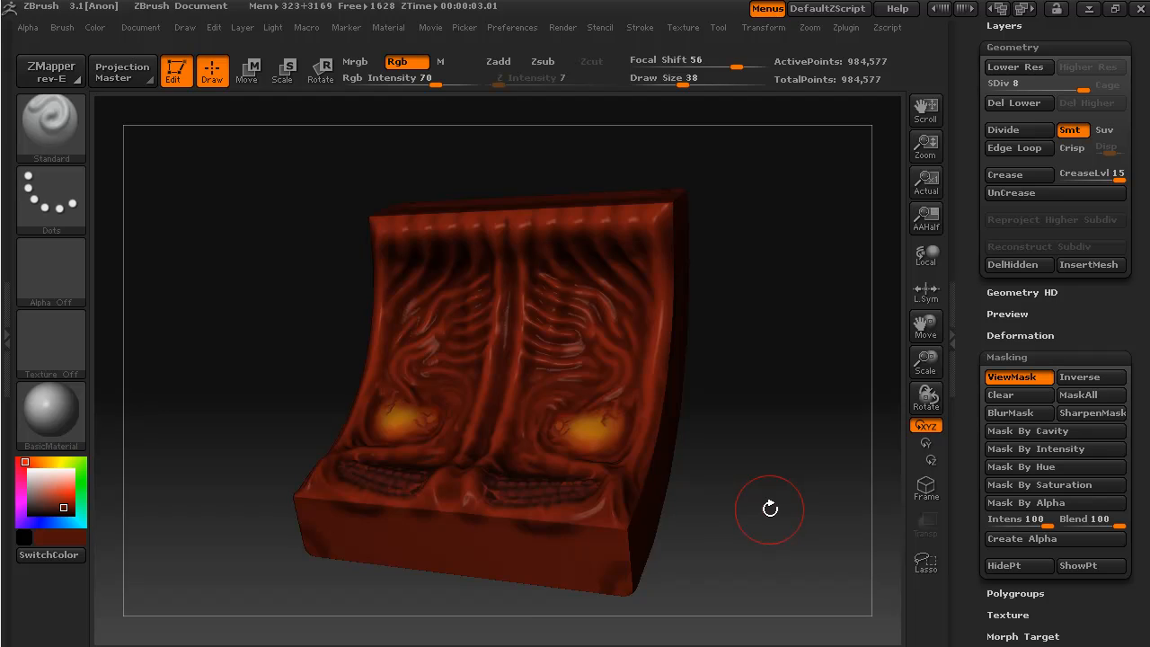
drag(769, 510, 722, 510)
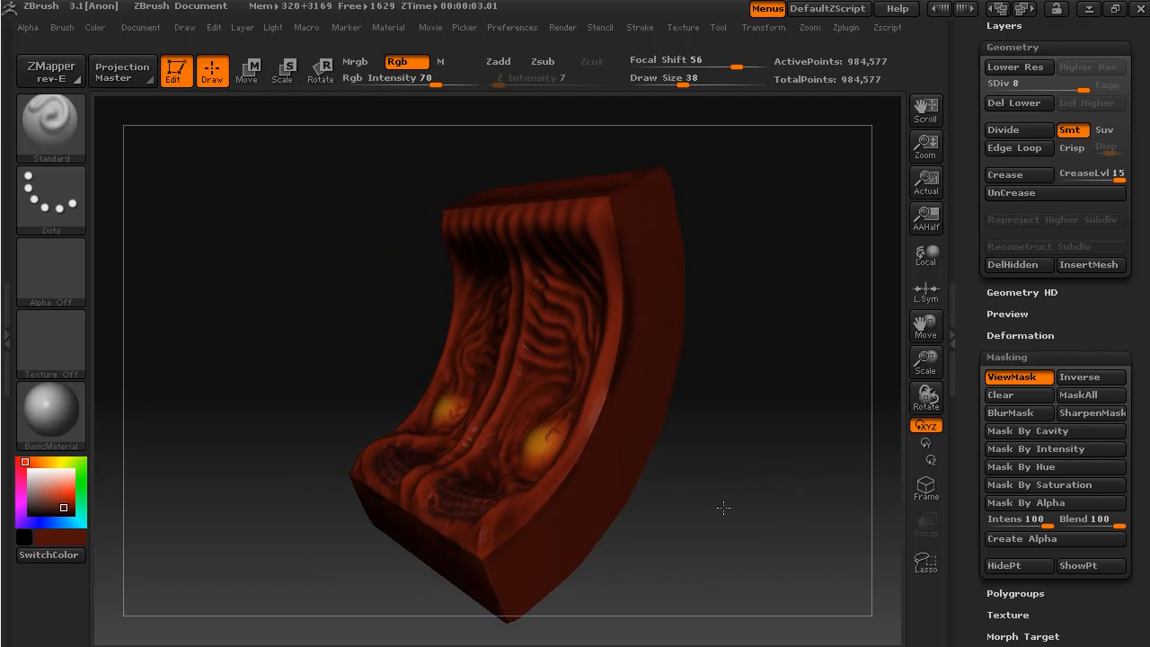
drag(722, 506, 754, 464)
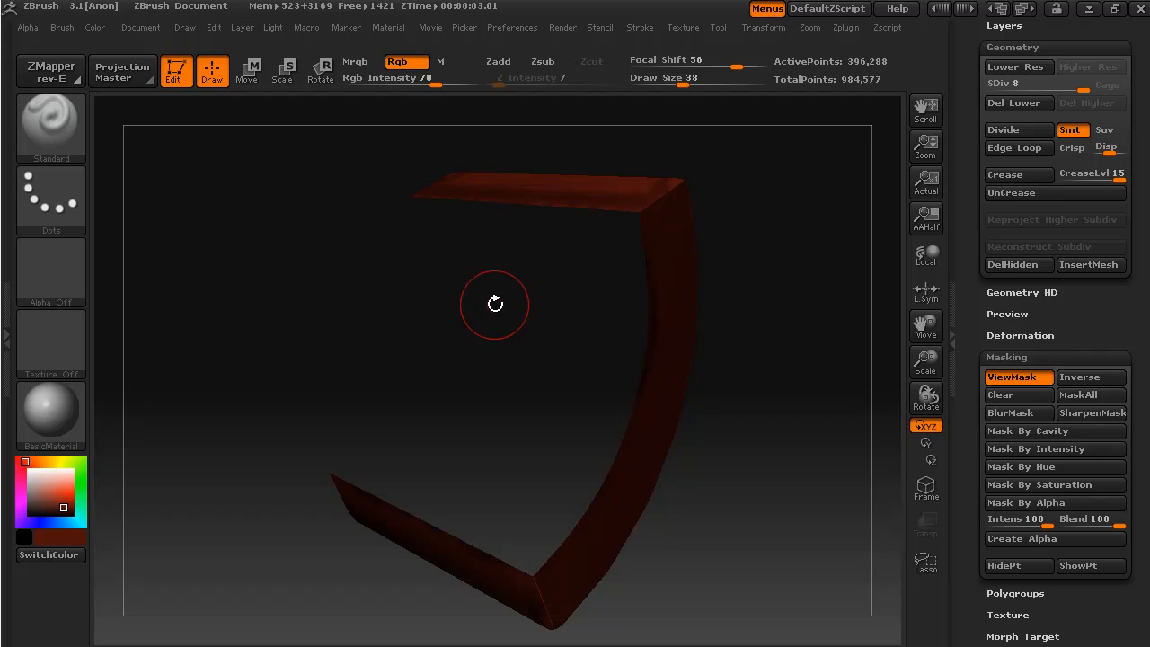
mouse_move(499, 307)
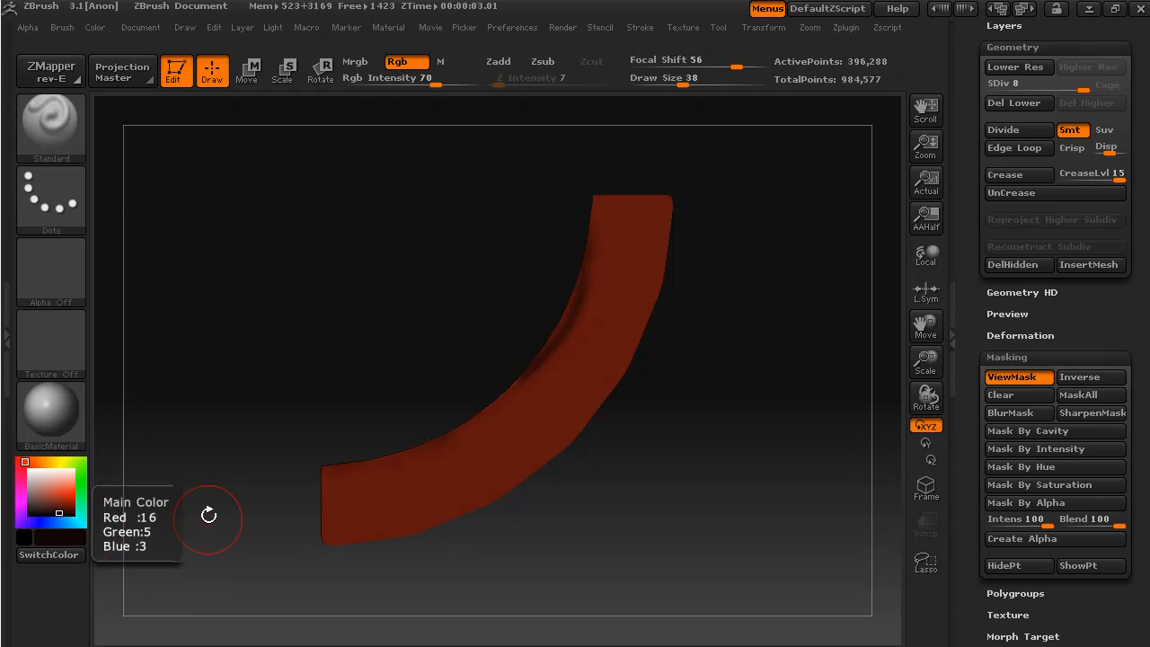
mouse_move(230, 110)
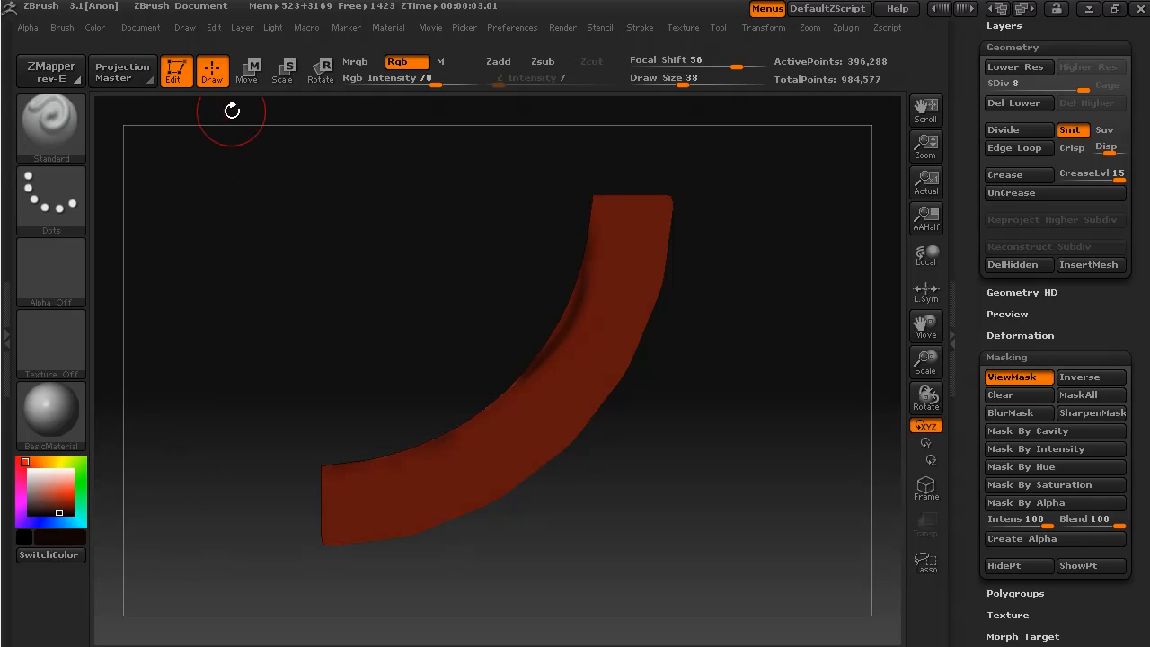
Step: Raise Rgb Intensity to 100 and orbit around the near-black border strip
click(93, 27)
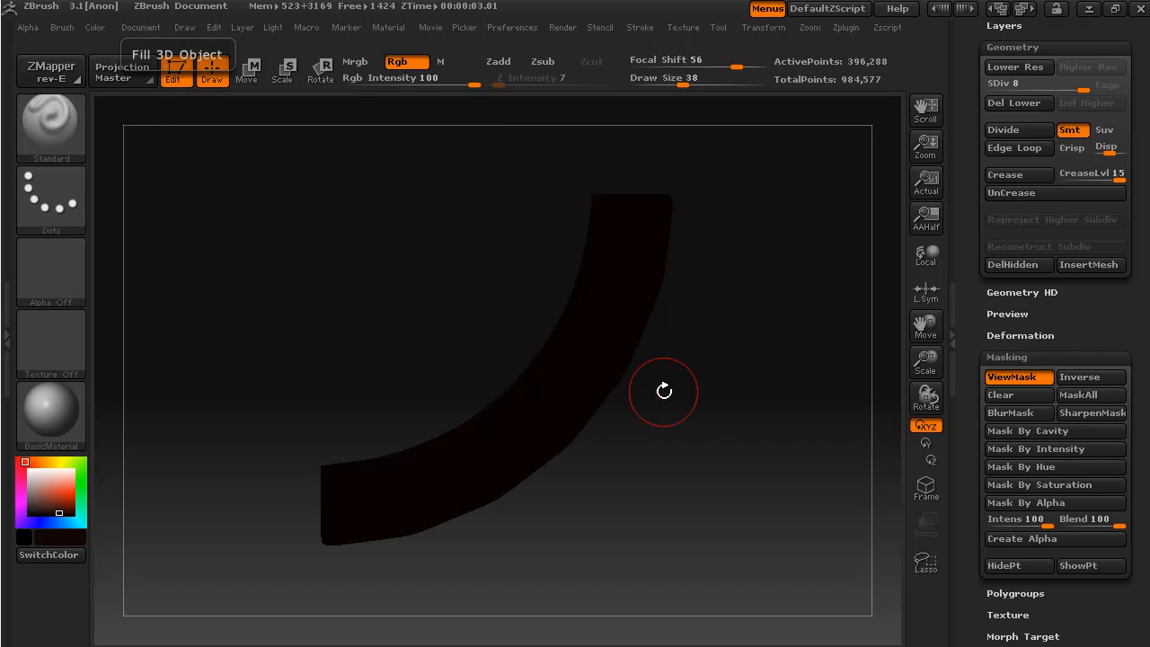
drag(663, 392, 637, 555)
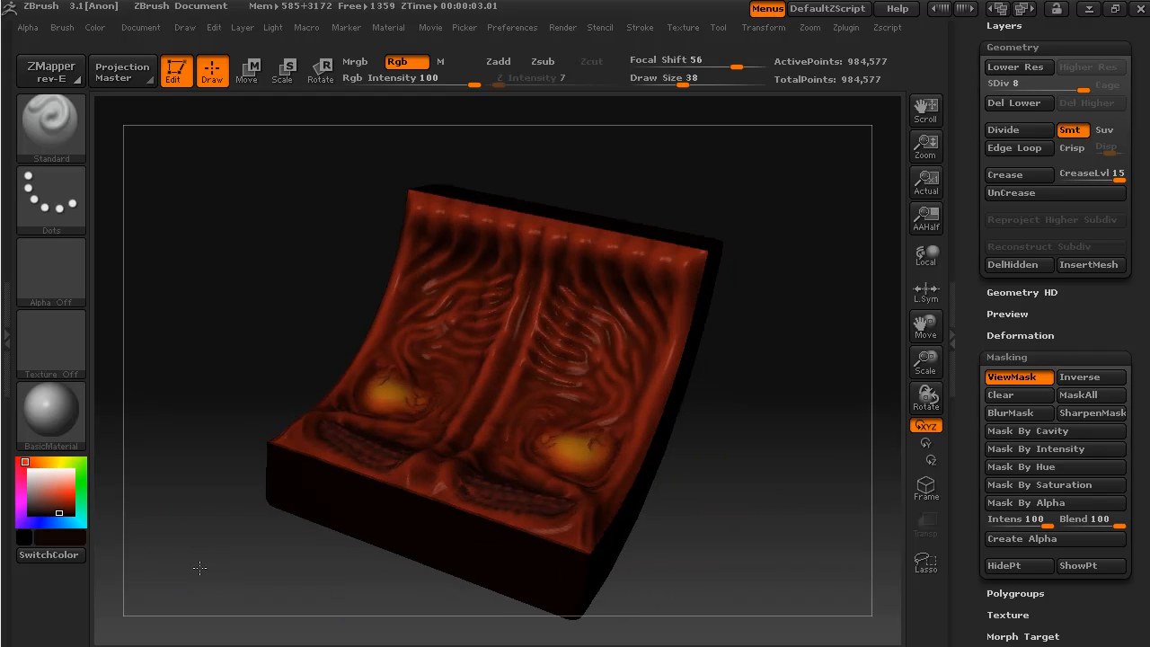
drag(197, 567, 643, 512)
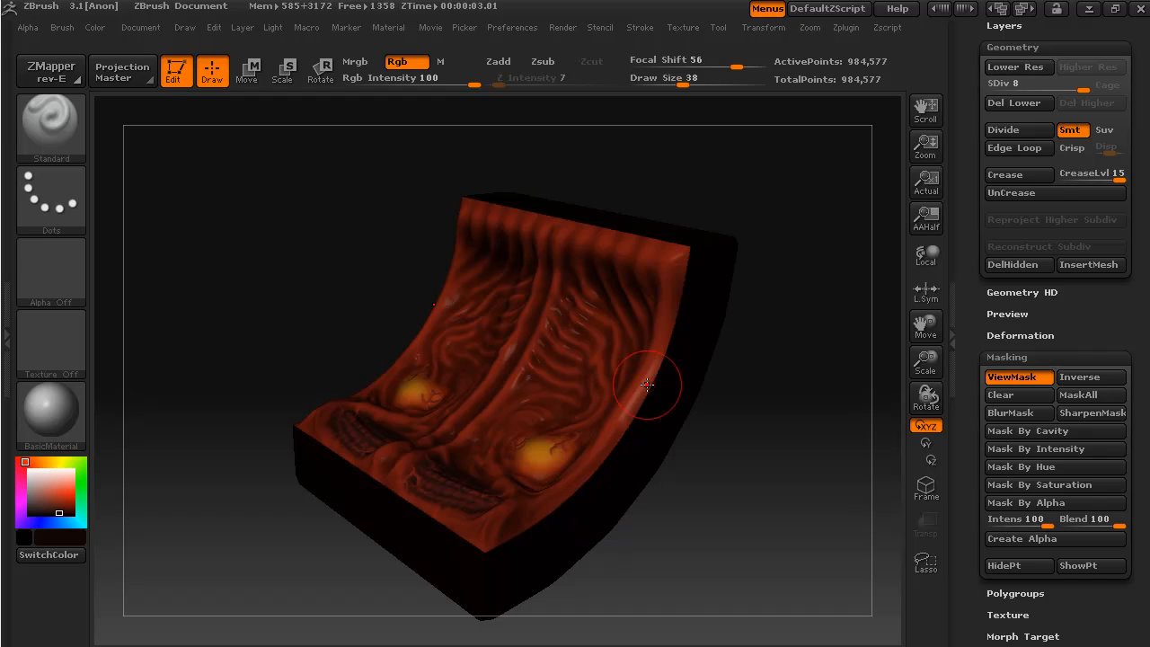
drag(647, 386, 802, 427)
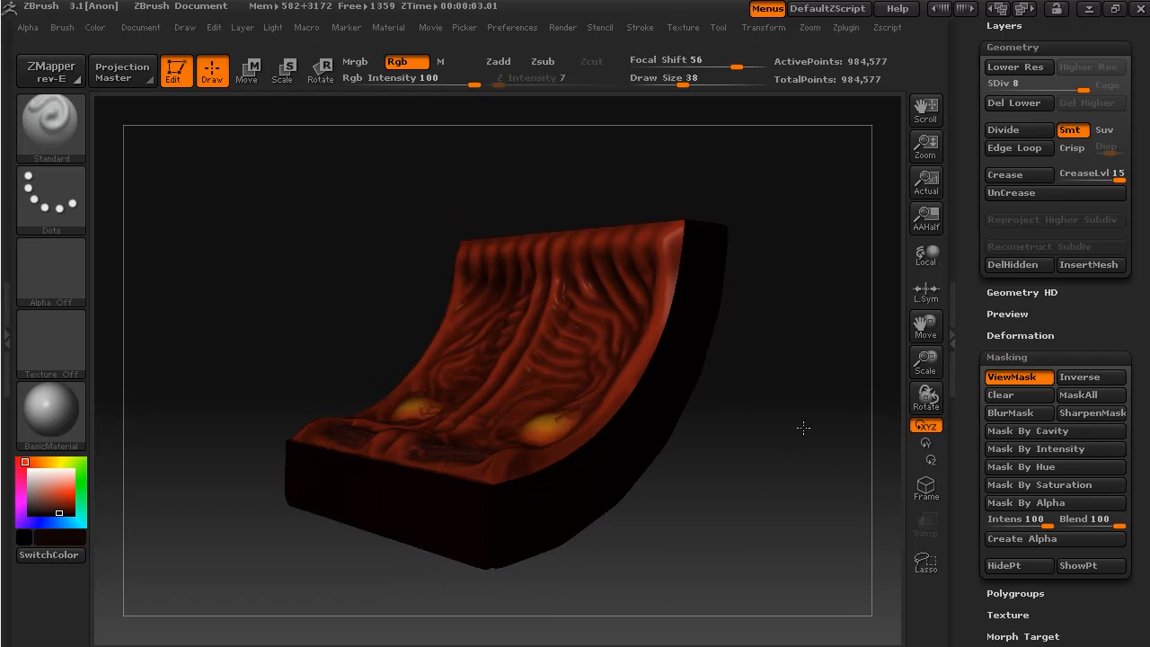
drag(801, 428, 133, 579)
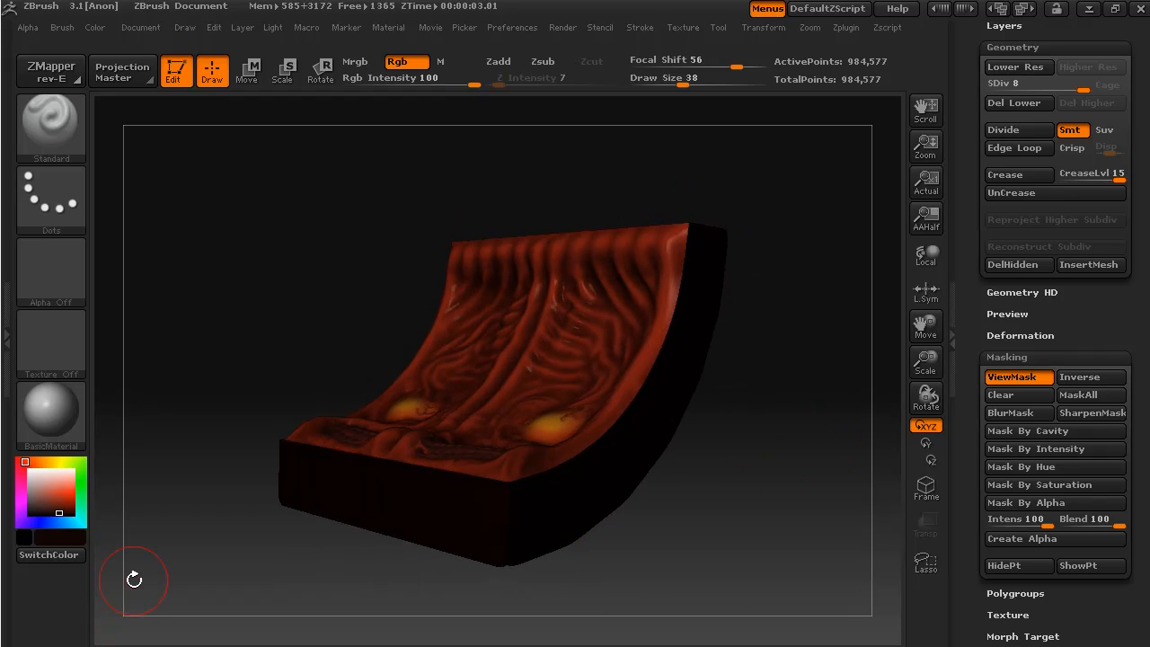
mouse_move(58, 507)
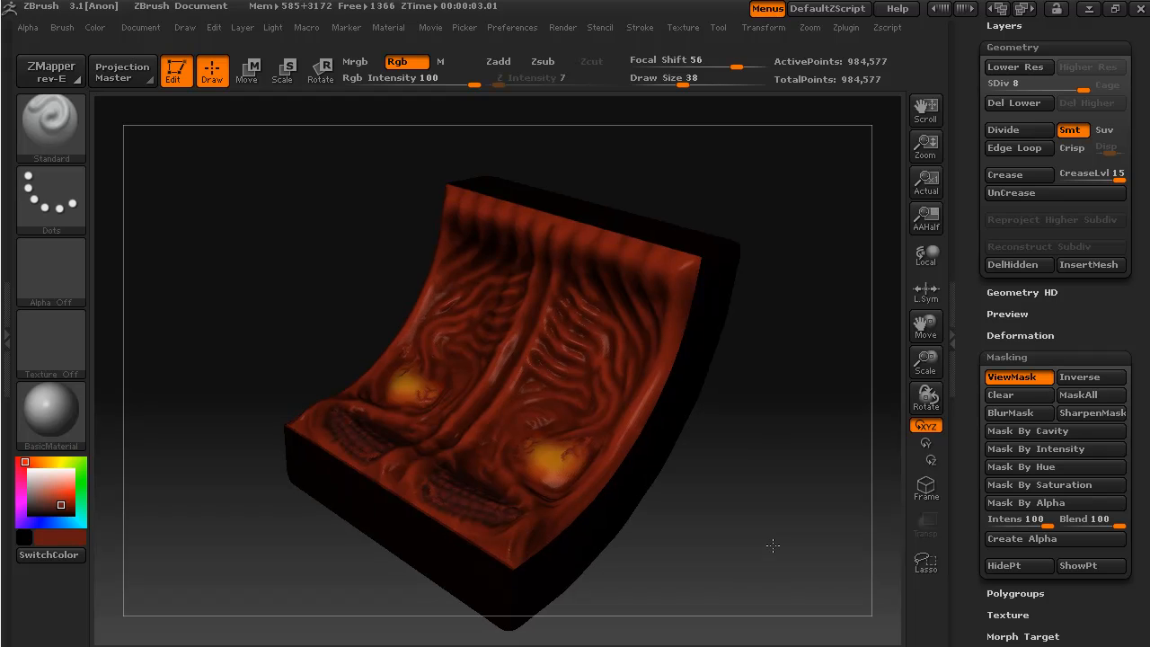
drag(773, 546, 746, 526)
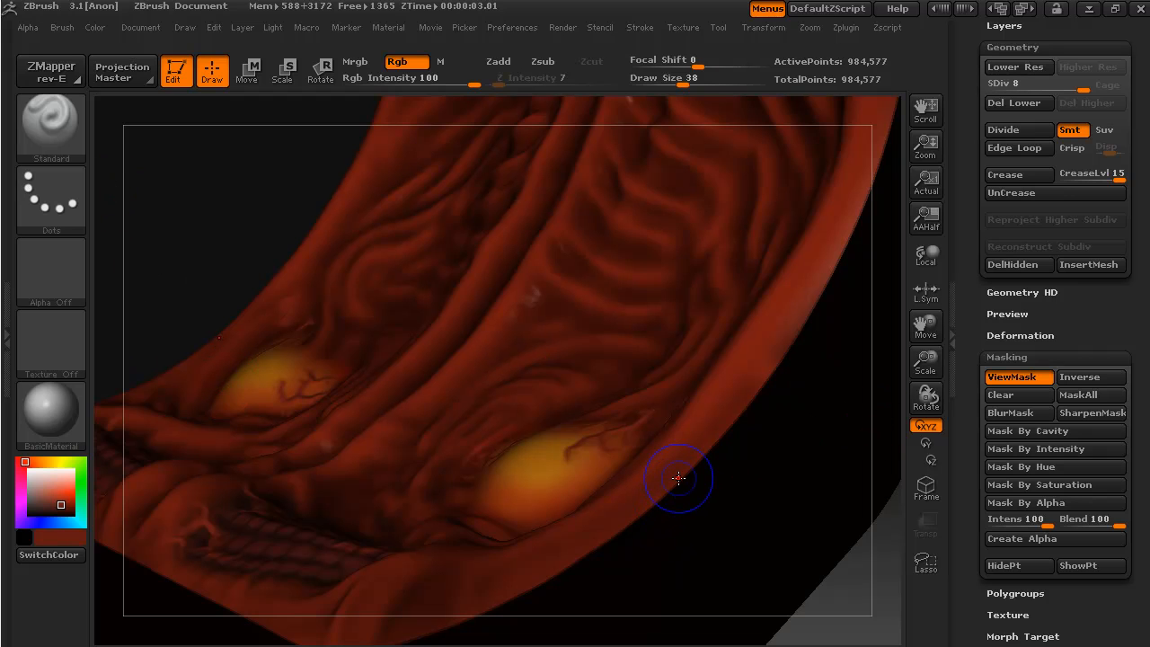
mouse_move(710, 448)
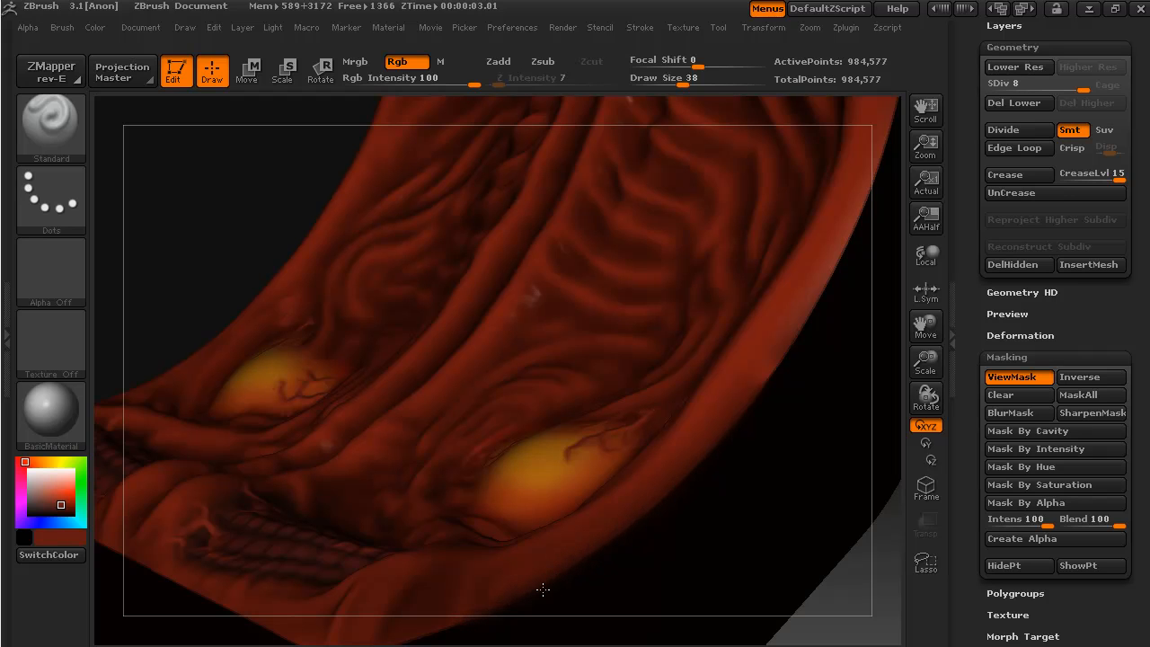
mouse_move(749, 406)
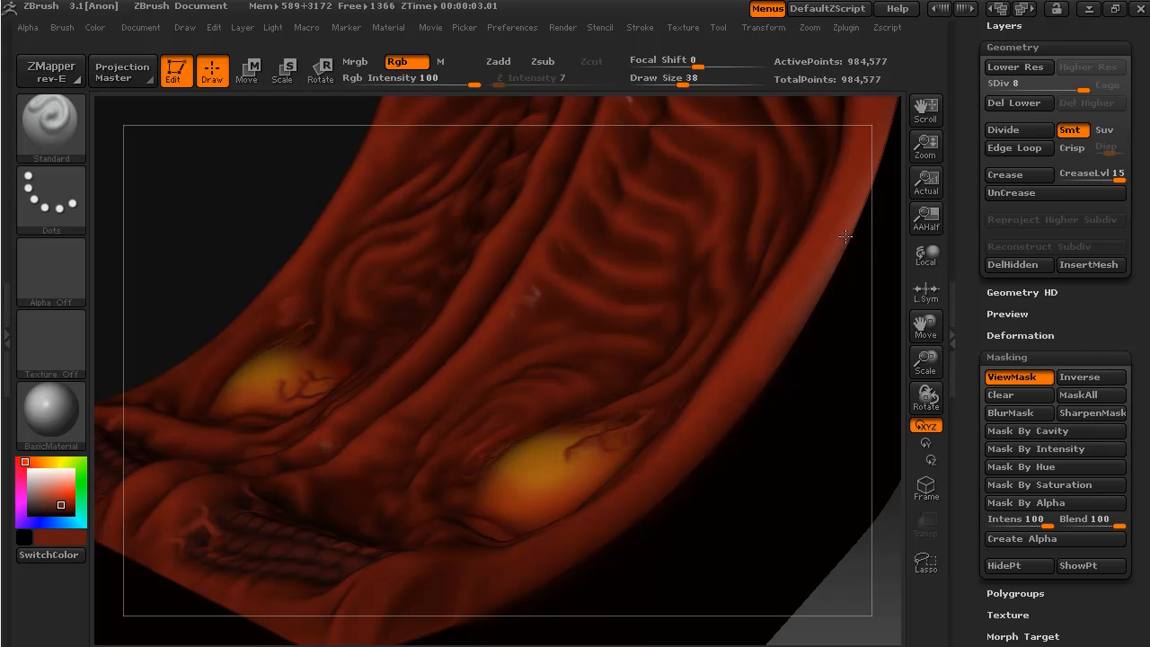
mouse_move(776, 371)
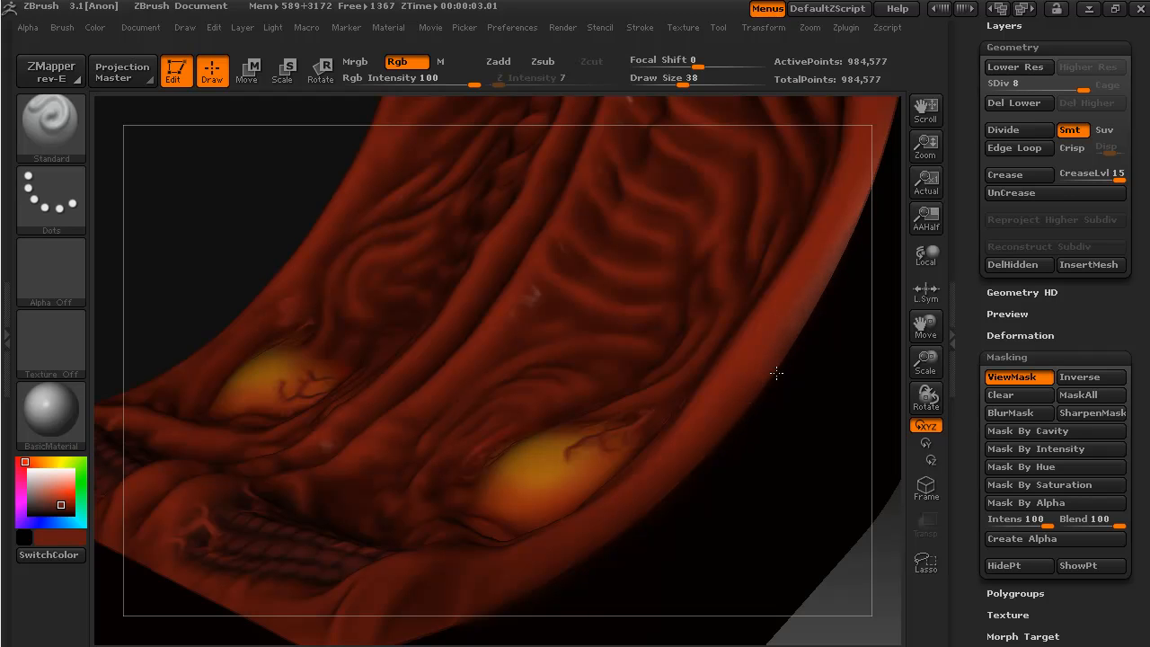
mouse_move(681, 485)
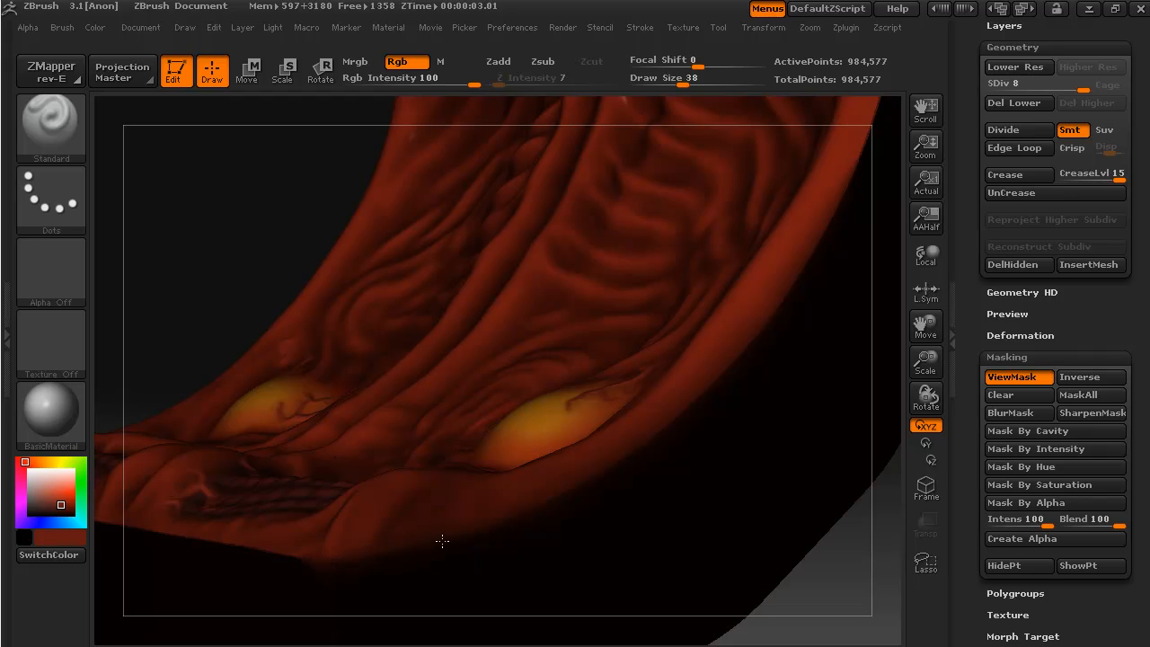
mouse_move(530, 511)
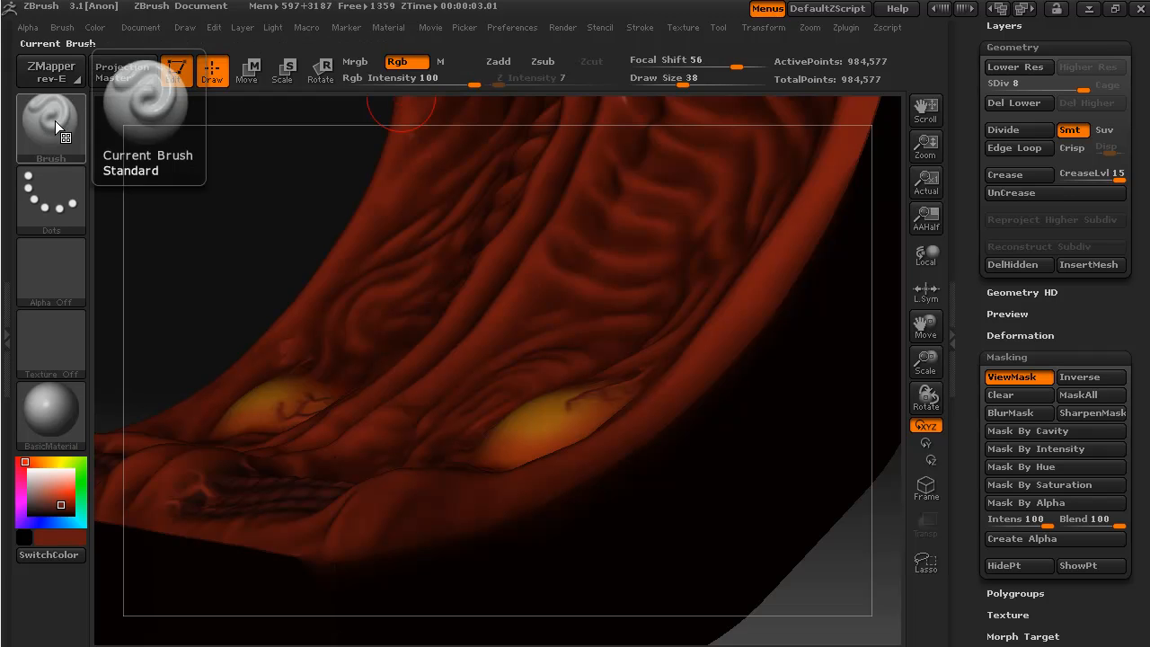
Step: Pick a polish/smooth sculpting brush from the Brush palette for working the edges
click(50, 127)
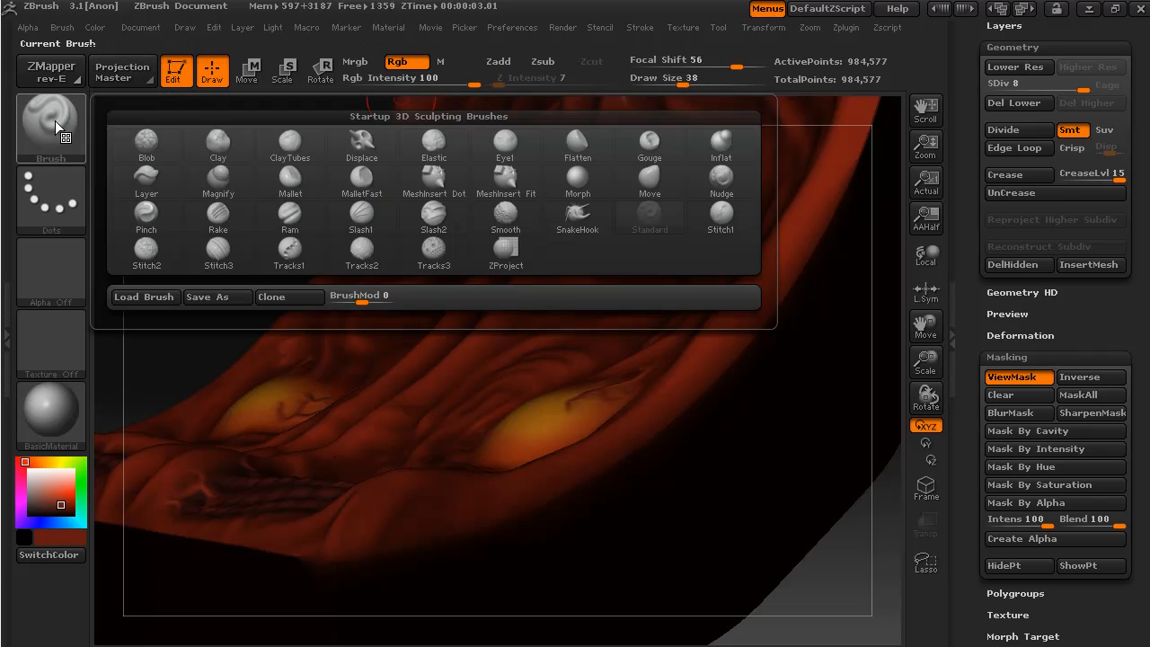
click(925, 485)
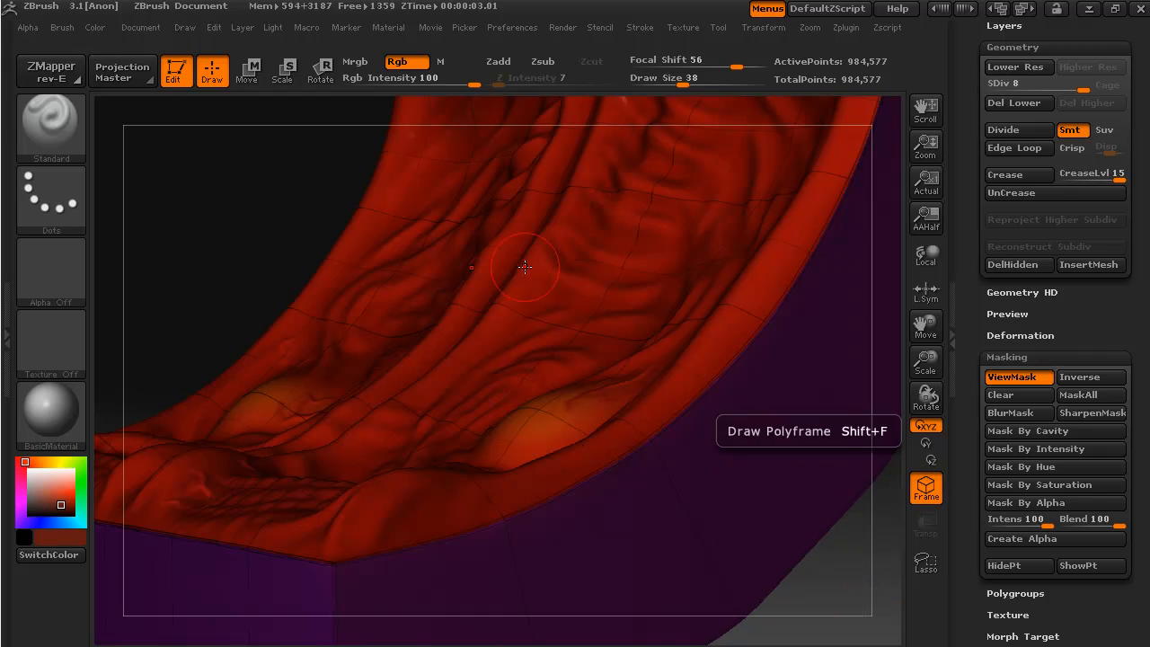
click(50, 125)
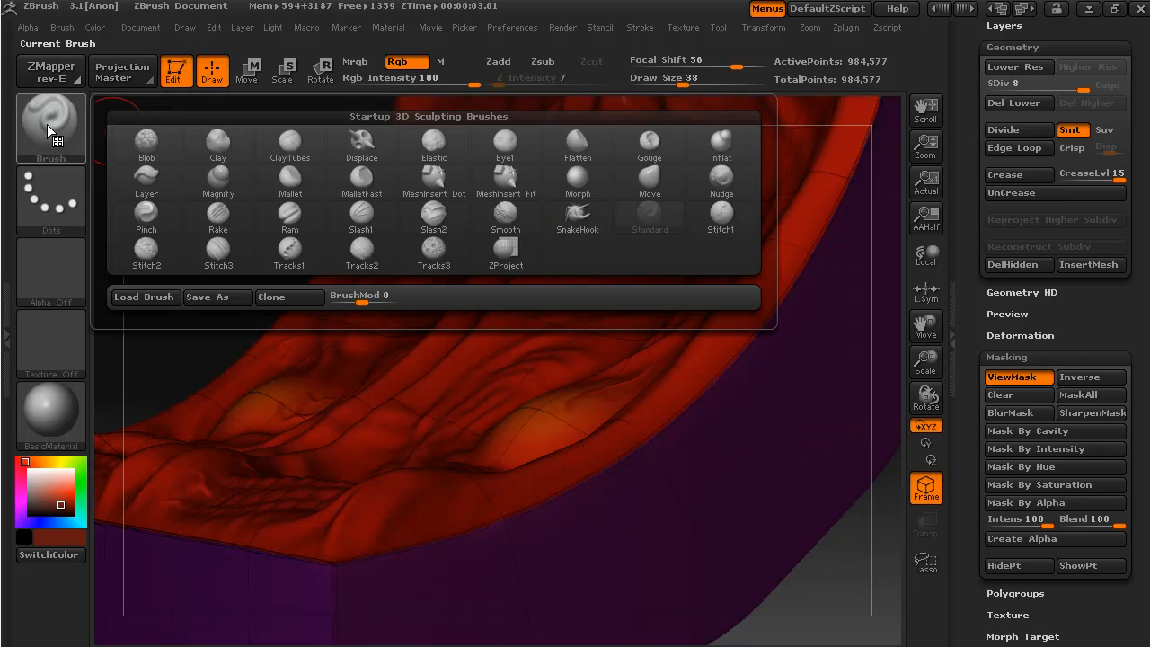
click(504, 212)
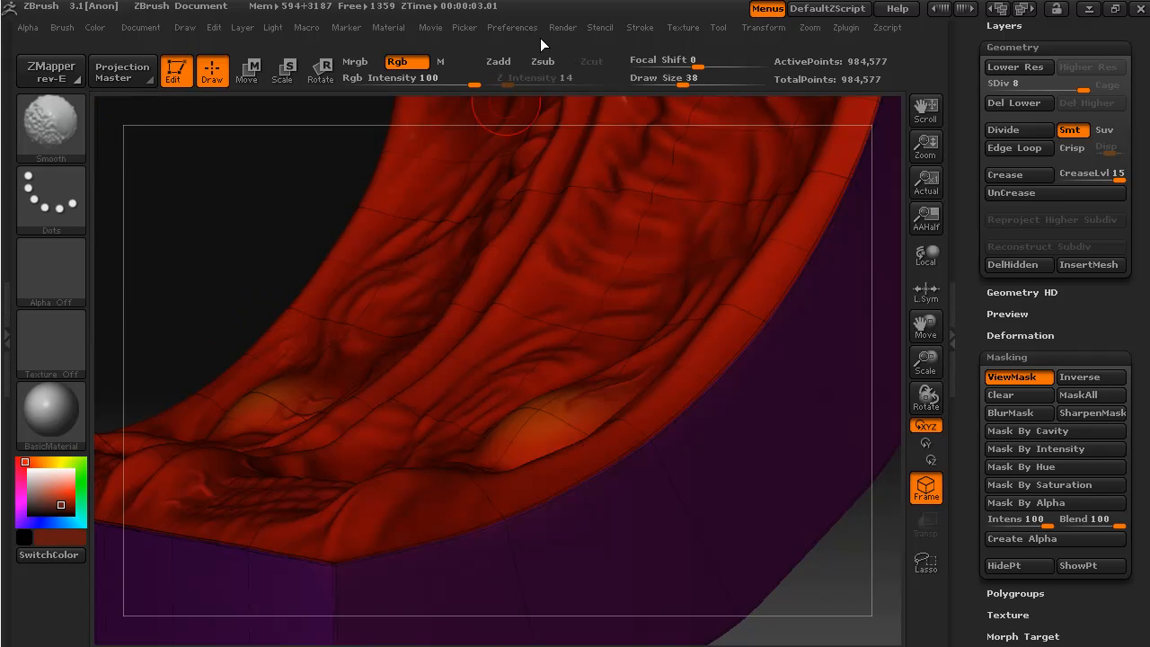
mouse_move(456, 61)
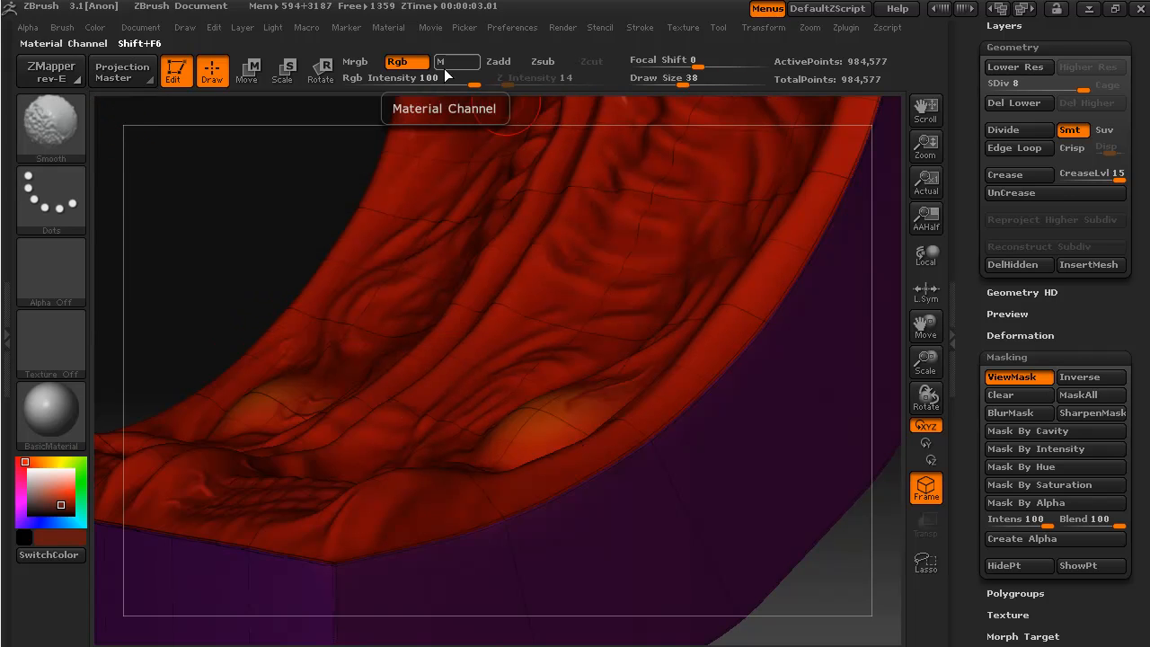
mouse_move(925, 488)
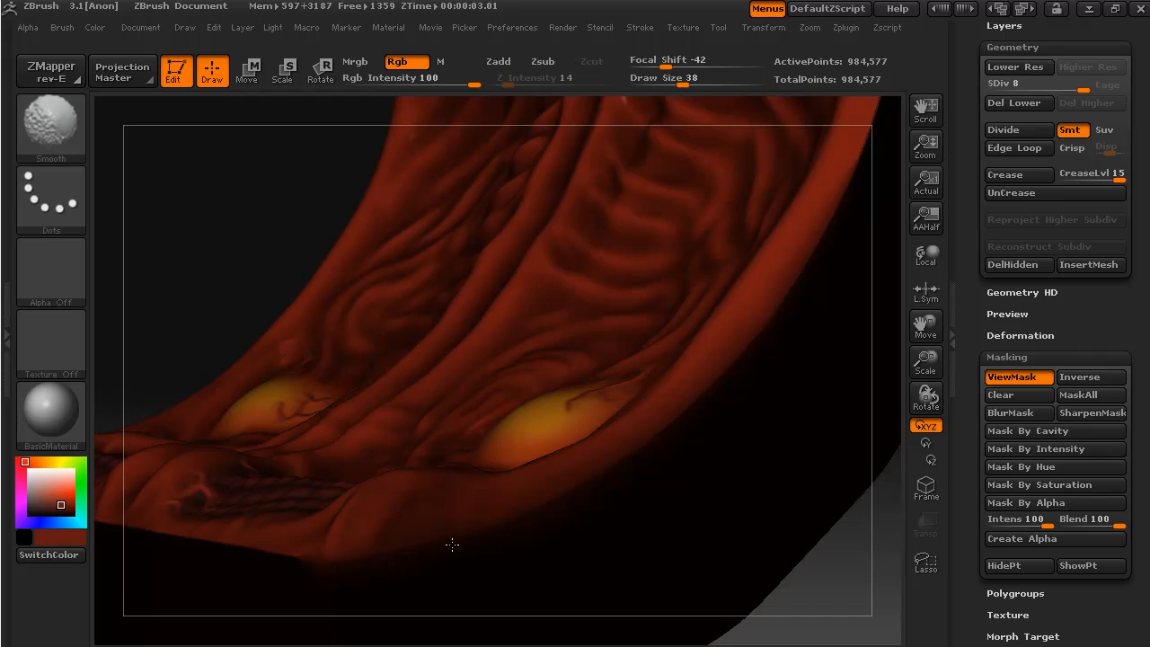
mouse_move(747, 345)
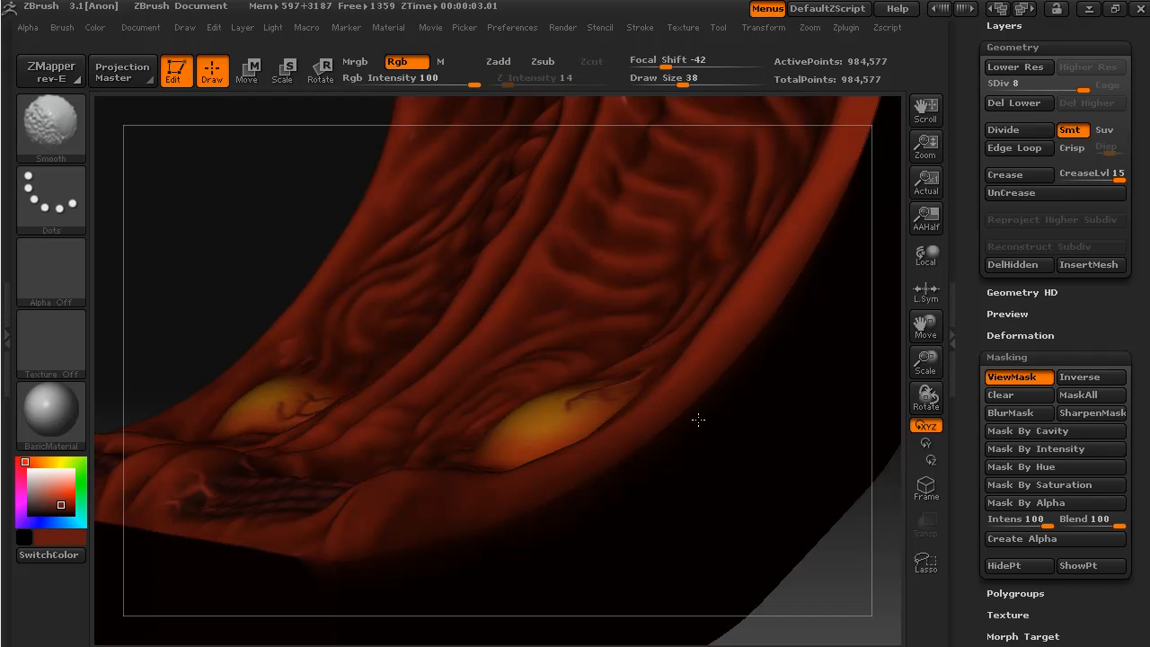
mouse_move(600, 478)
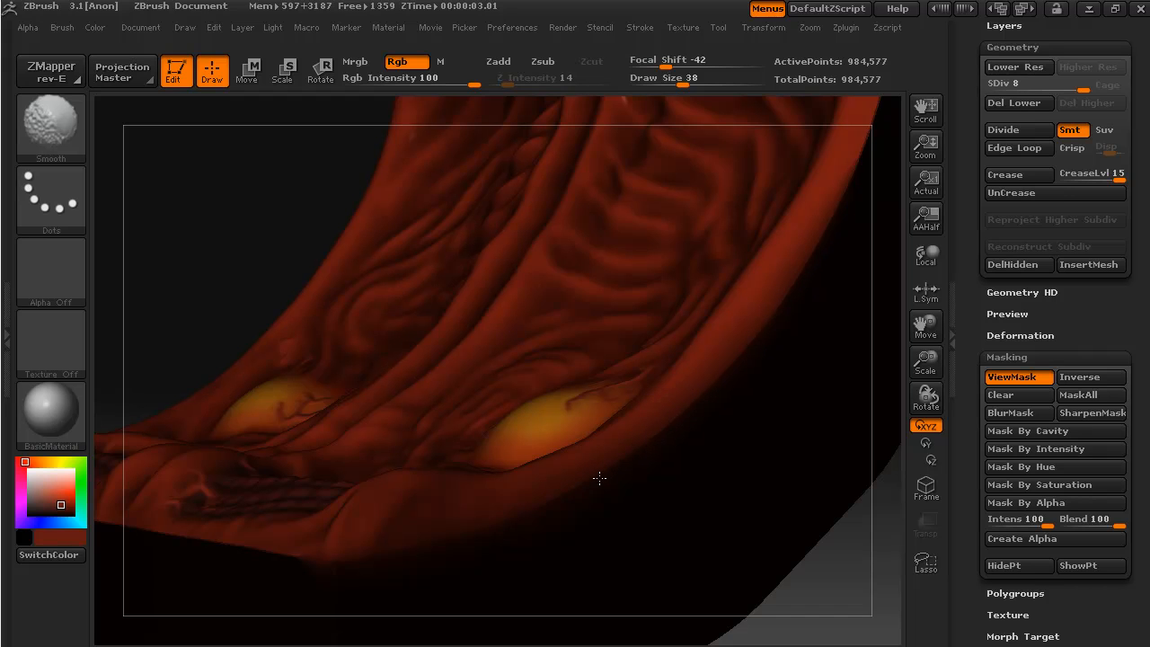
mouse_move(503, 525)
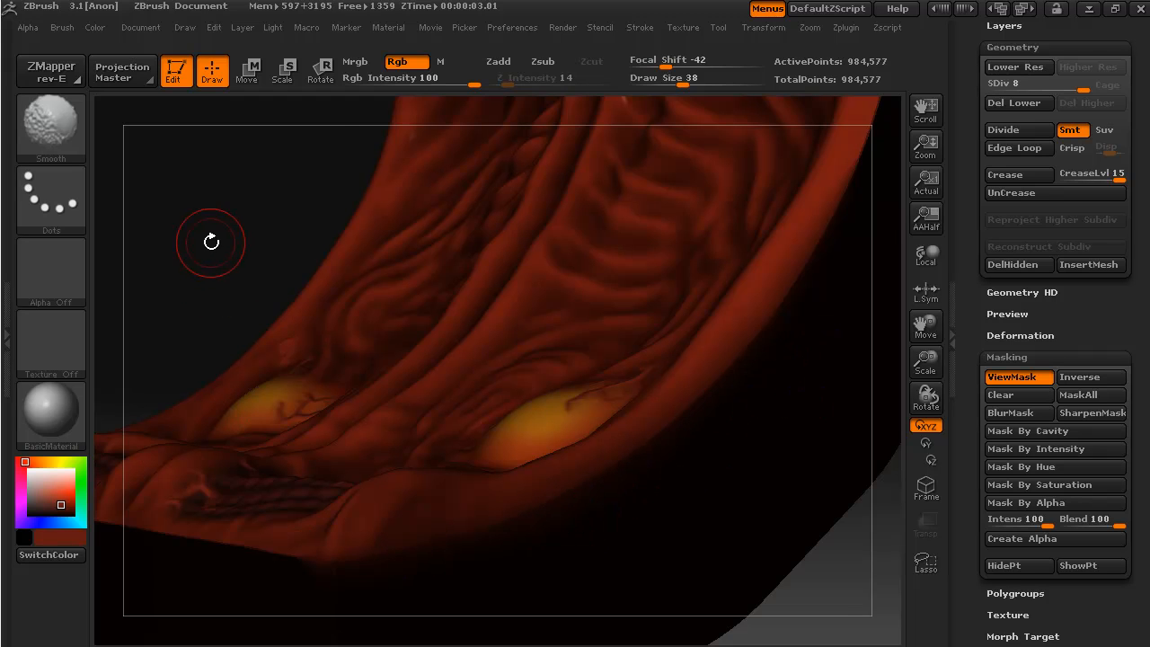
Step: Orbit to the tile's lower edge and smooth its border with the selected brush
drag(212, 241, 439, 485)
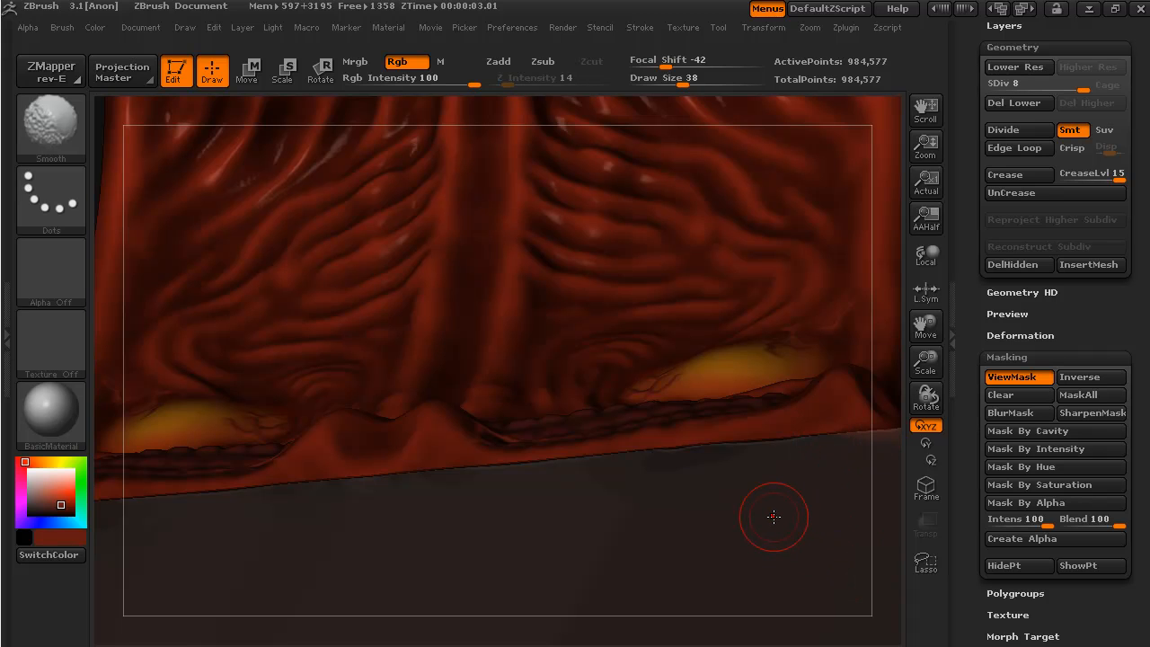
drag(772, 517, 830, 566)
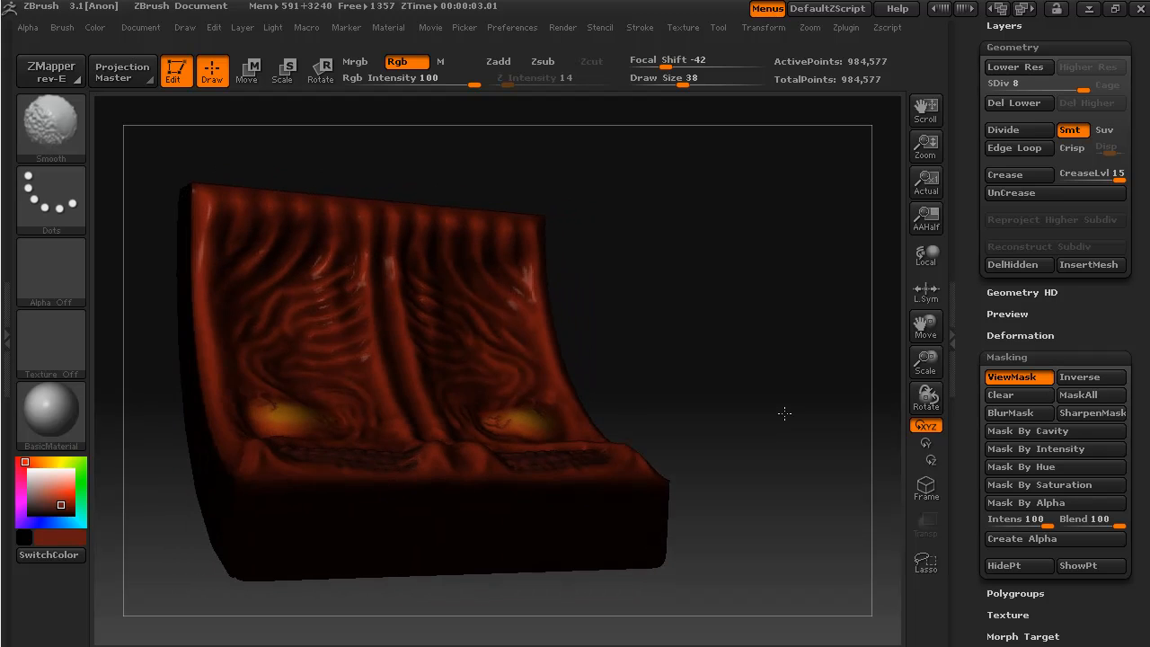
Step: Lower the Rgb Intensity slider from 100 to 70 and bring up the brush list
drag(783, 413, 658, 420)
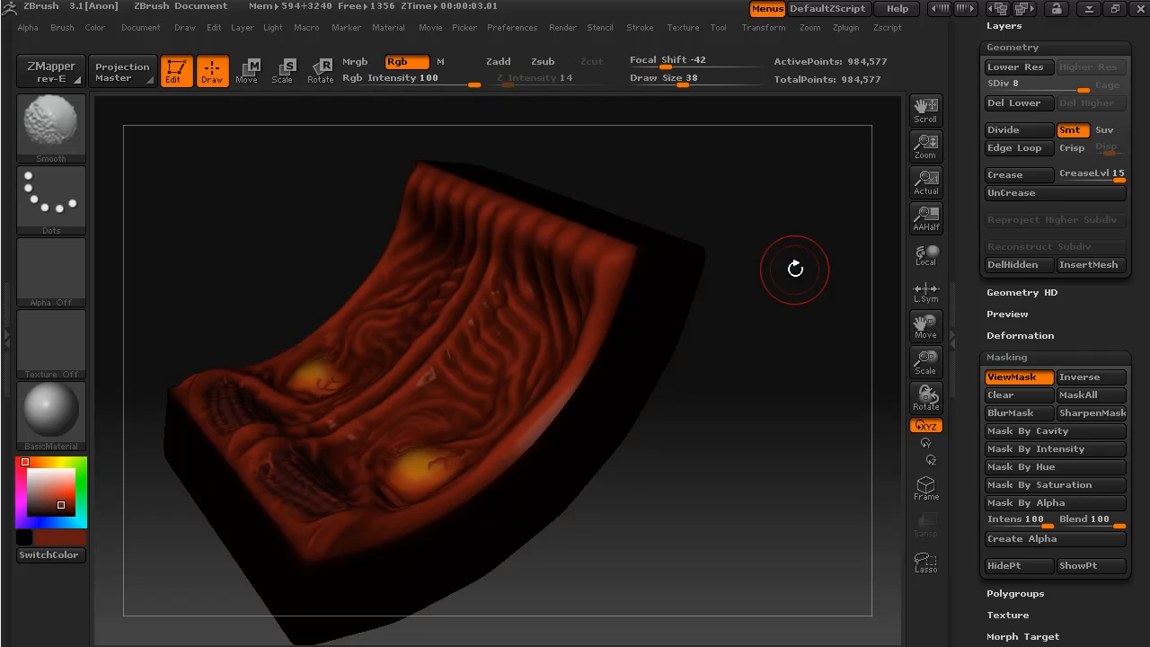
mouse_move(37, 561)
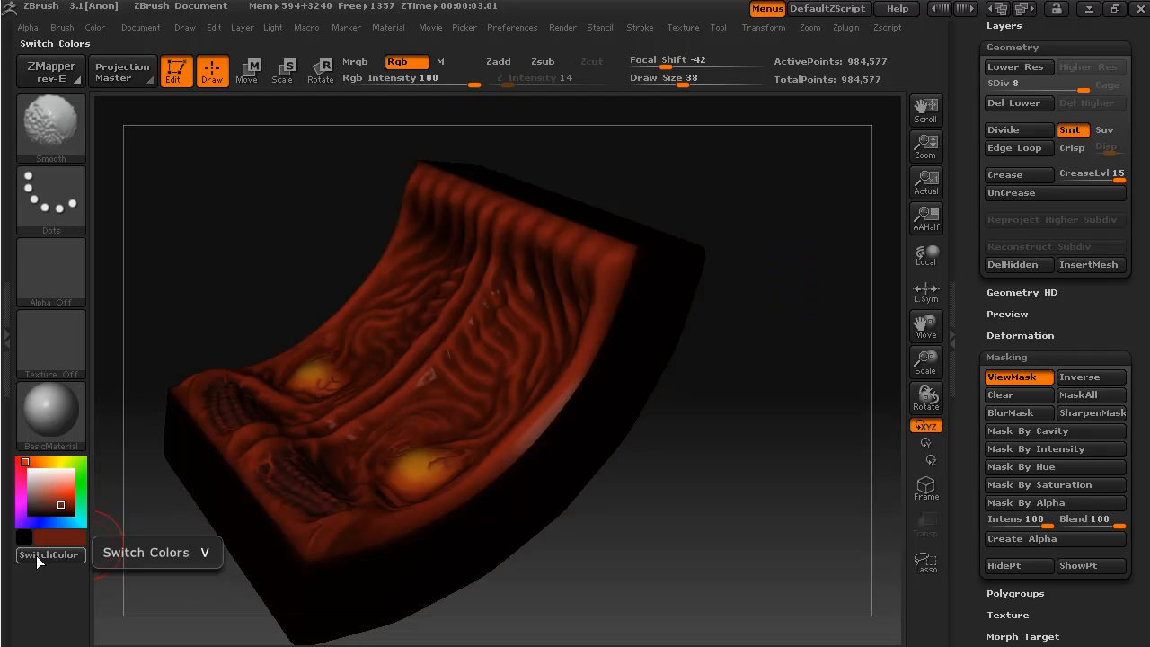
mouse_move(75, 546)
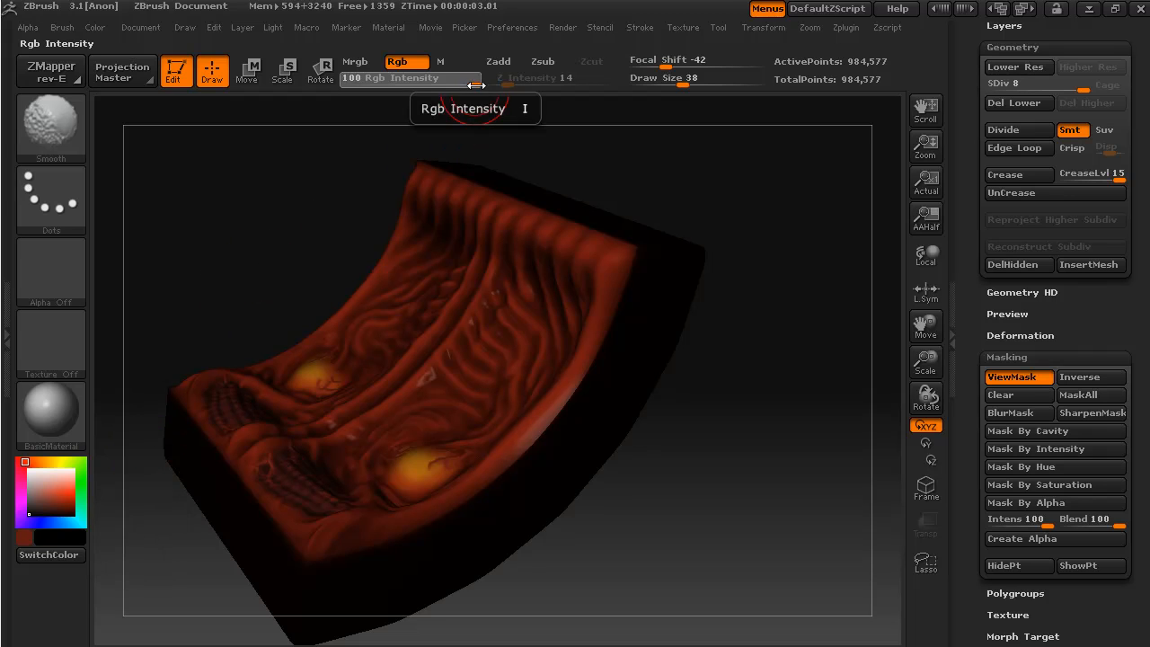
drag(467, 77, 410, 77)
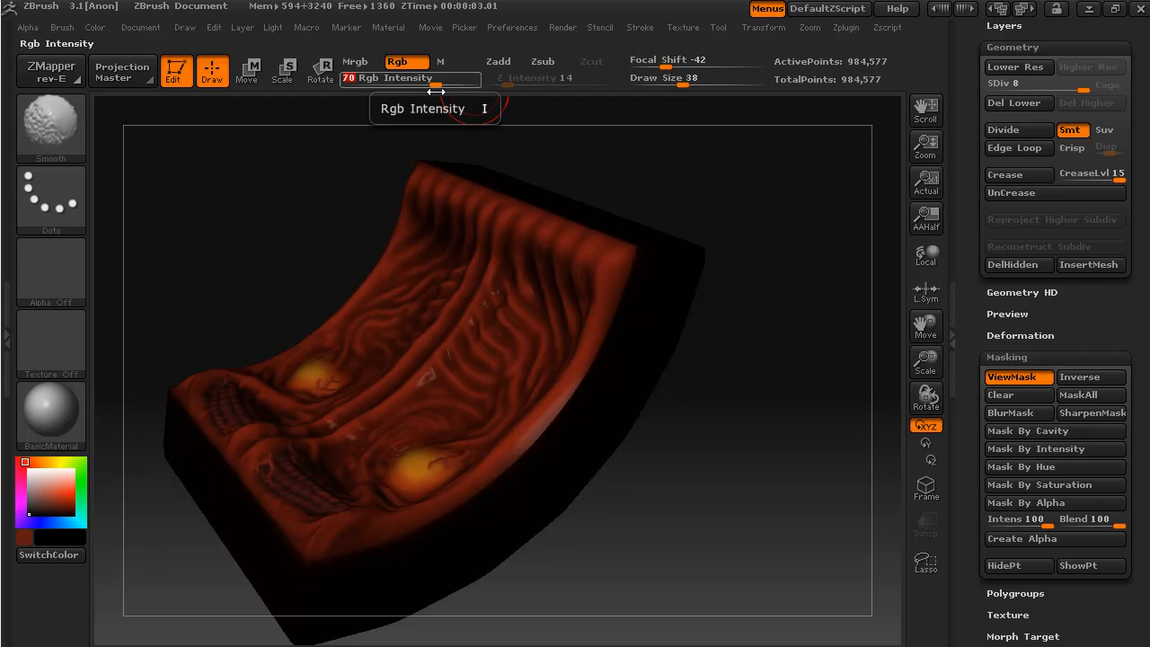
mouse_move(675, 409)
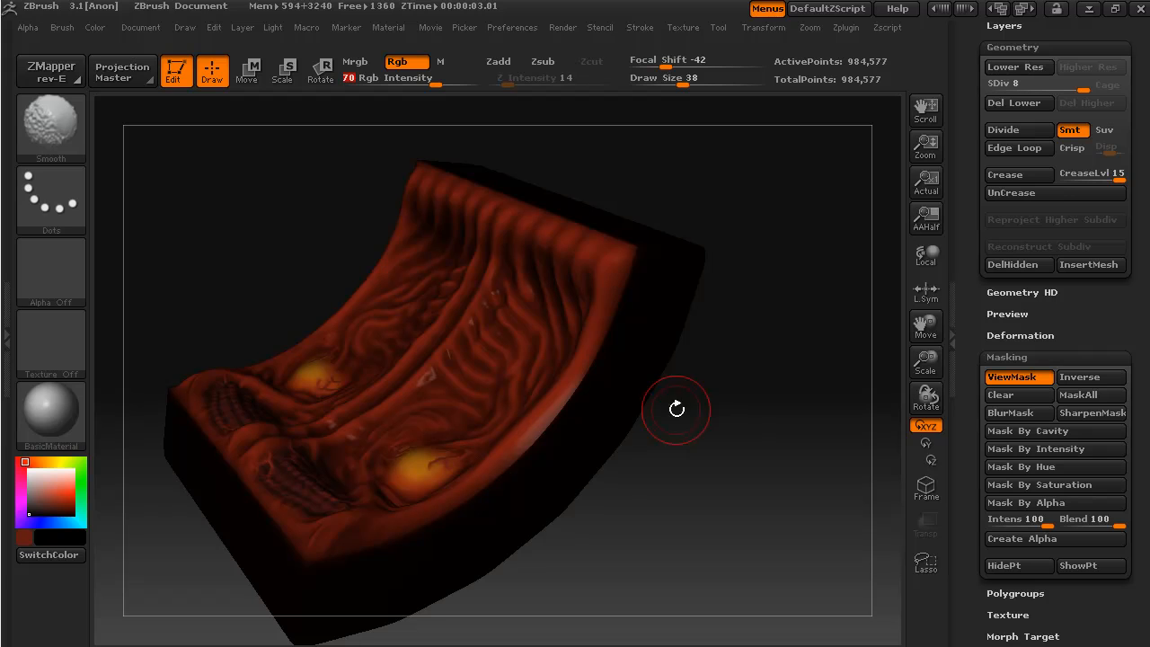
click(51, 70)
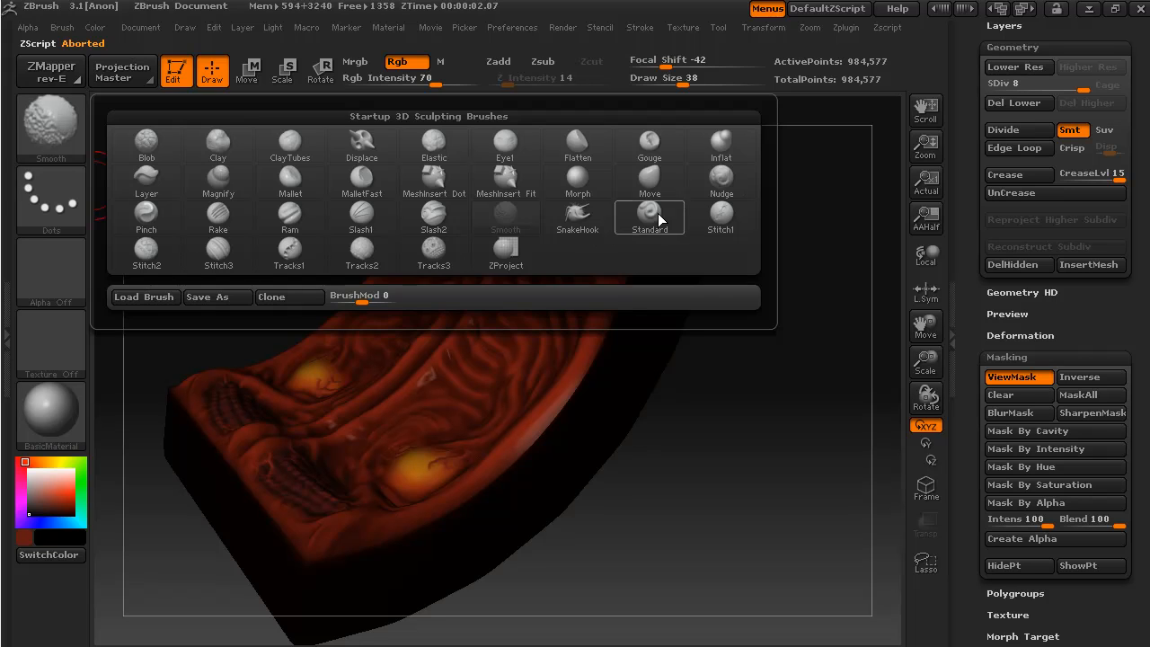
Step: Switch to the Standard brush at Draw Size 17 and darken the tile's lower front edge
click(648, 215)
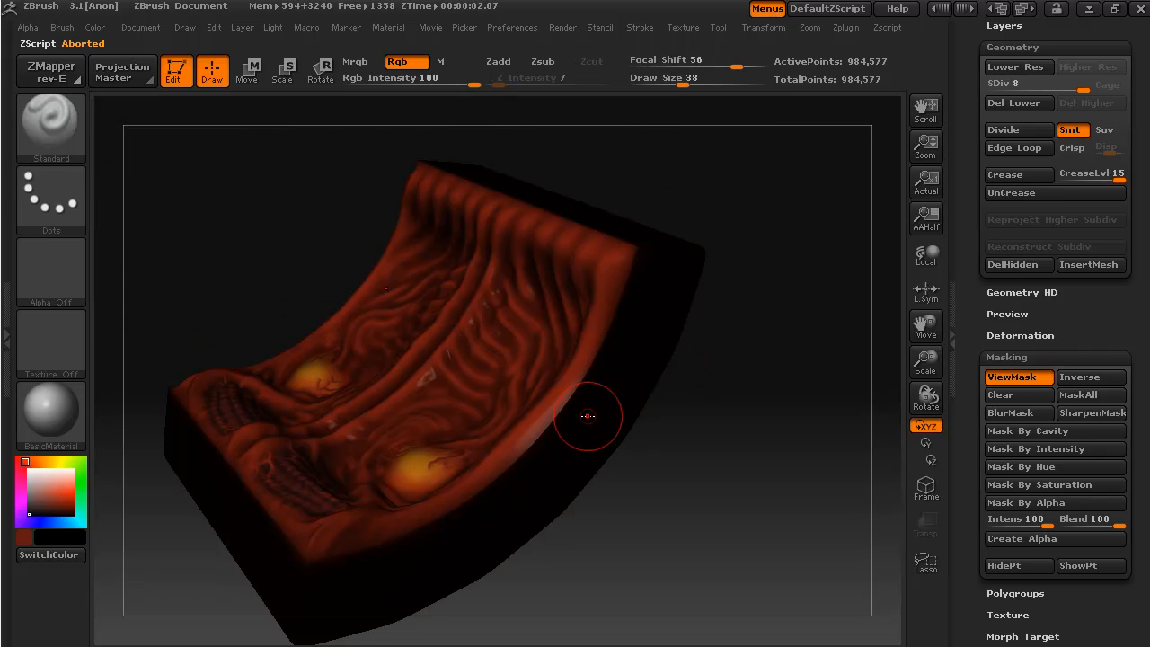
mouse_move(636, 302)
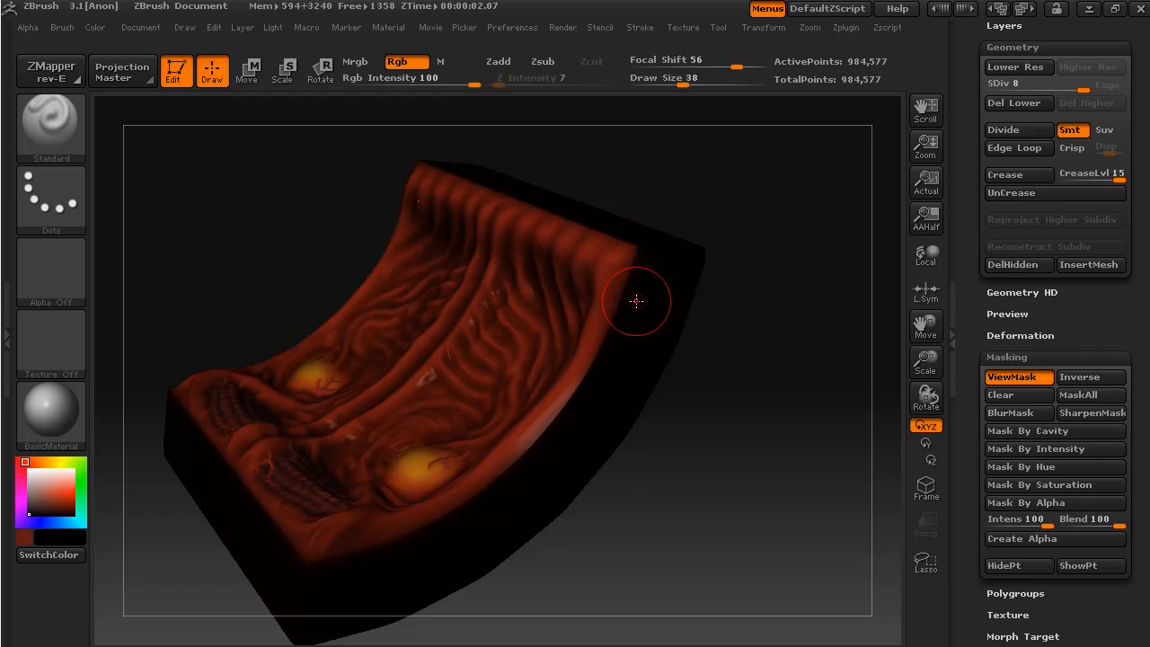
mouse_move(639, 316)
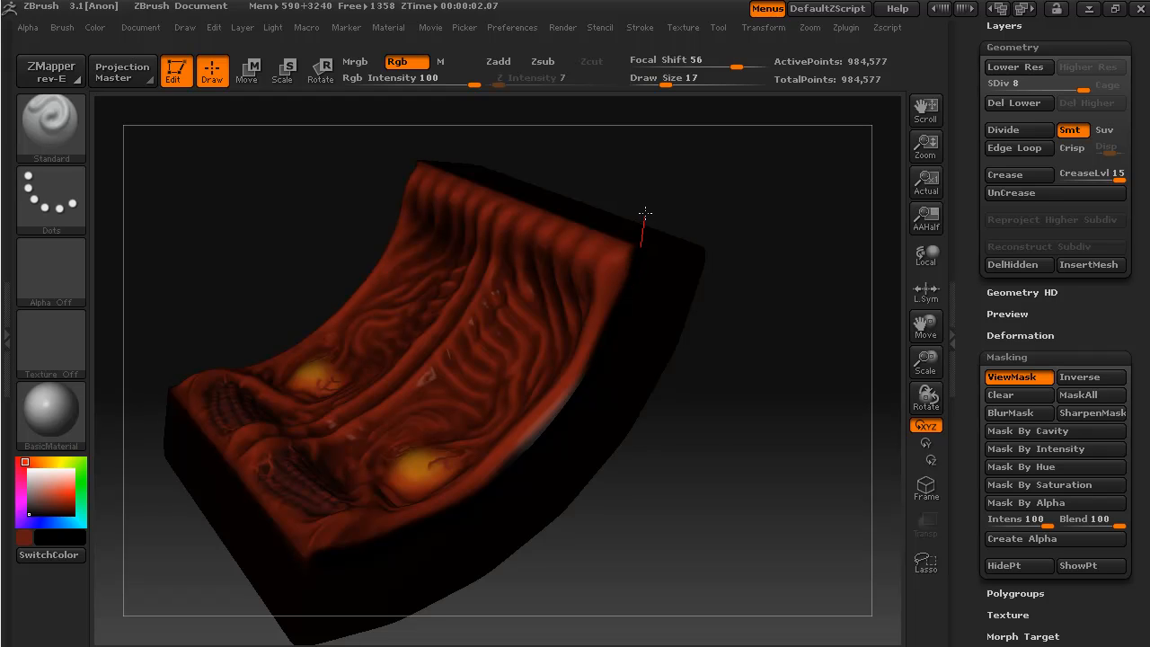
drag(643, 214, 711, 536)
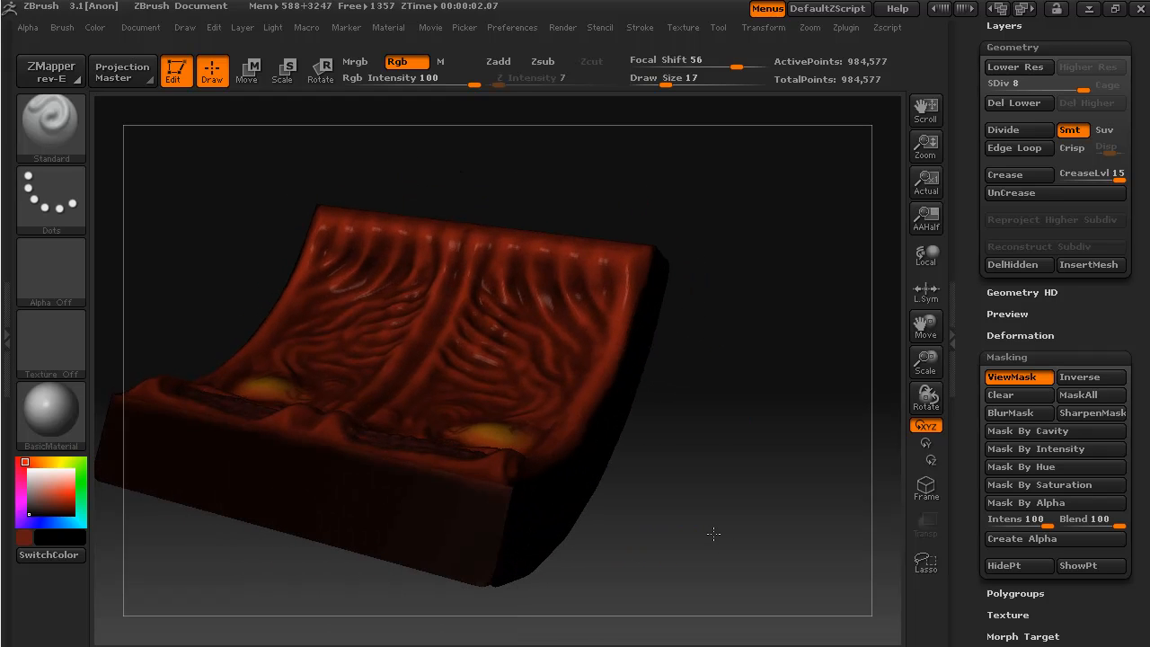
drag(711, 535, 647, 583)
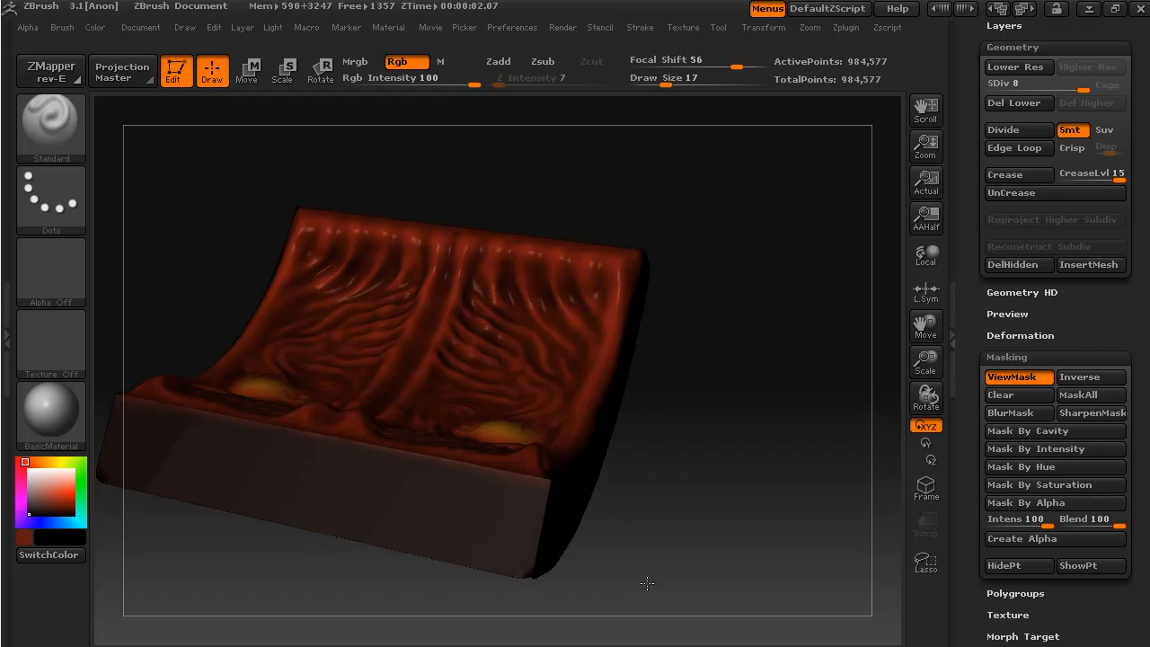
drag(647, 584, 579, 607)
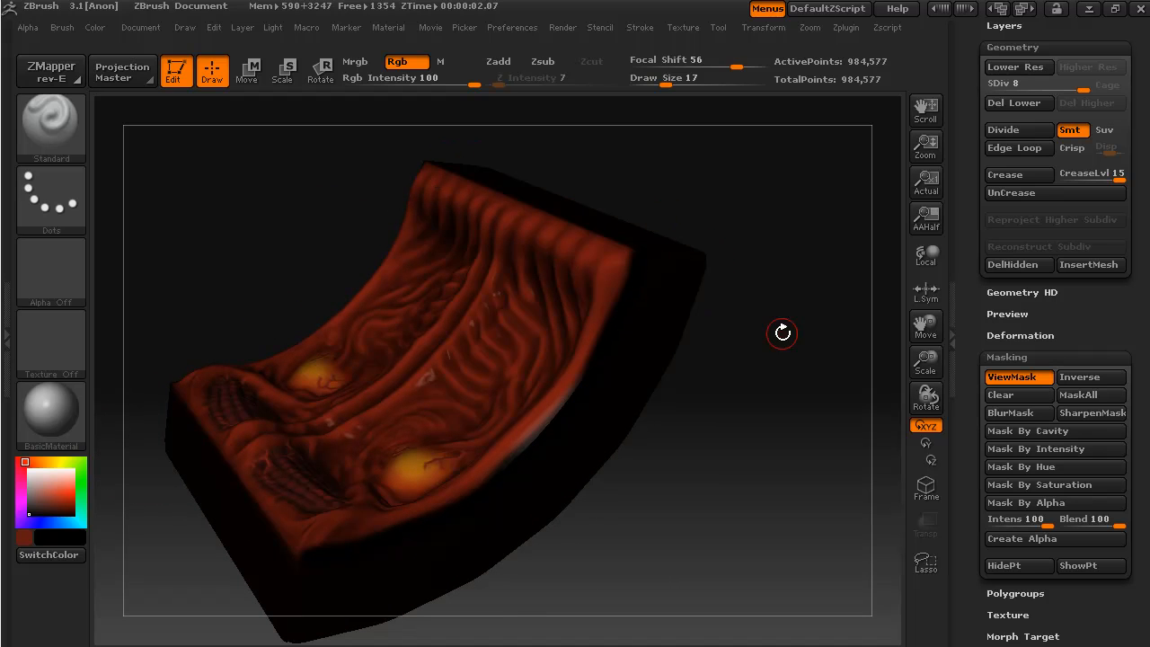
mouse_move(781, 332)
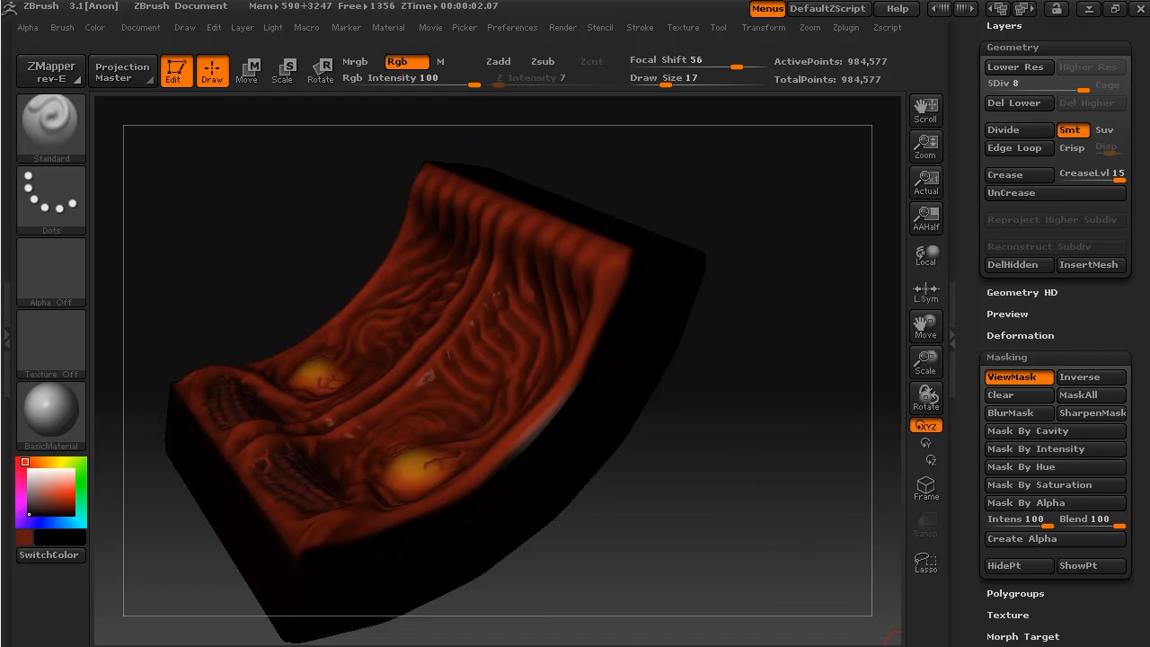